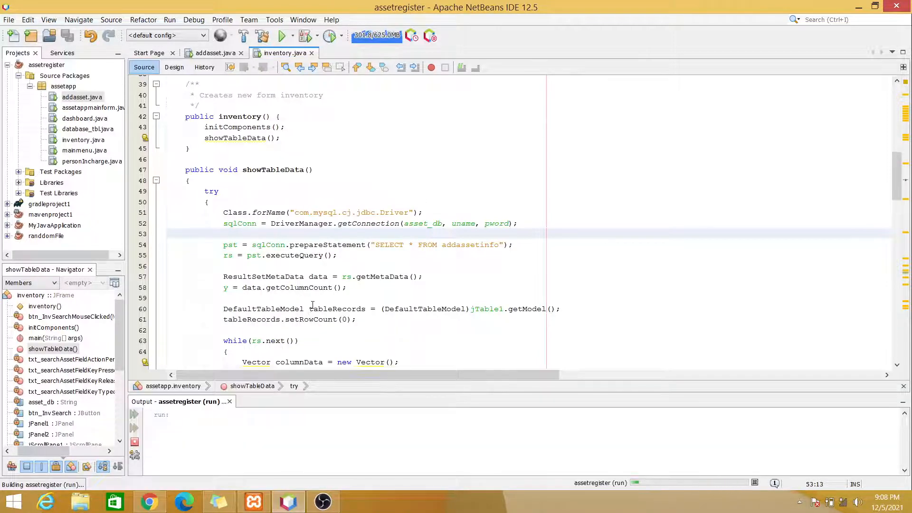
Try typing 'laptop' and 'smart' in the running inventory search box before it filters anything.
left_click(279, 36)
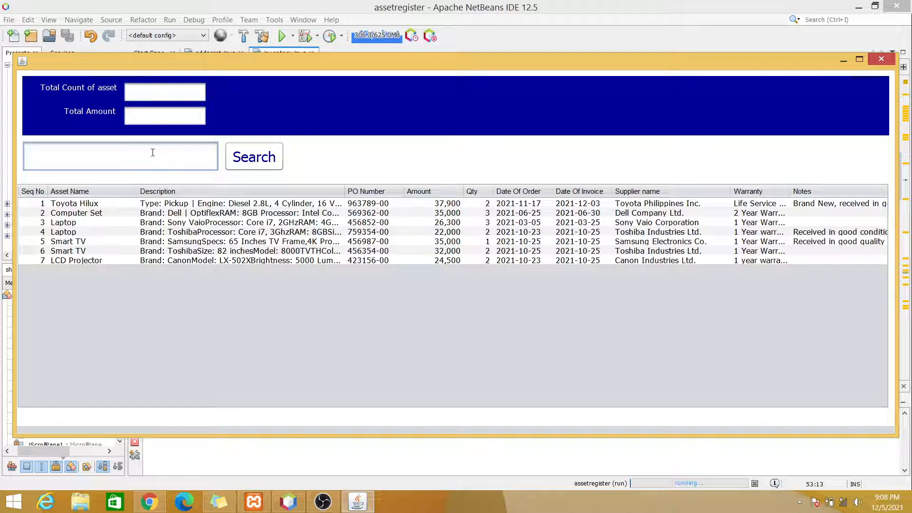
type("la")
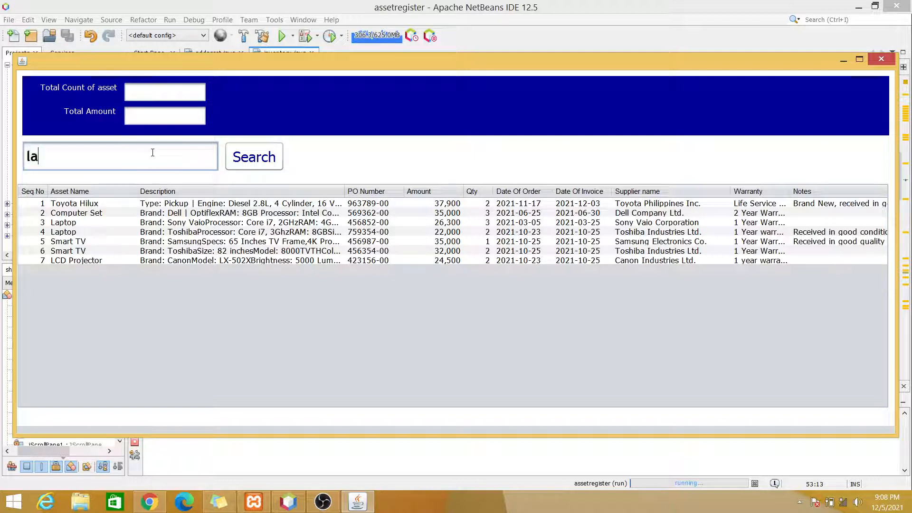
type("ptop")
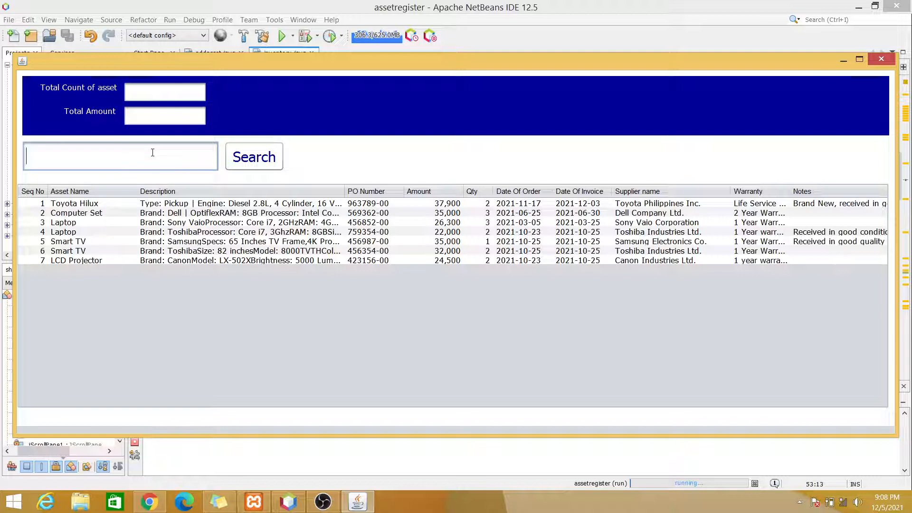
type("smart")
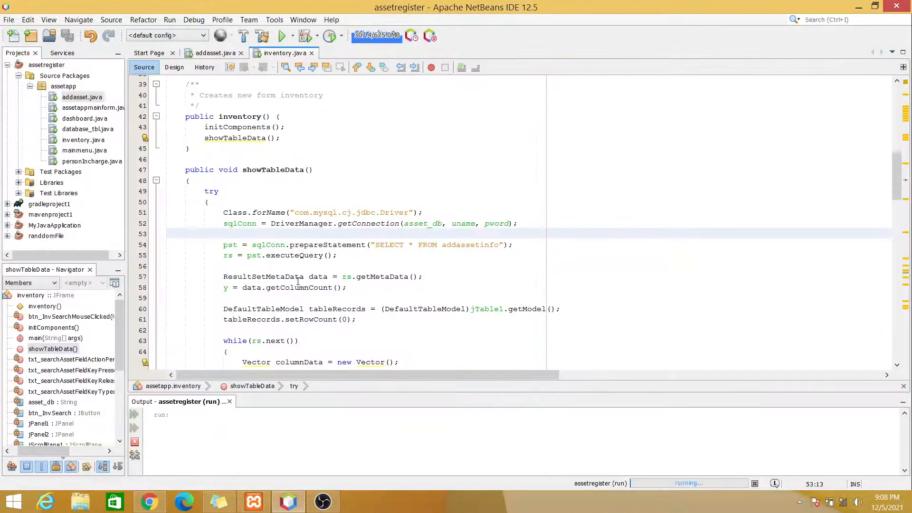
Create a keyReleased handler for the search field and paste showTableData's try/catch body into it.
left_click(175, 66)
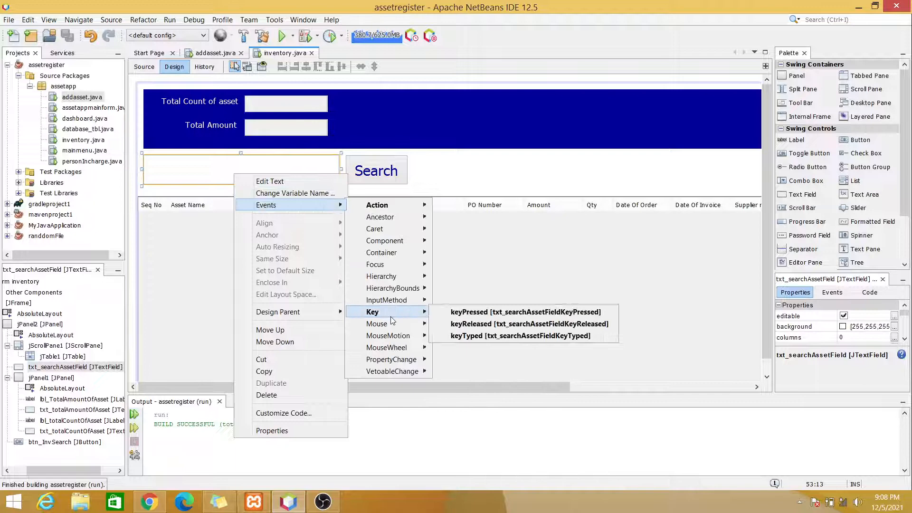
left_click(522, 323)
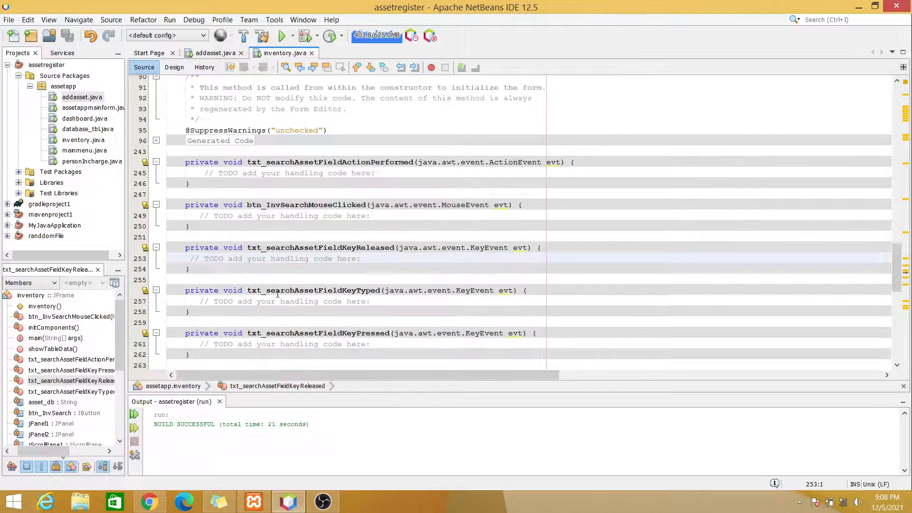
triple_click(273, 259)
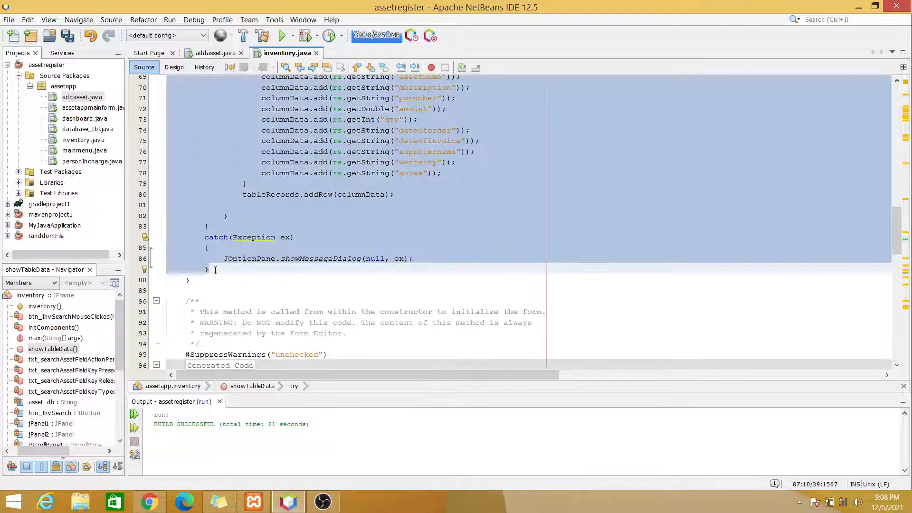
scroll("down", 3)
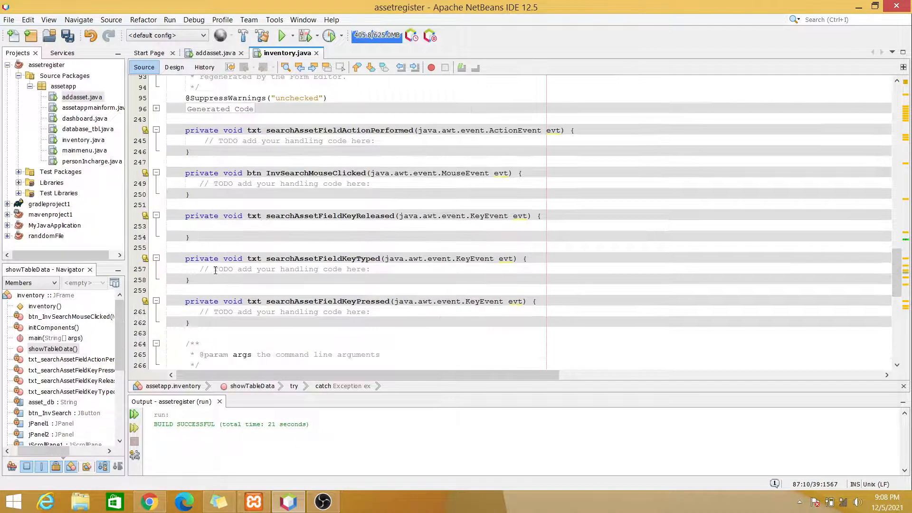
left_click(197, 226)
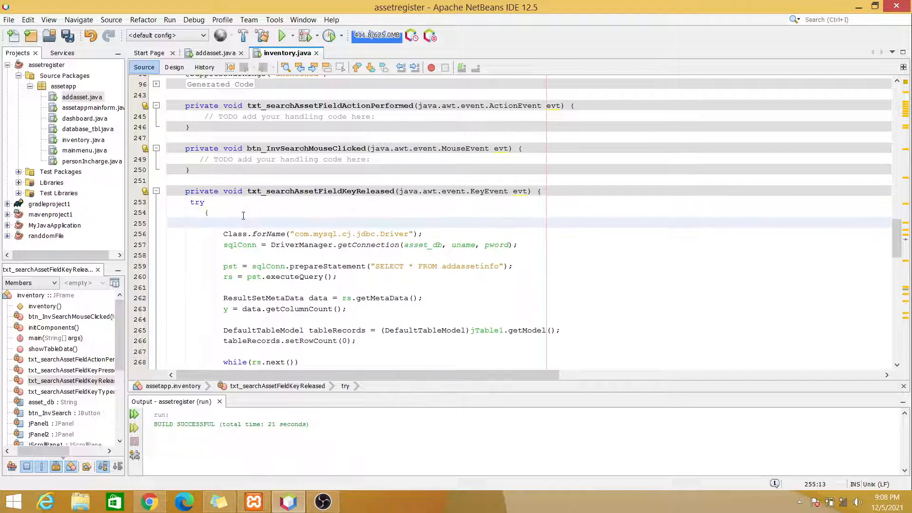
Begin 'String searchTemp =' in the handler, confirming the field name txt_searchAssetField.
type("Str")
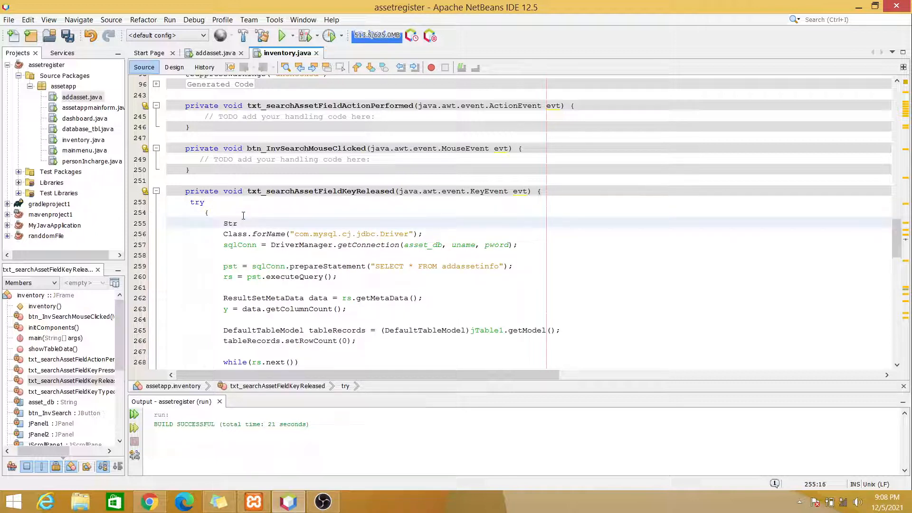
type("ing")
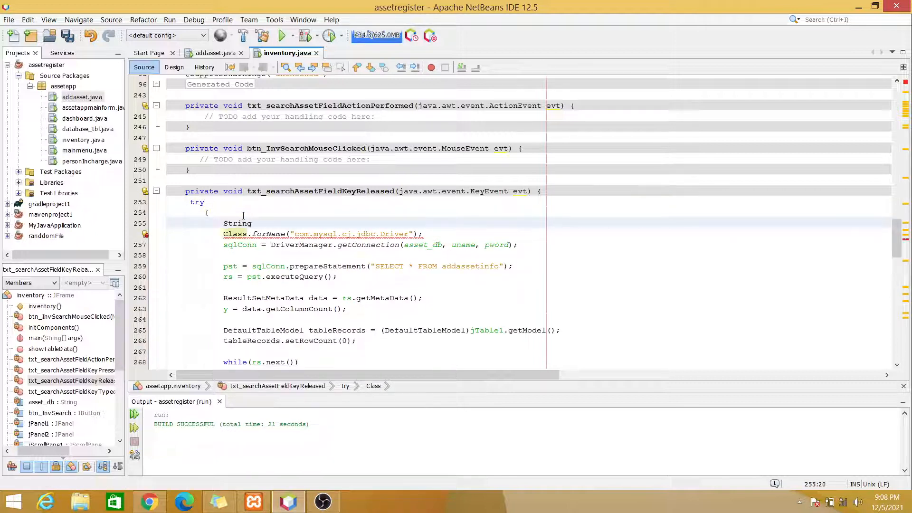
type("search")
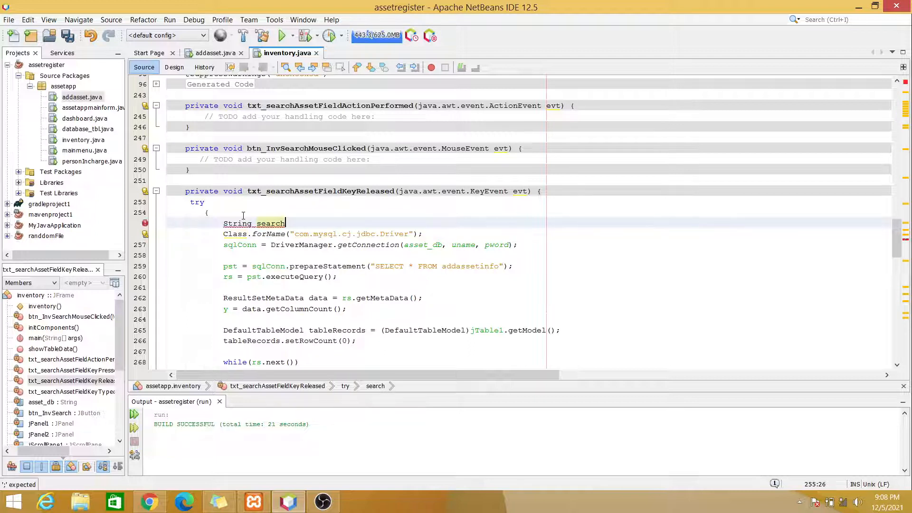
type("Temp")
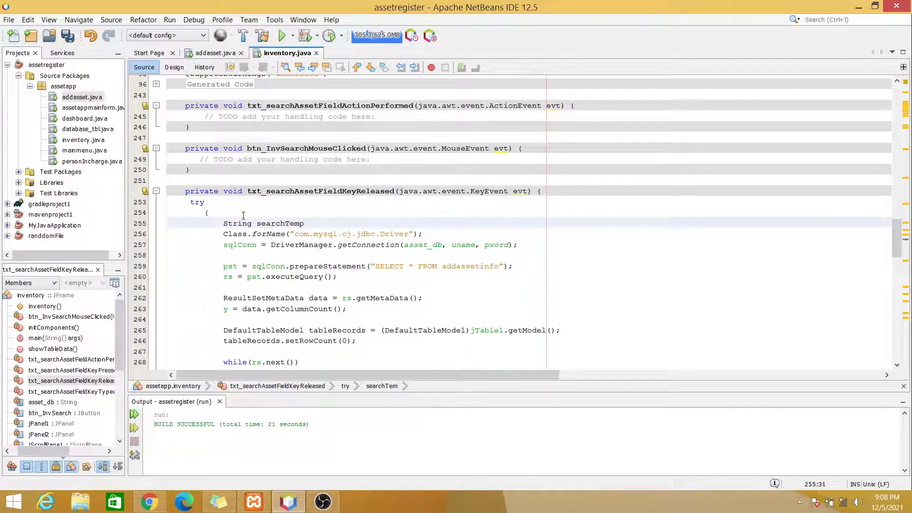
type("=")
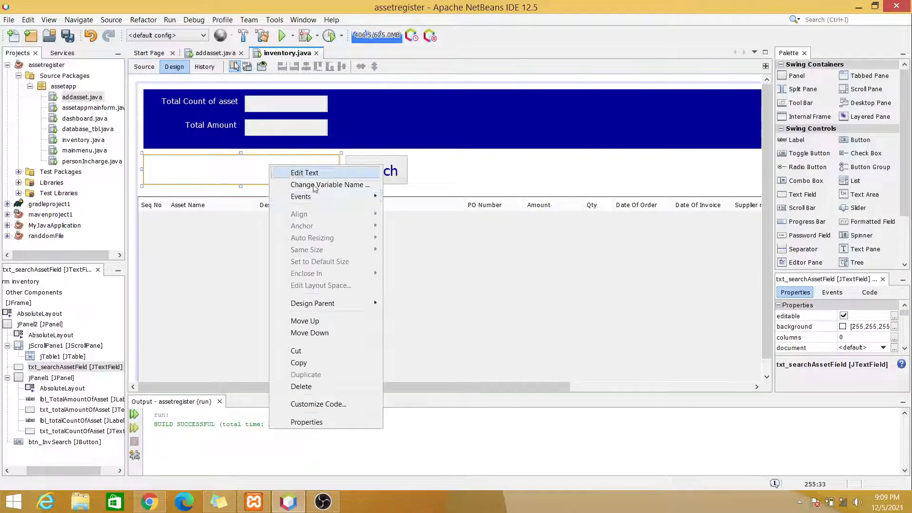
left_click(329, 184)
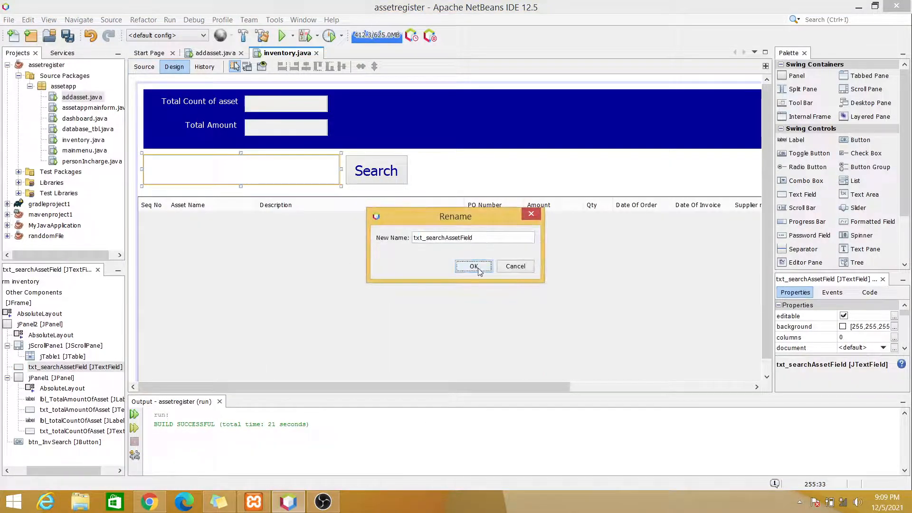
left_click(473, 266)
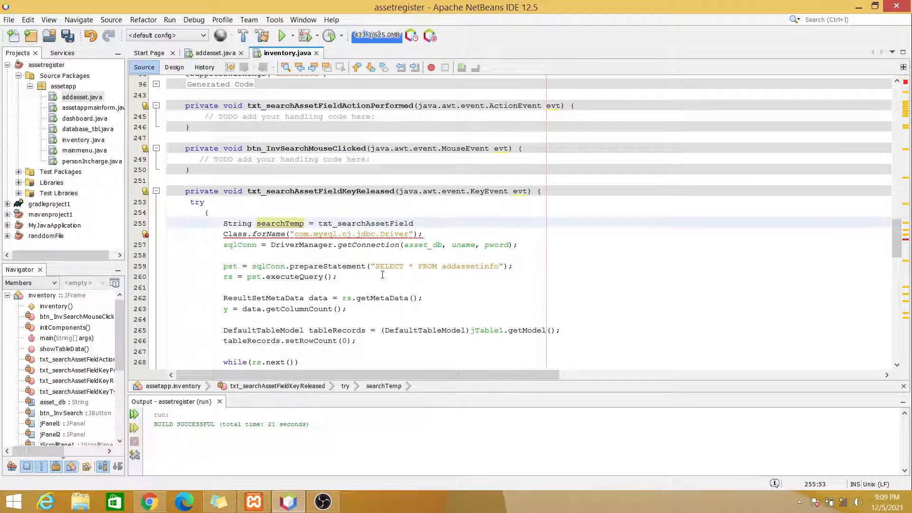
Complete the line as txt_searchAssetField.getText() + "%" for a wildcard search term.
type(".")
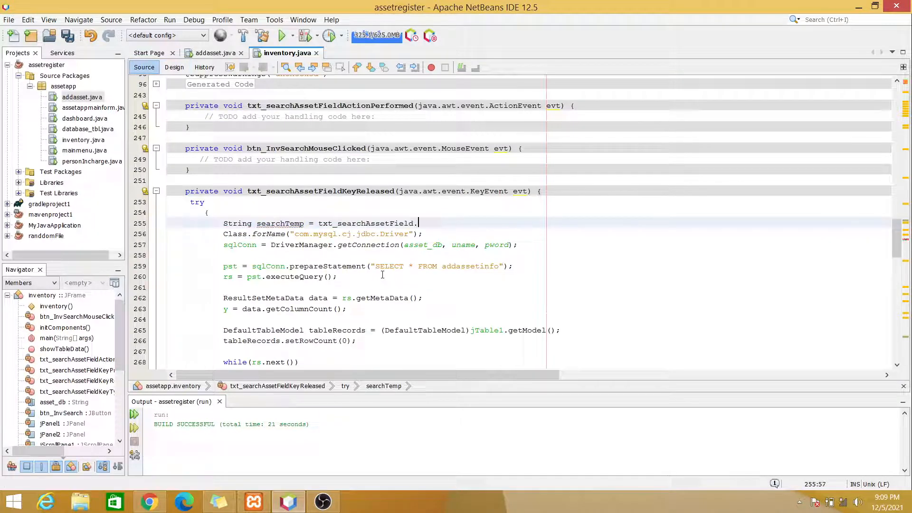
type("get")
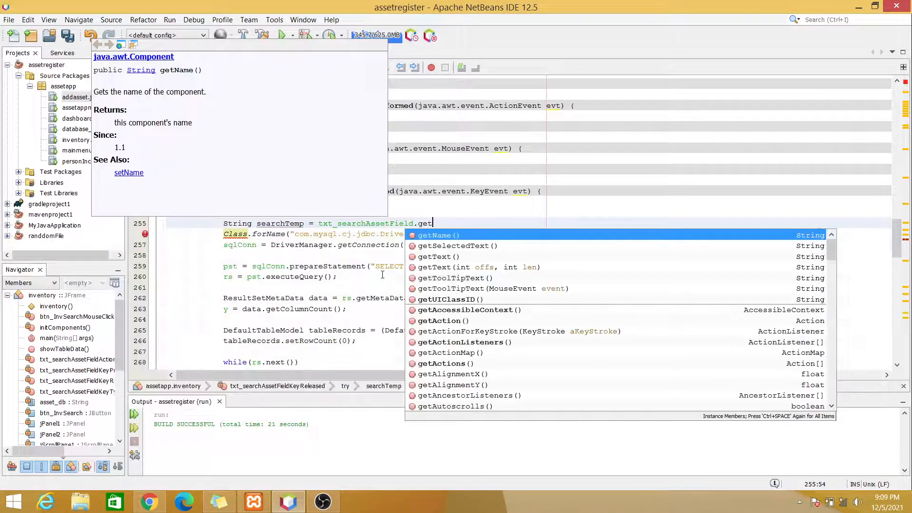
left_click(433, 256)
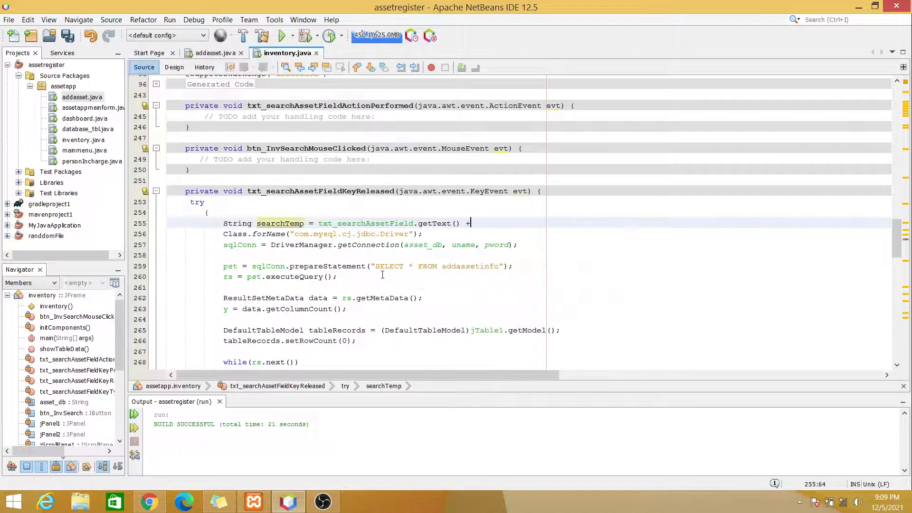
type("\"\"")
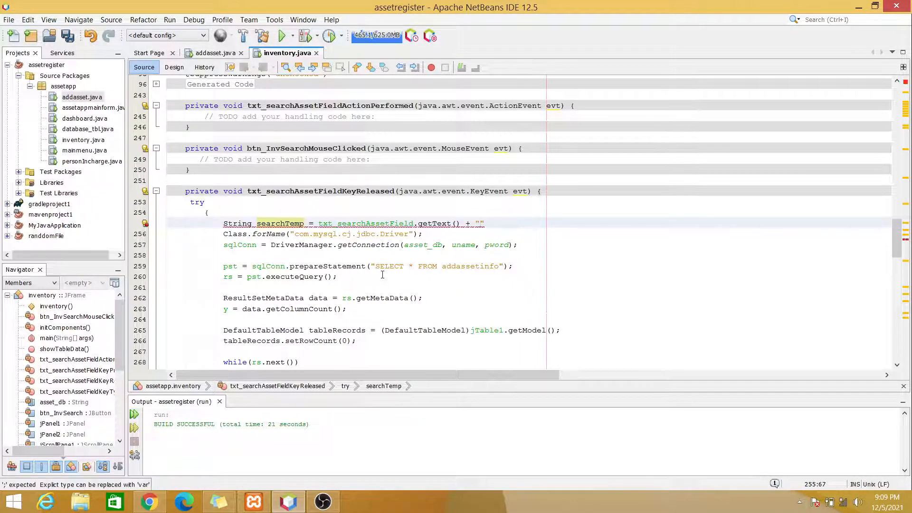
type("%")
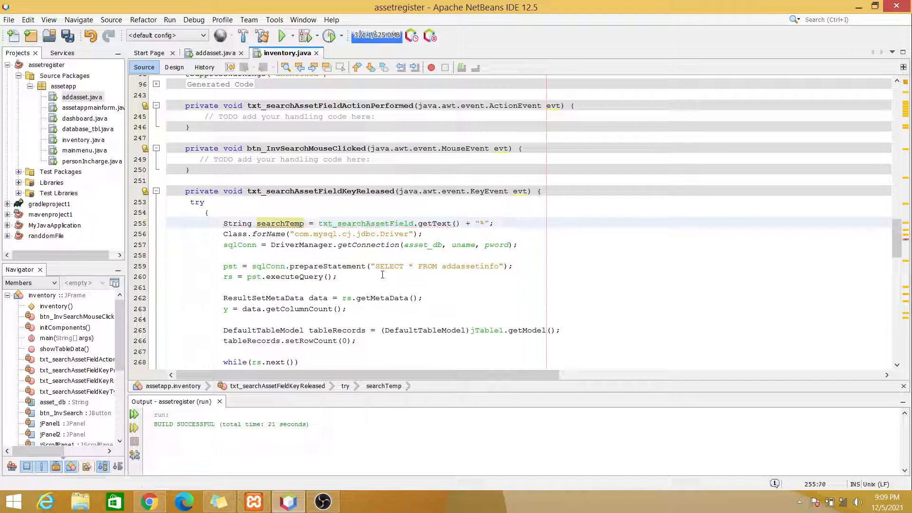
left_click(493, 223)
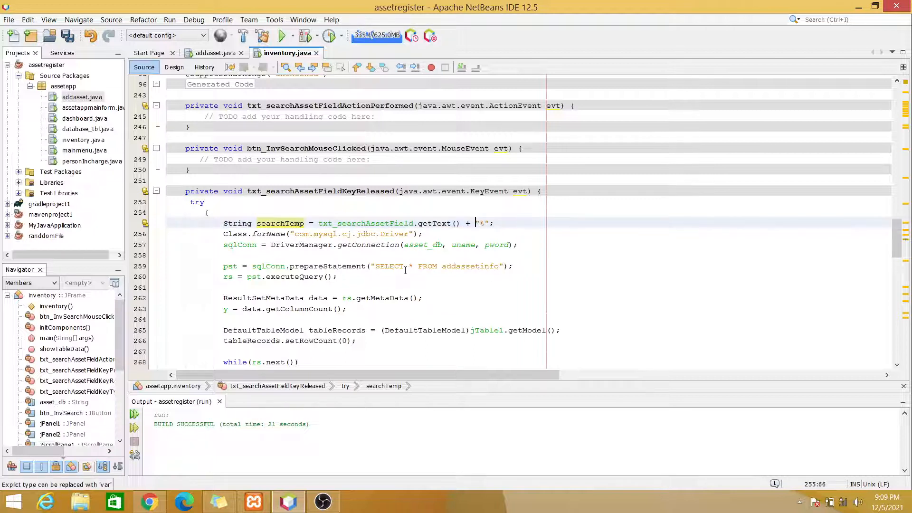
Add WHERE assetname LIKE '"+searchTemp+"' to the prepareStatement SQL and save inventory.java.
left_click(417, 266)
type(" WHERE assetname LIKE ?")
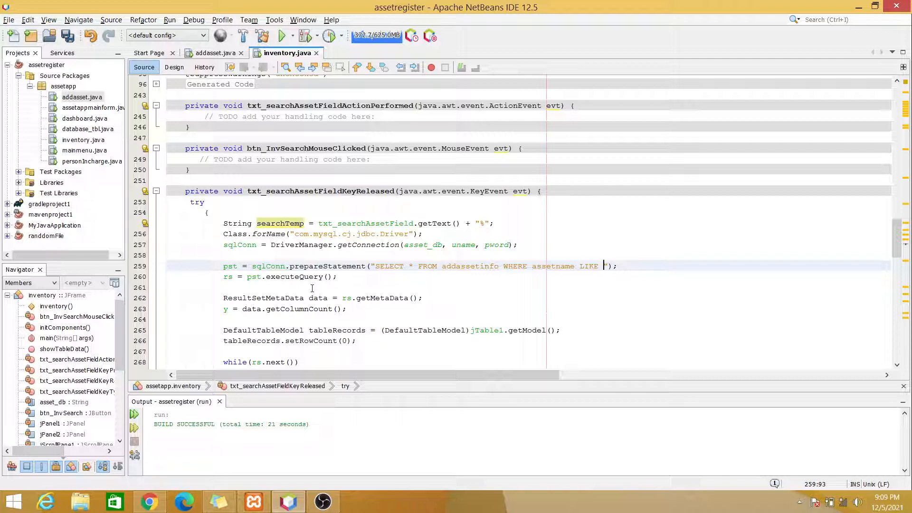
type("'\"")
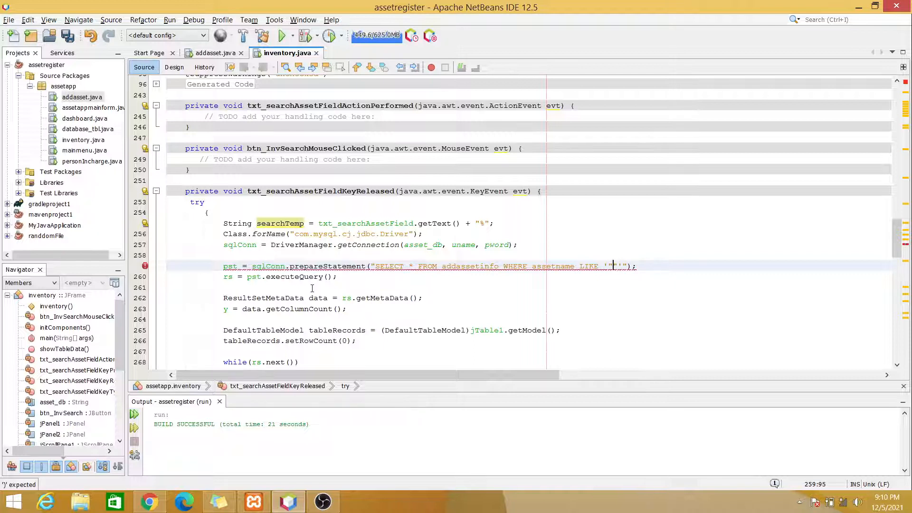
type("++")
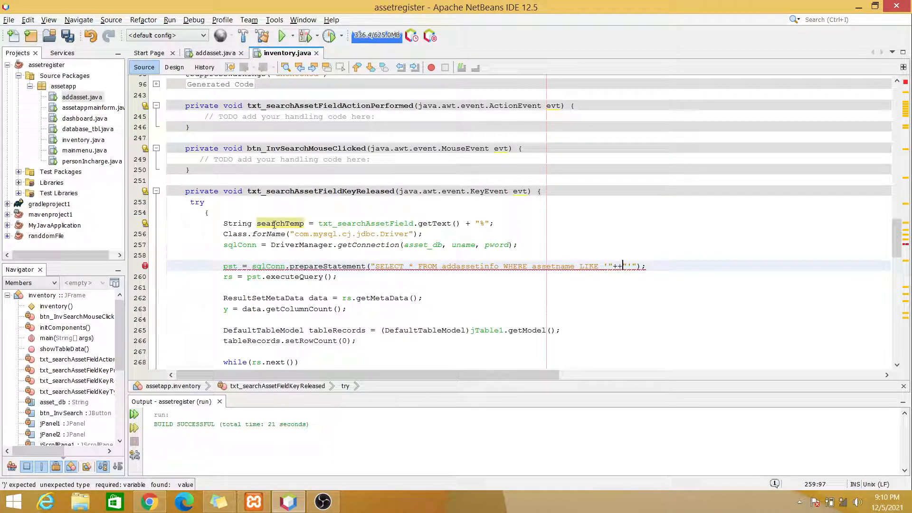
left_click(279, 223)
type("searchTemp")
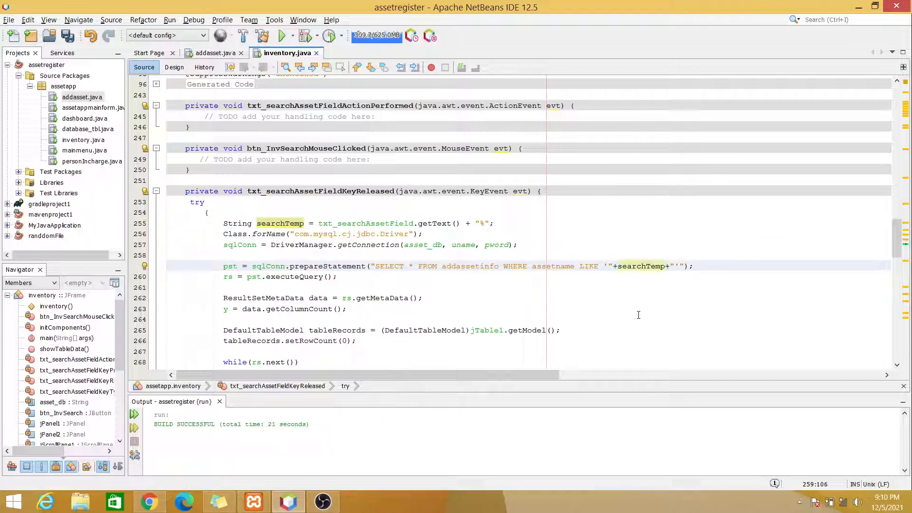
left_click(701, 265)
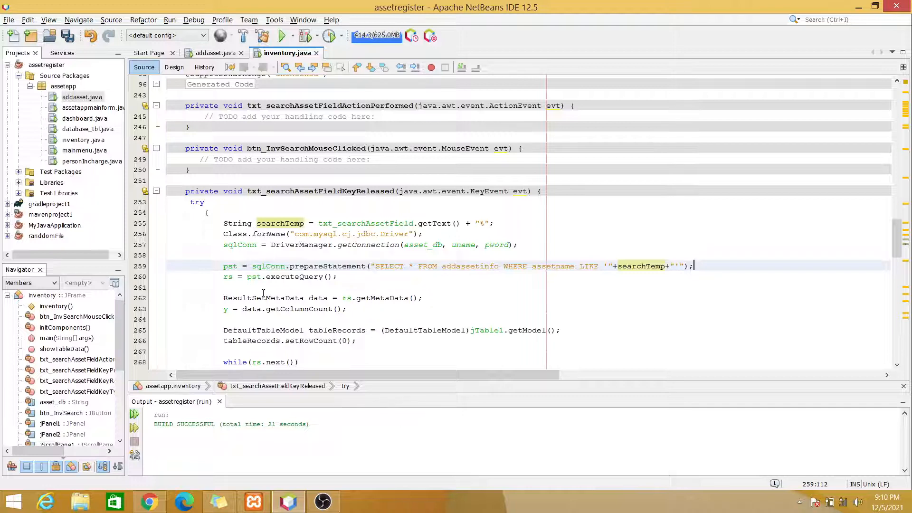
scroll("down", 3)
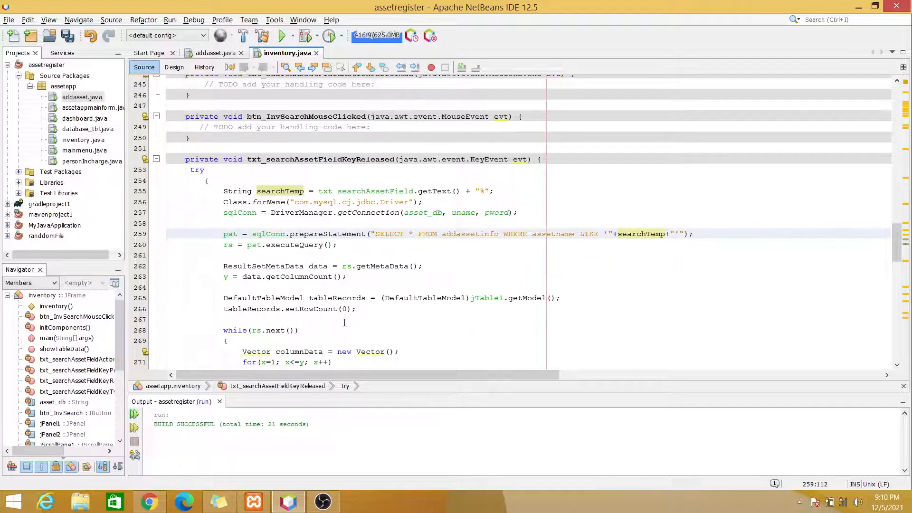
scroll("down", 3)
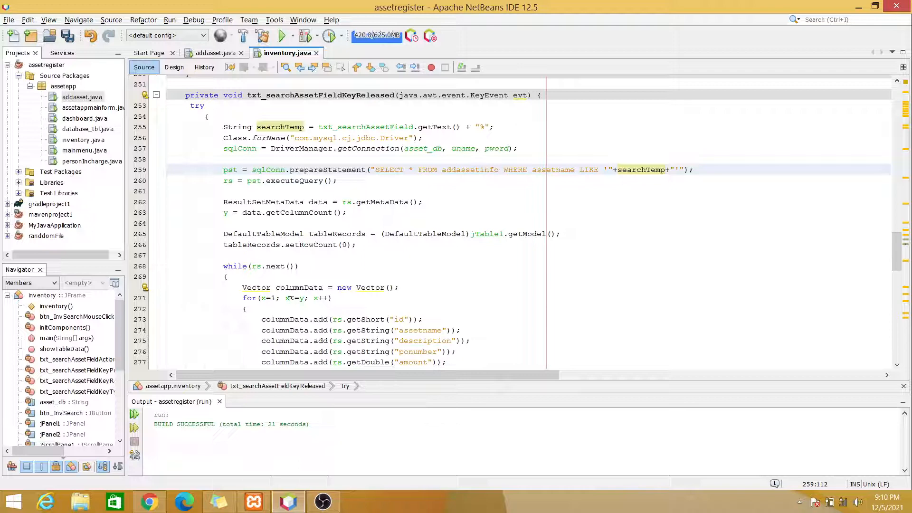
scroll("down", 3)
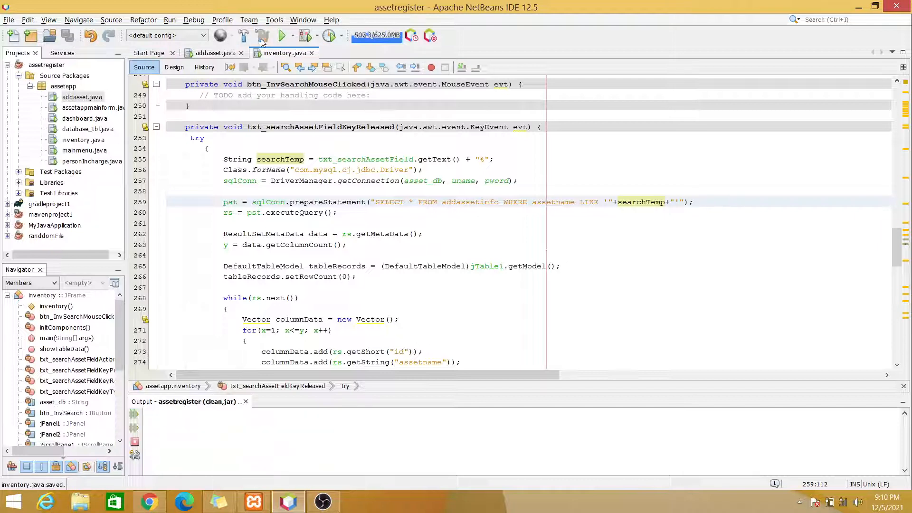
Rebuild, filter the running form with 'sma', 'toyo', 'lcd', 'lap', clear it and close the window.
left_click(260, 36)
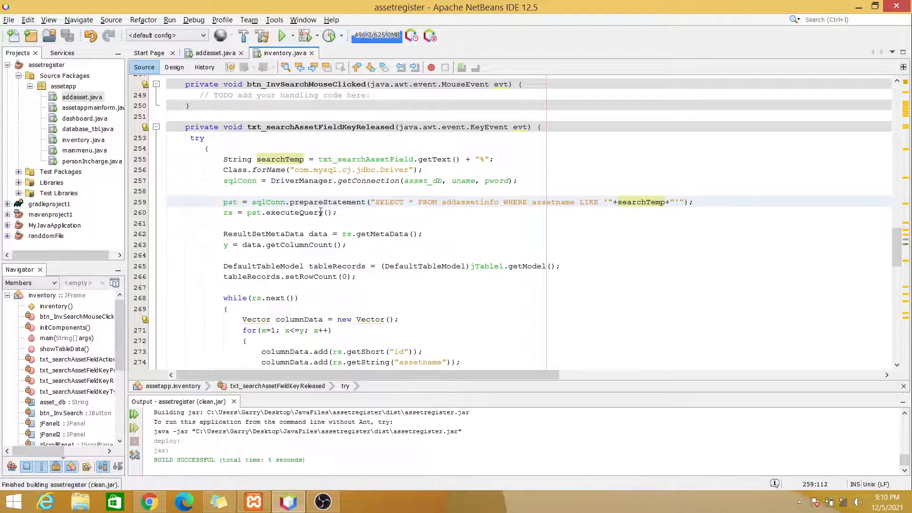
left_click(281, 36)
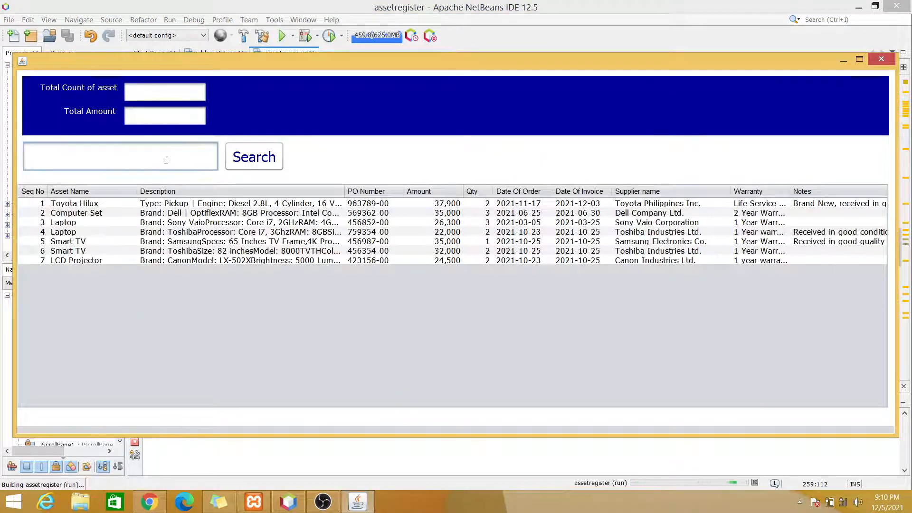
type("l")
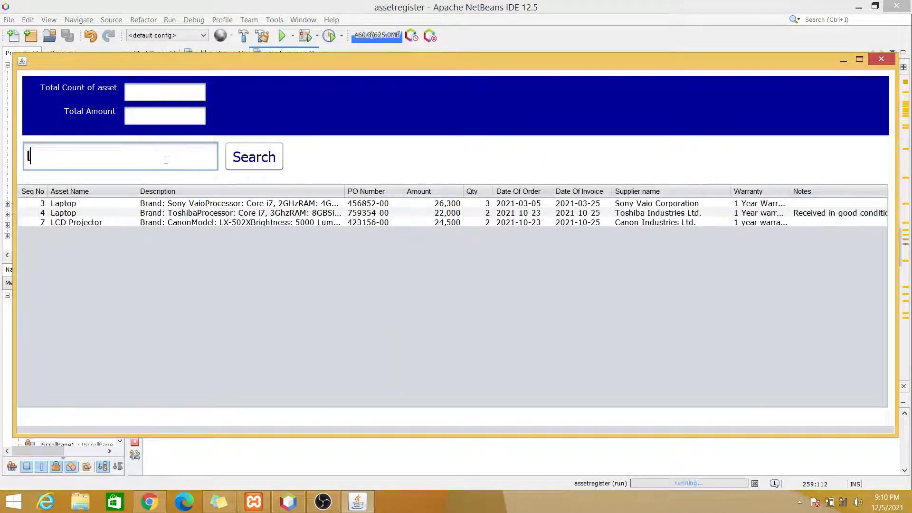
type("sma")
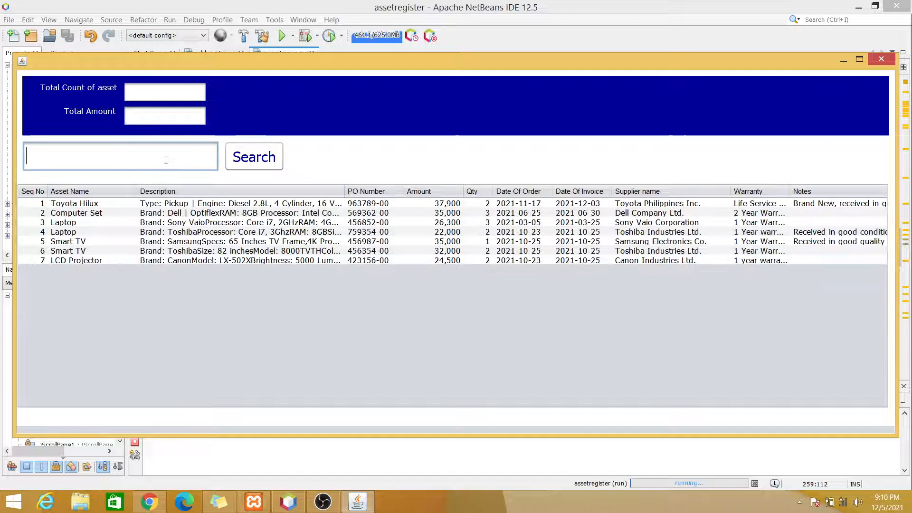
type("toyo")
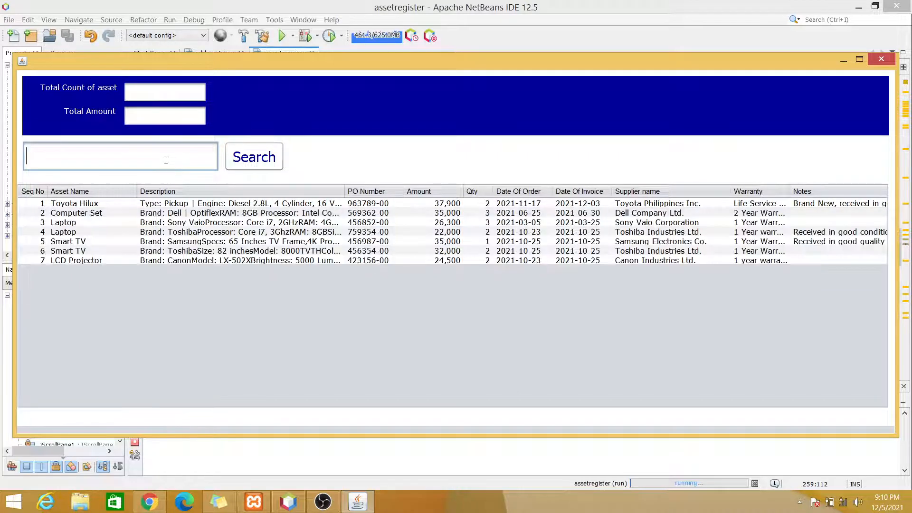
type("lcd")
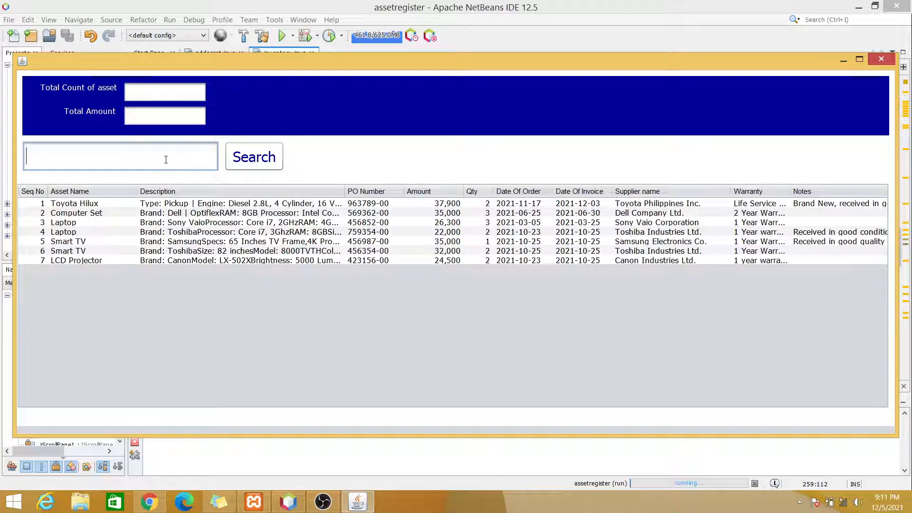
type("lap")
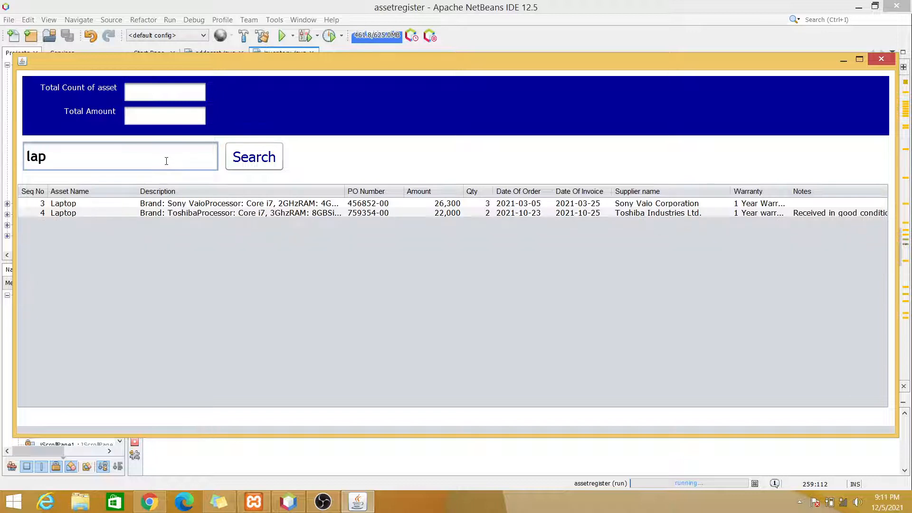
key("Backspace")
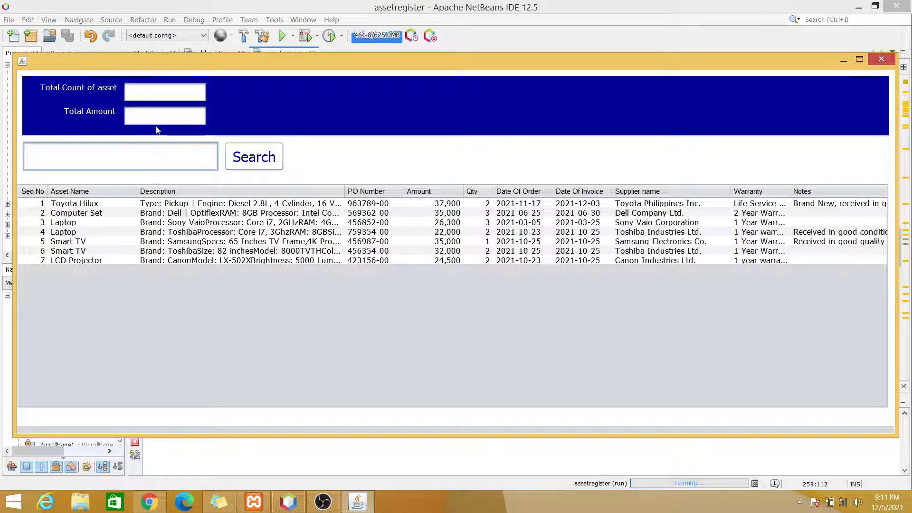
mouse_move(882, 59)
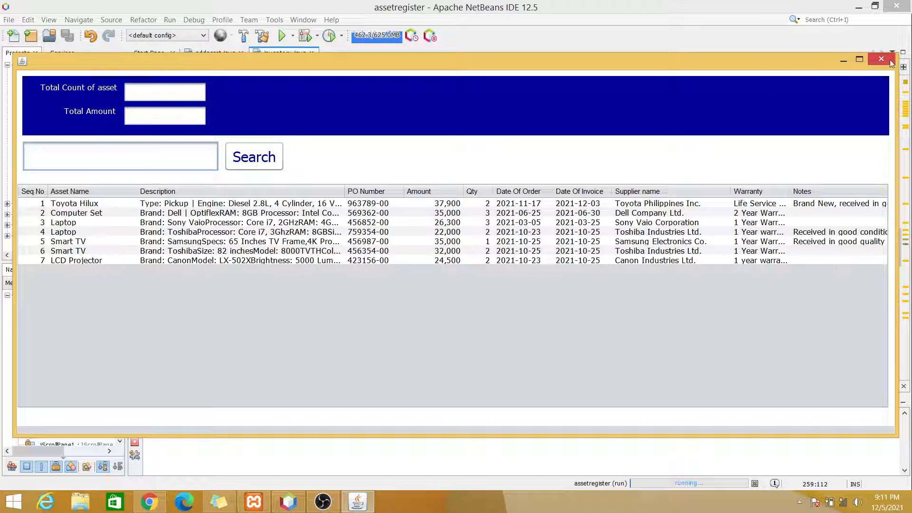
left_click(877, 59)
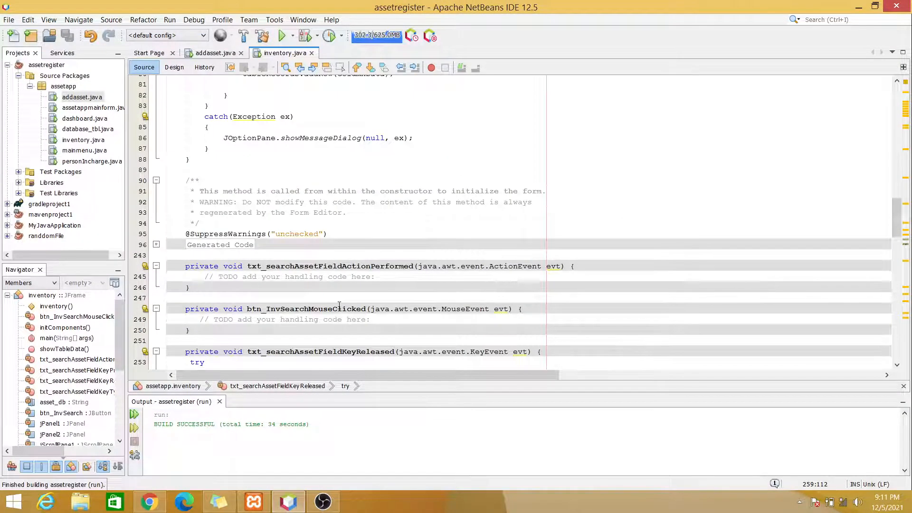
scroll("down", 3)
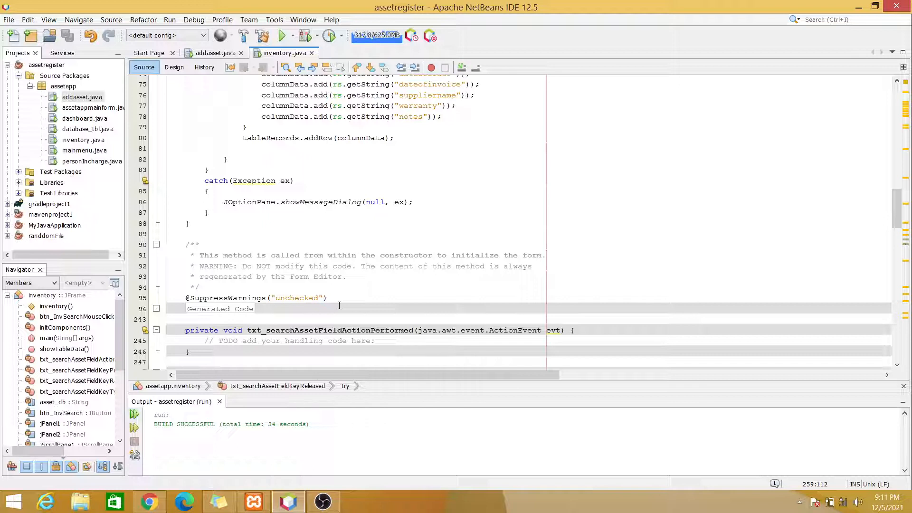
left_click(149, 501)
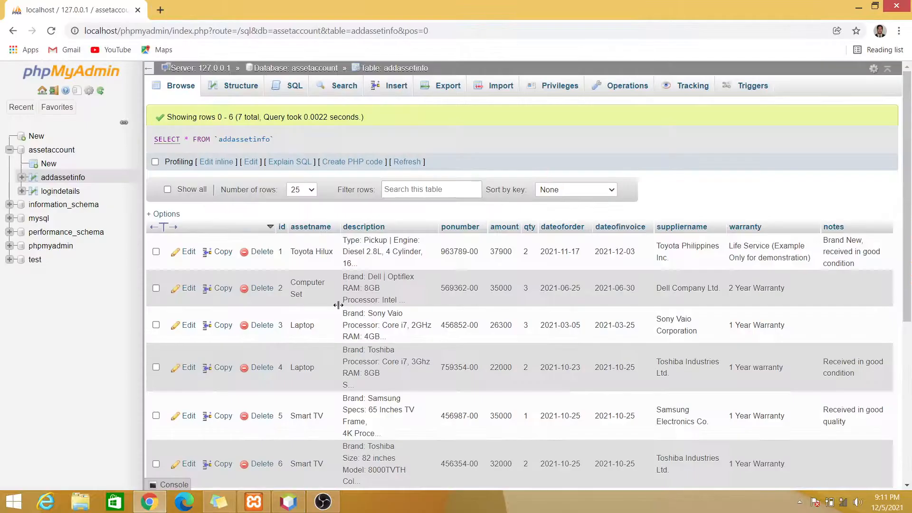
mouse_move(503, 226)
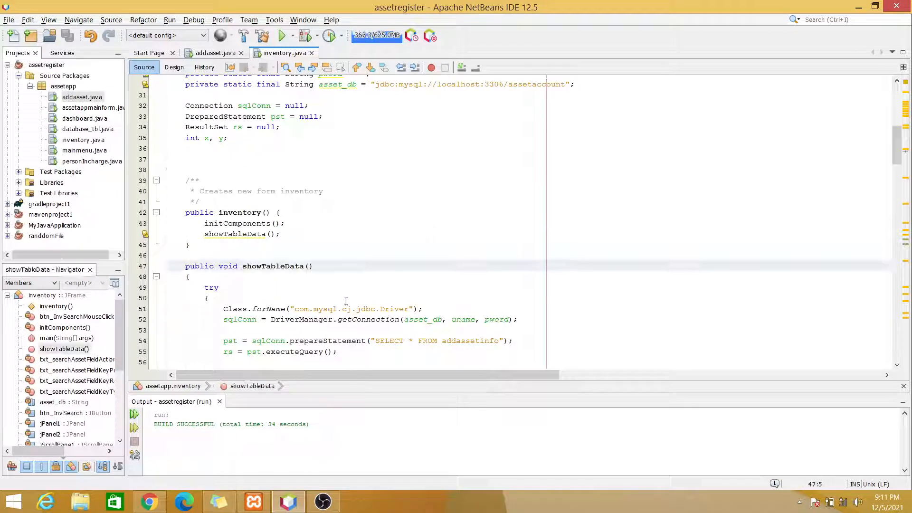
Check the total-count field names on the Design view and return to Source.
scroll("down", 3)
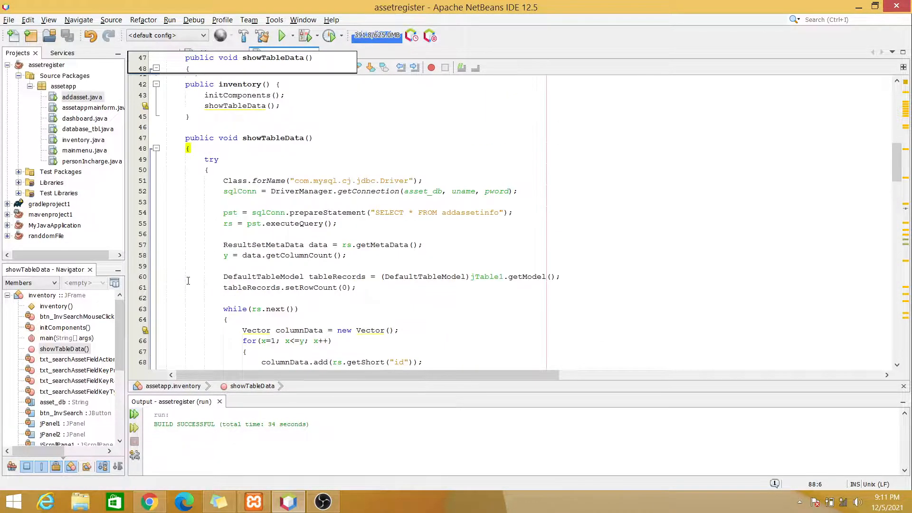
scroll("down", 3)
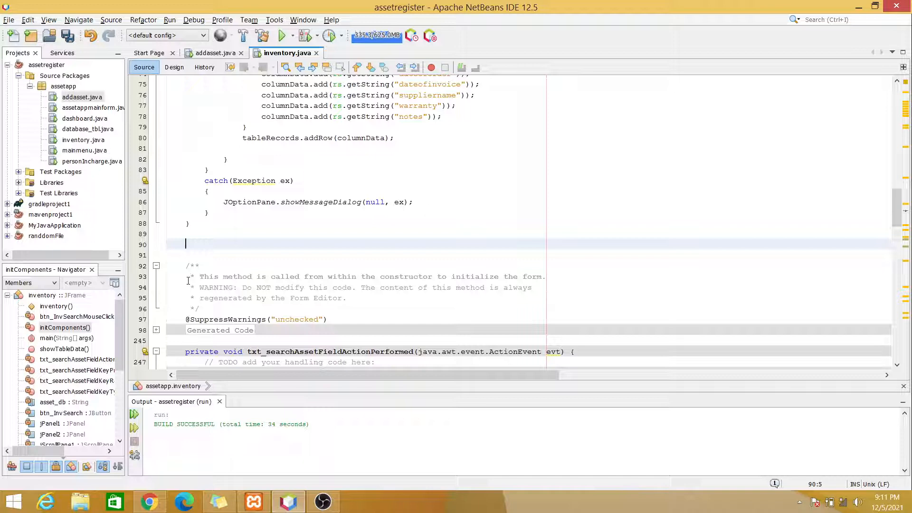
left_click(174, 66)
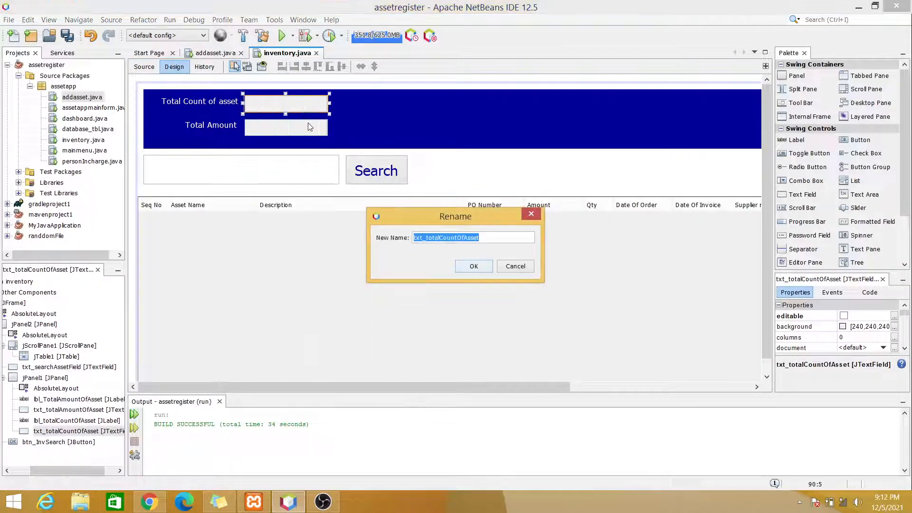
left_click(495, 237)
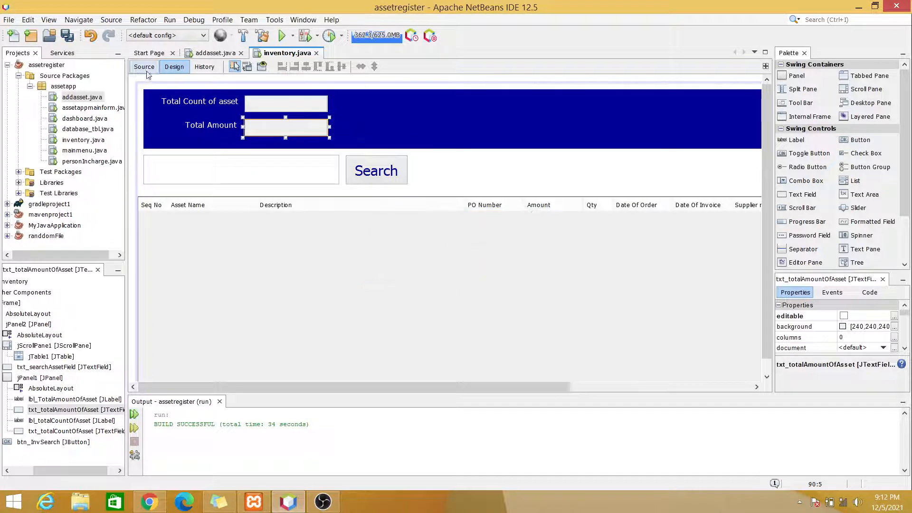
left_click(143, 67)
type("public void")
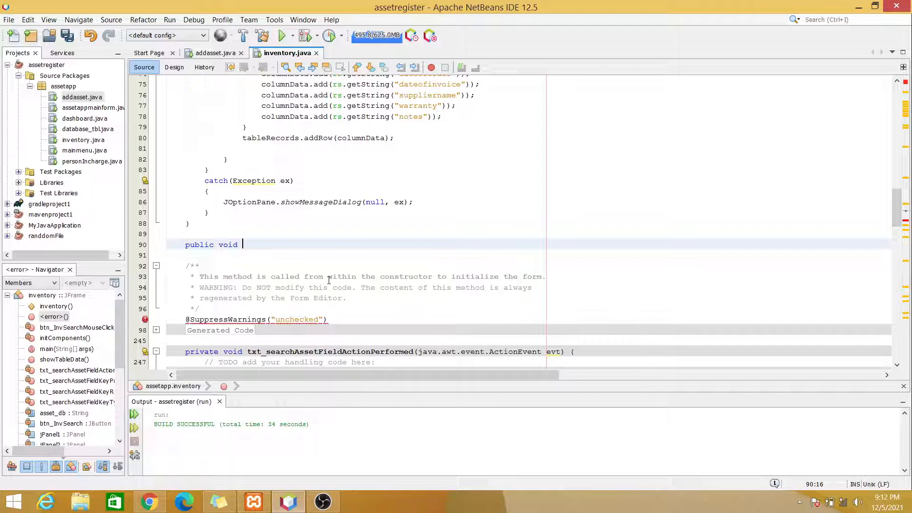
Write public void countAsset() with an empty try {} catch(Exception ex) {} block below showTableData.
type("countAss")
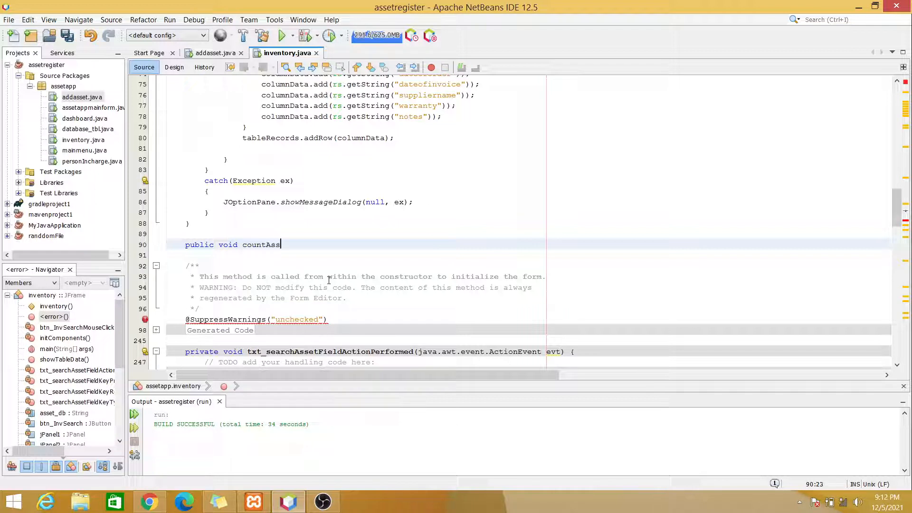
type("et()")
left_click(528, 255)
type("{")
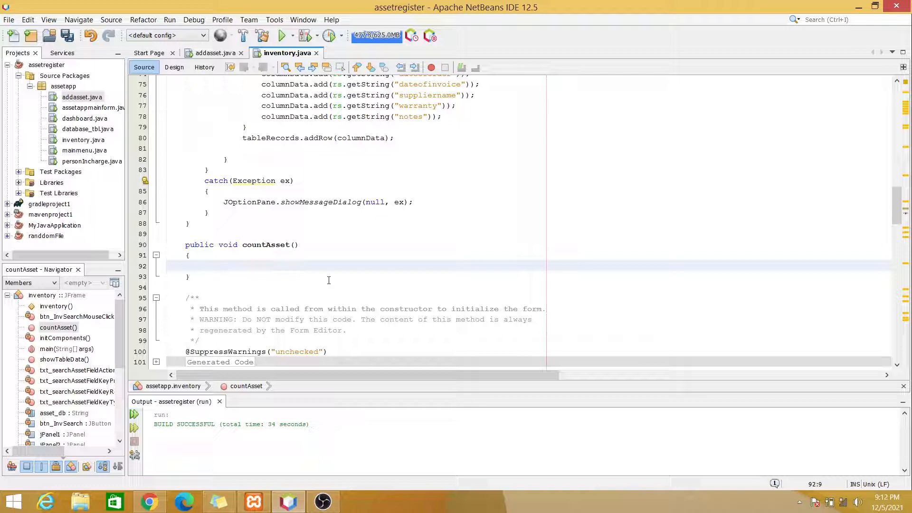
type("try")
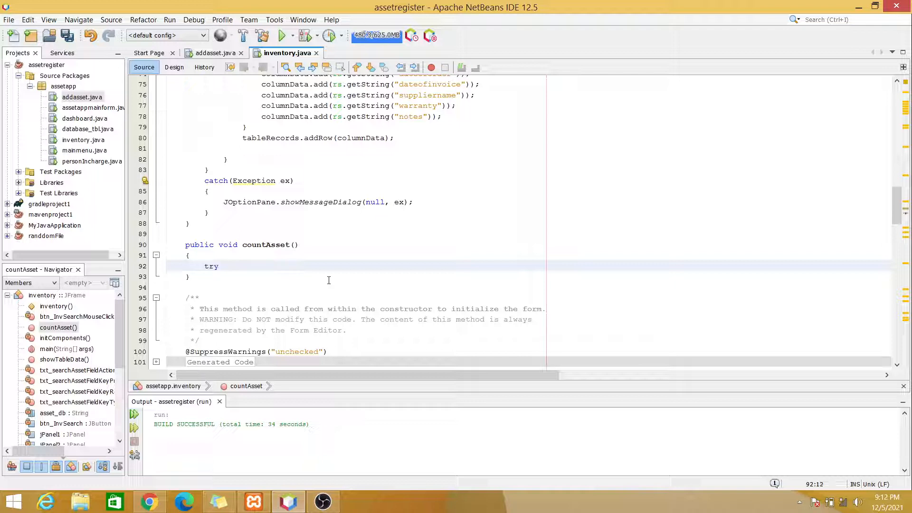
type("{}")
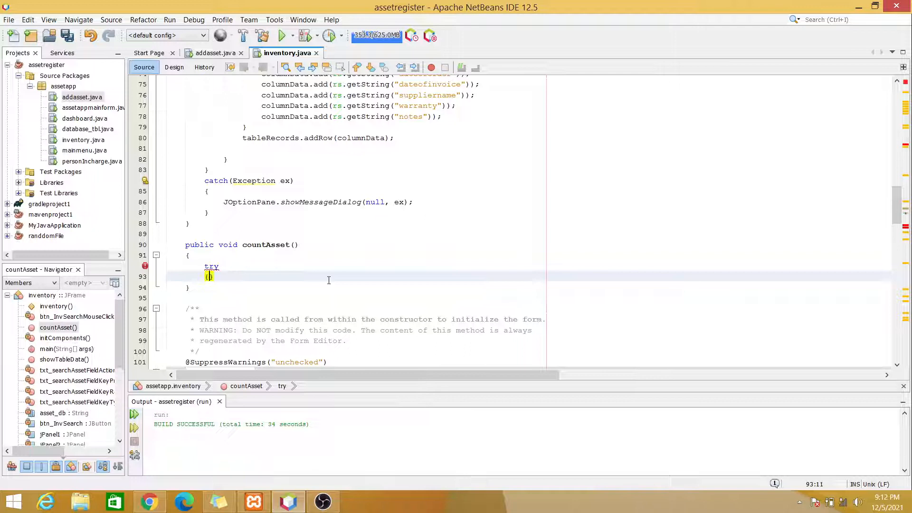
type("catch(")
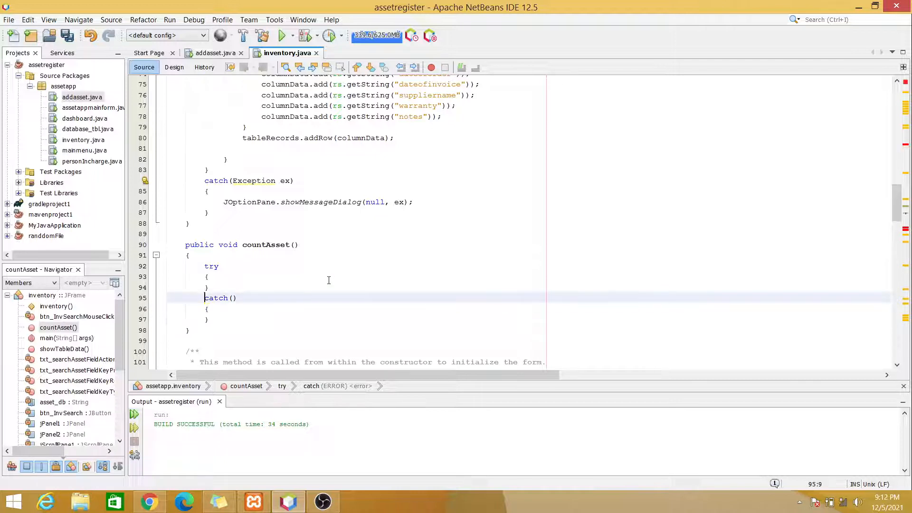
type("Exception")
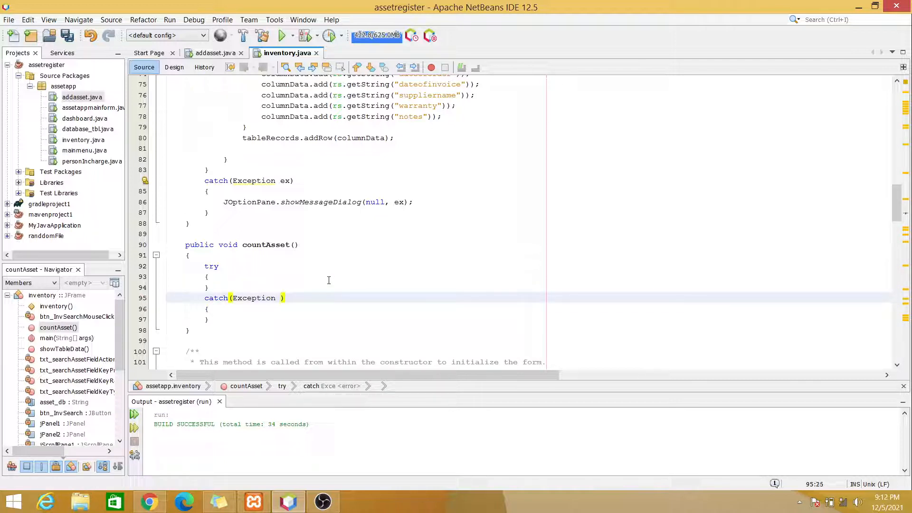
type("ex")
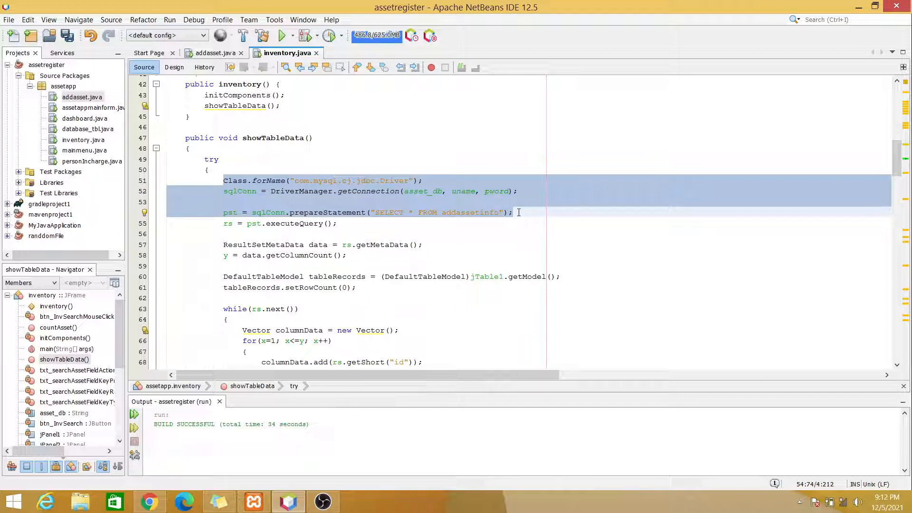
Paste the driver, connection and prepareStatement lines into countAsset's try block and empty the SQL string.
scroll("down", 3)
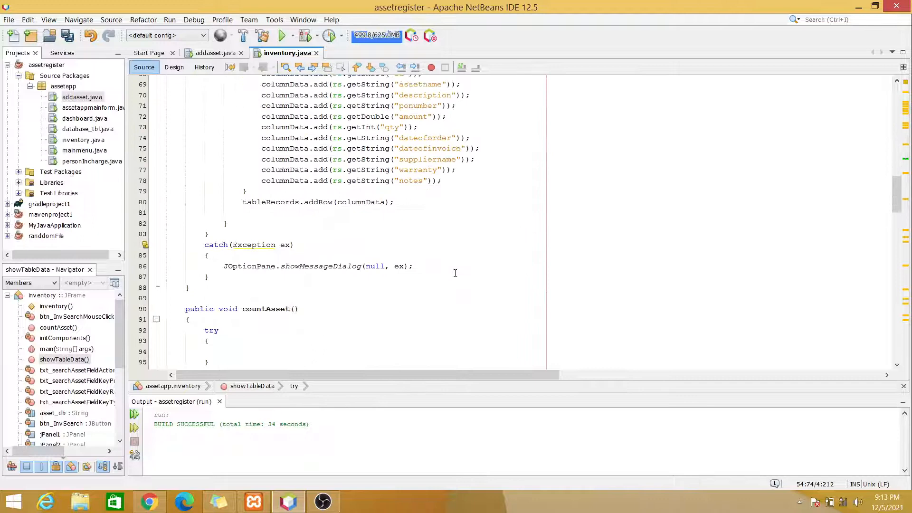
scroll("down", 3)
type("pst = sqlConn.prepareStatement(\"SELECT * FROM addassetinfo\");")
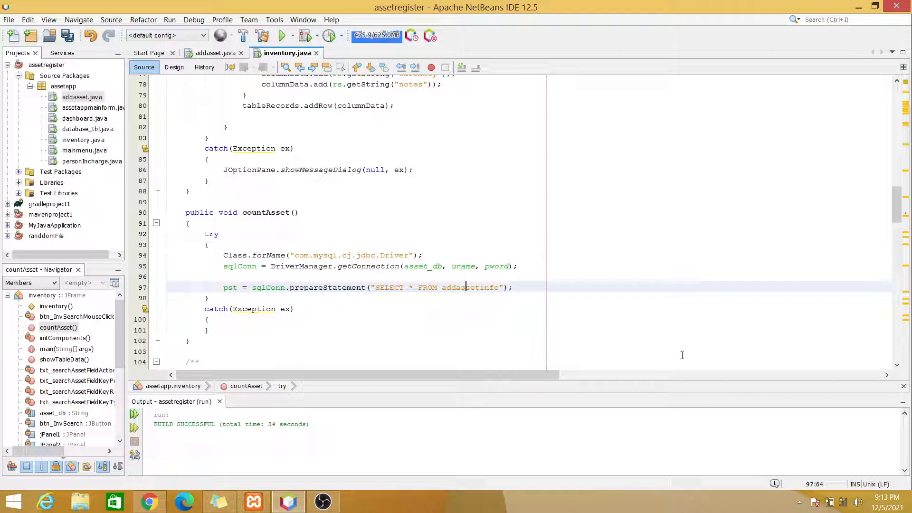
left_click_drag(376, 287, 470, 287)
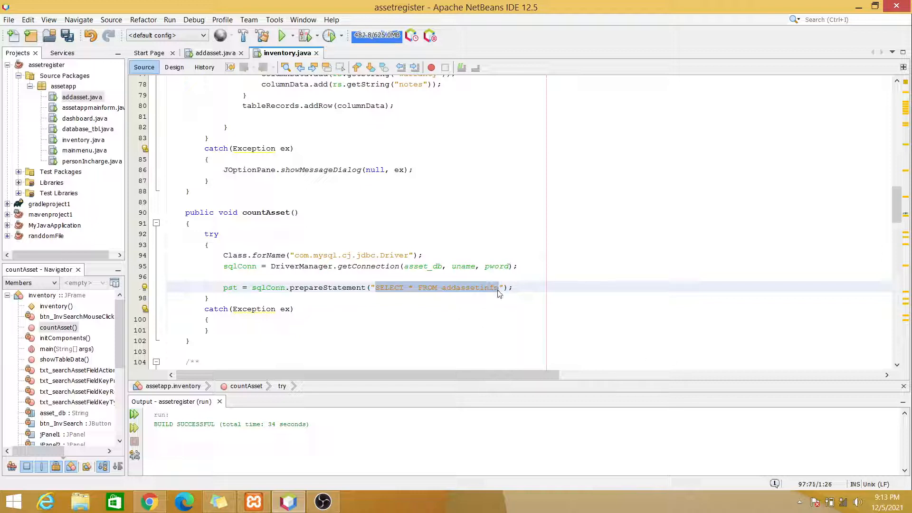
key("Delete")
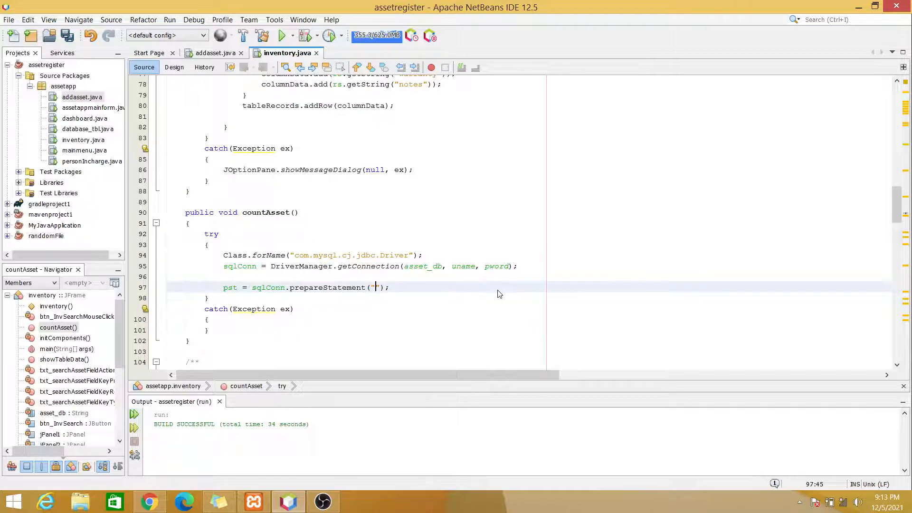
Run SELECT * FROM addassetinfo; in phpMyAdmin's SQL tab to list all asset records.
left_click(150, 502)
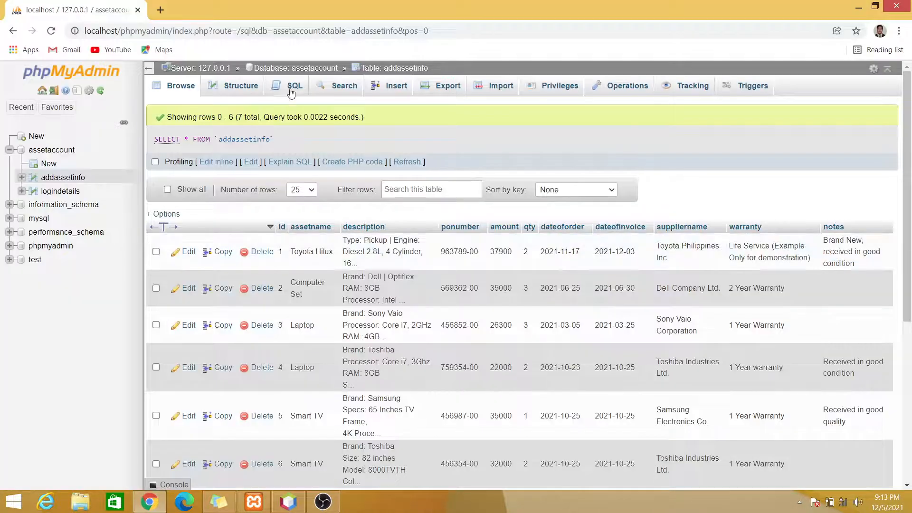
left_click(295, 85)
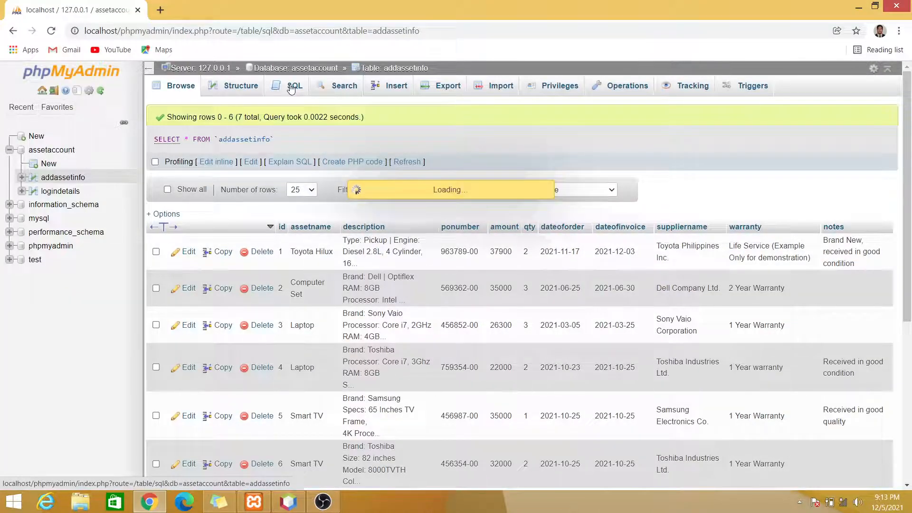
left_click(294, 86)
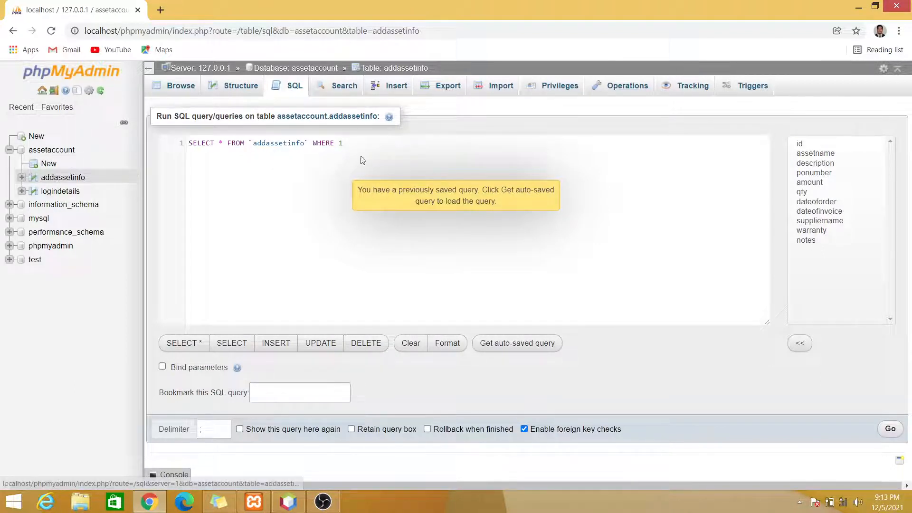
left_click(410, 343)
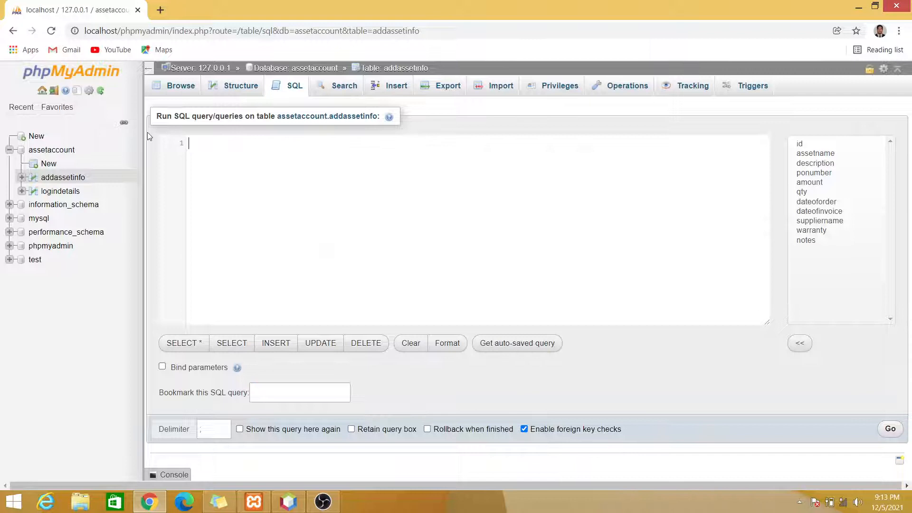
type("select")
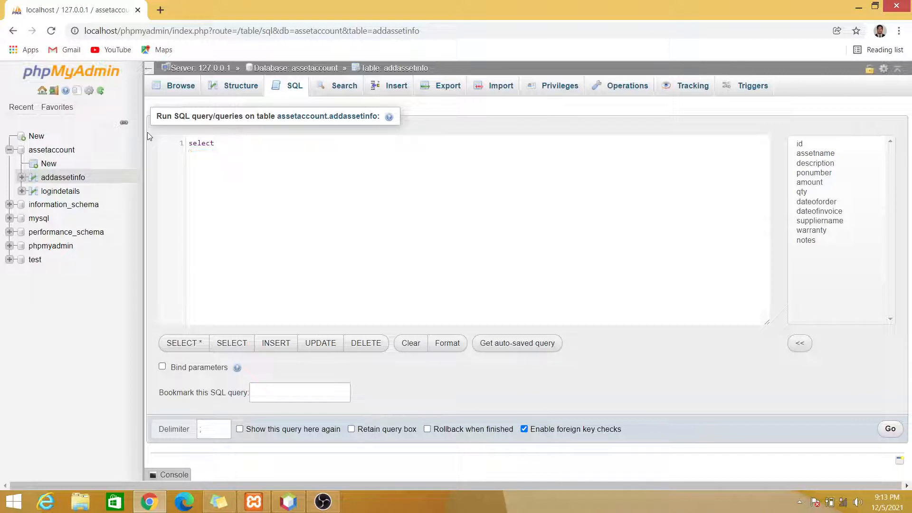
type("* from")
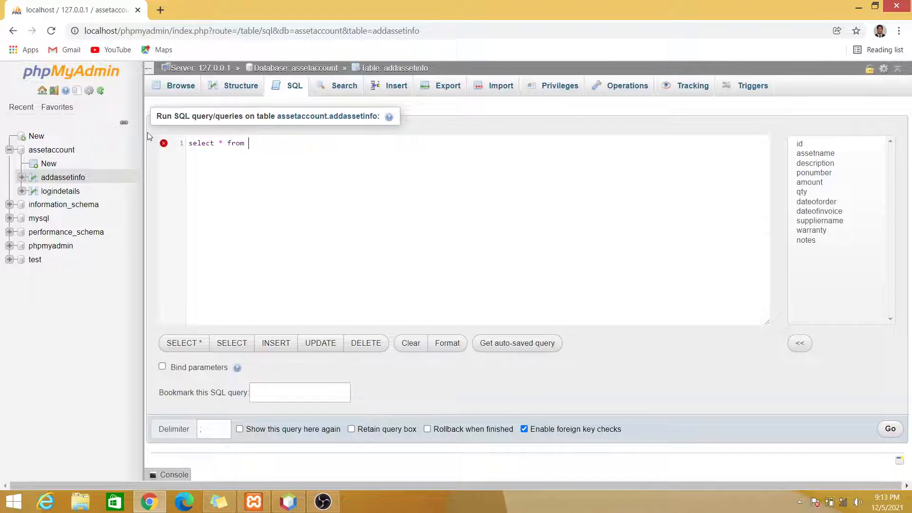
type("addassetinfo;")
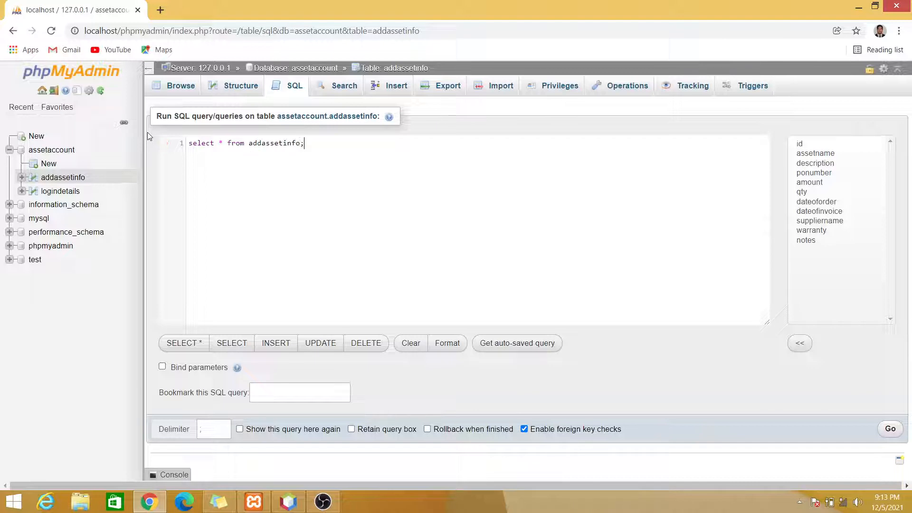
left_click(889, 428)
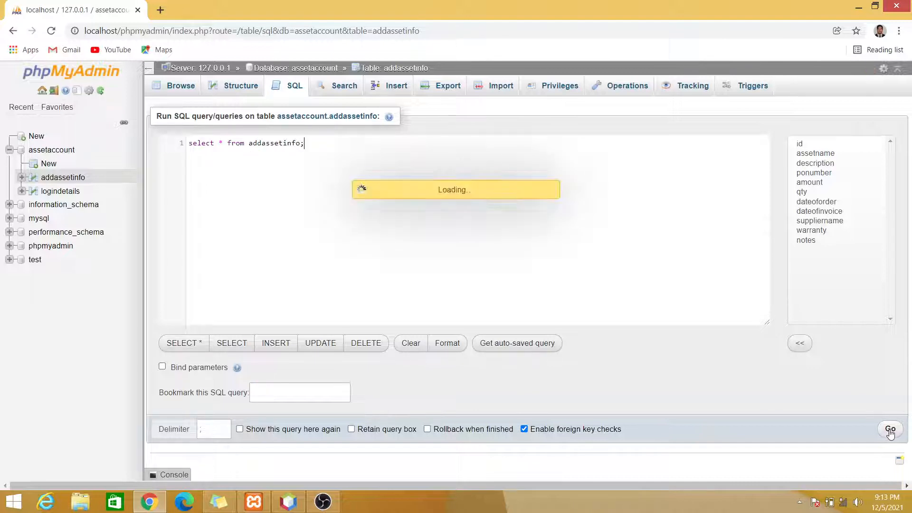
Change the query to SELECT COUNT(*) FROM addassetinfo, returning 7 assets.
left_click(889, 428)
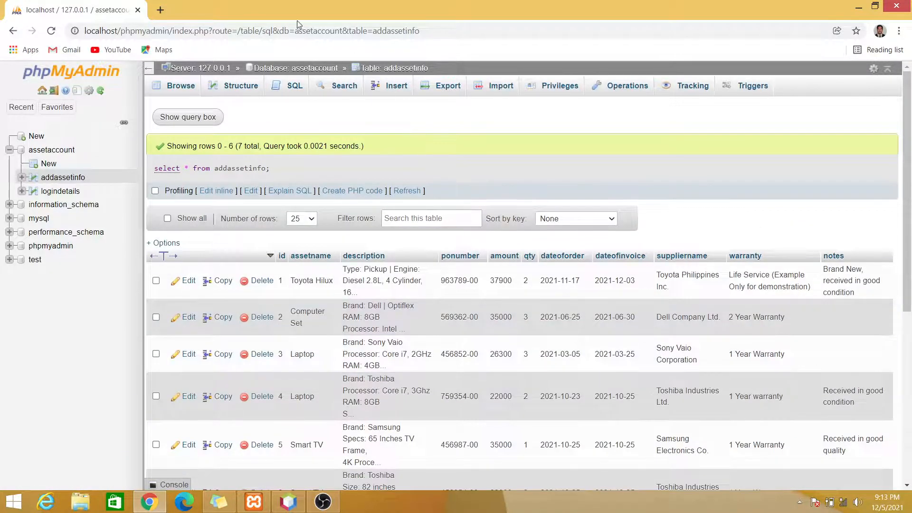
left_click(295, 86)
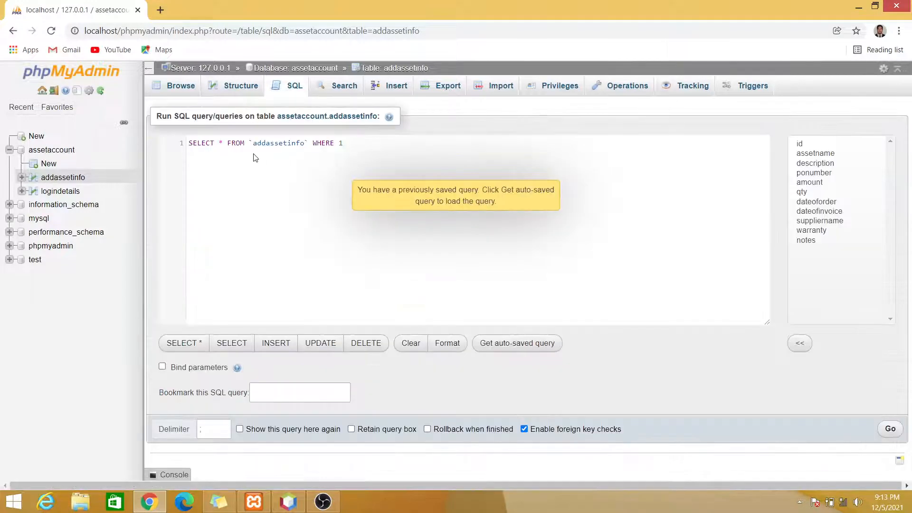
left_click(214, 142)
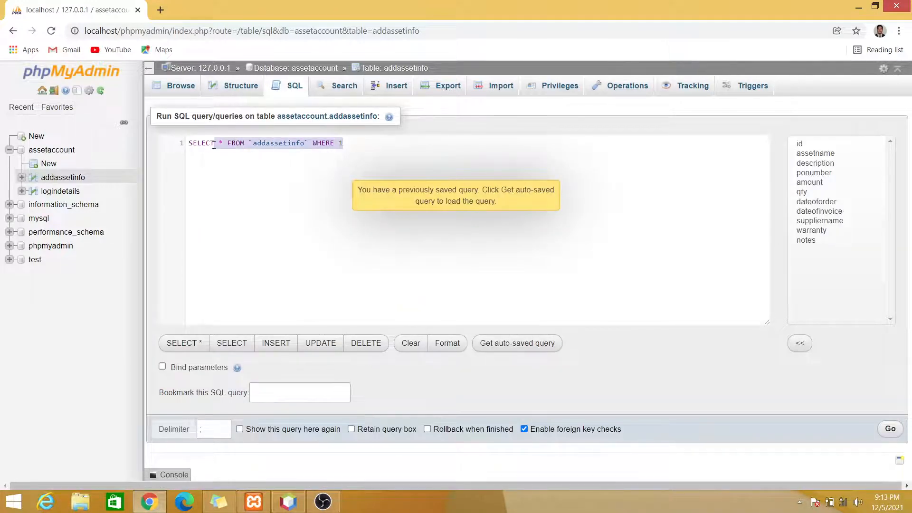
double_click(277, 142)
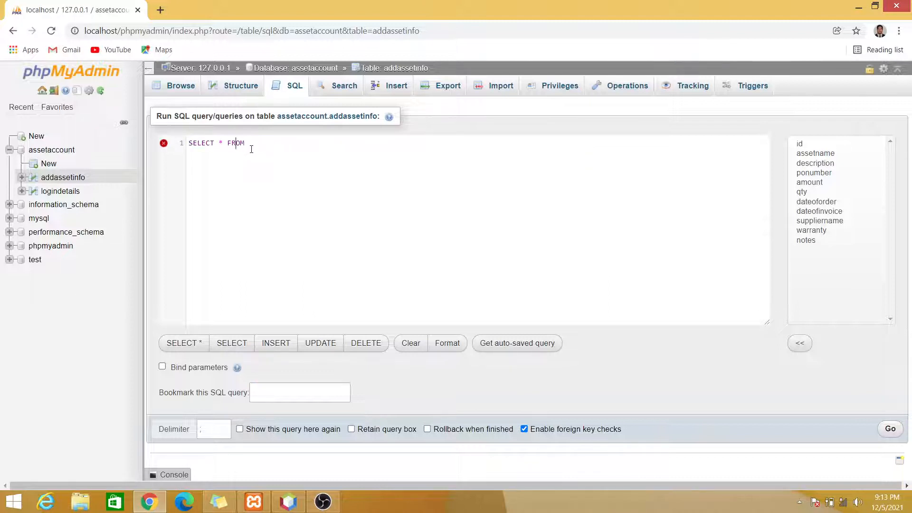
type("c")
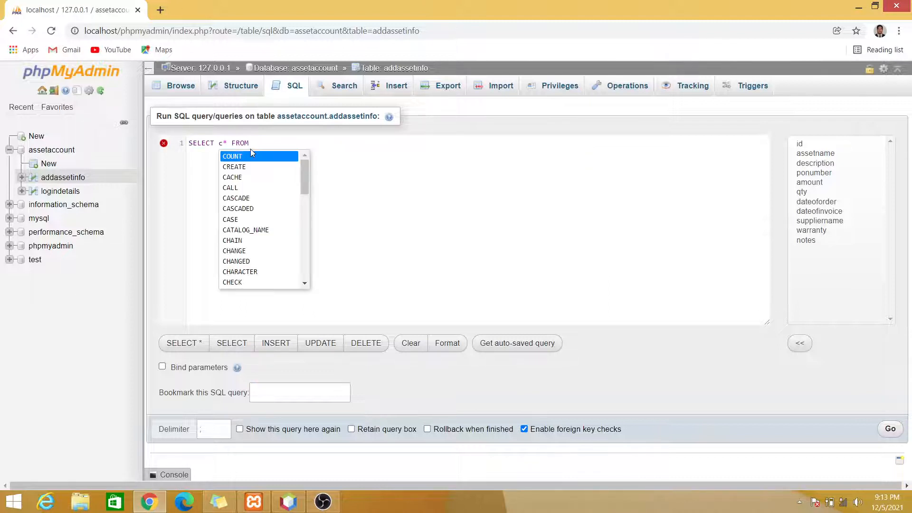
left_click(232, 155)
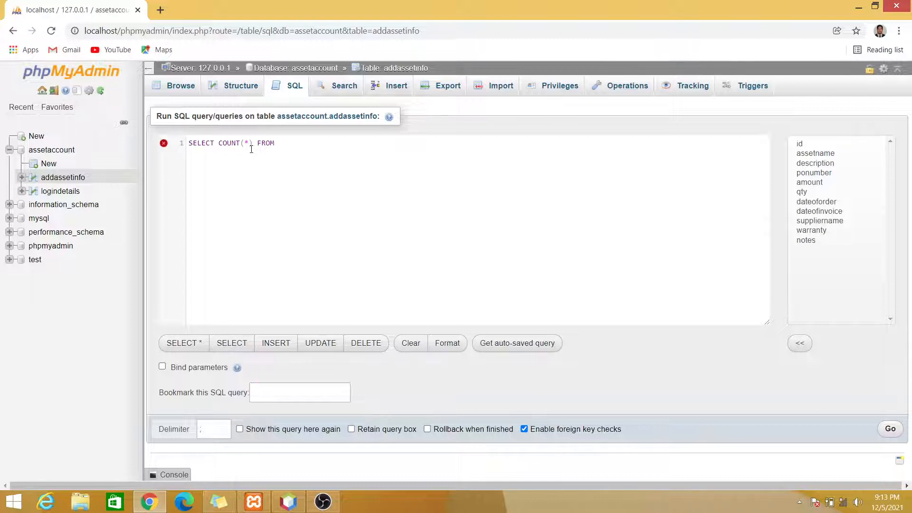
type("addassetinfo")
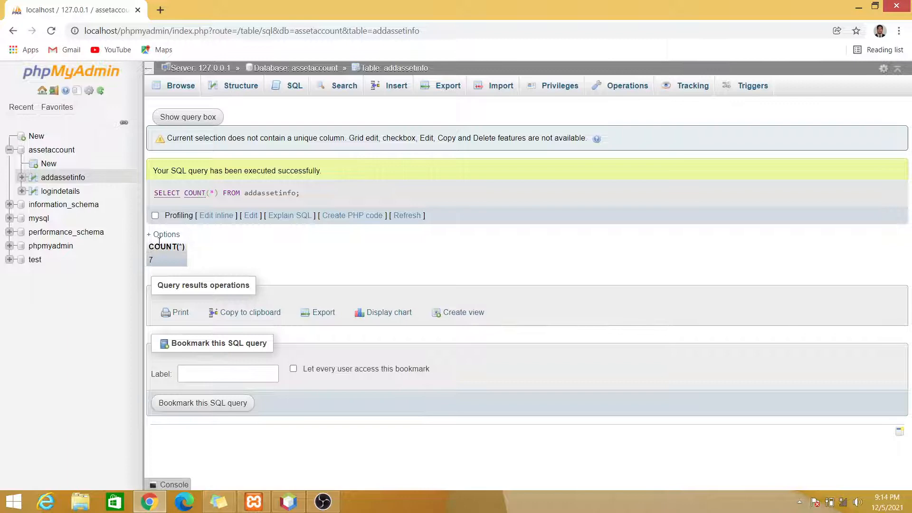
Run SELECT COUNT(*) AS totalAsset, SUM(amount) AS totalAmount FROM addassetinfo; giving 7 and 212700.
left_click(187, 117)
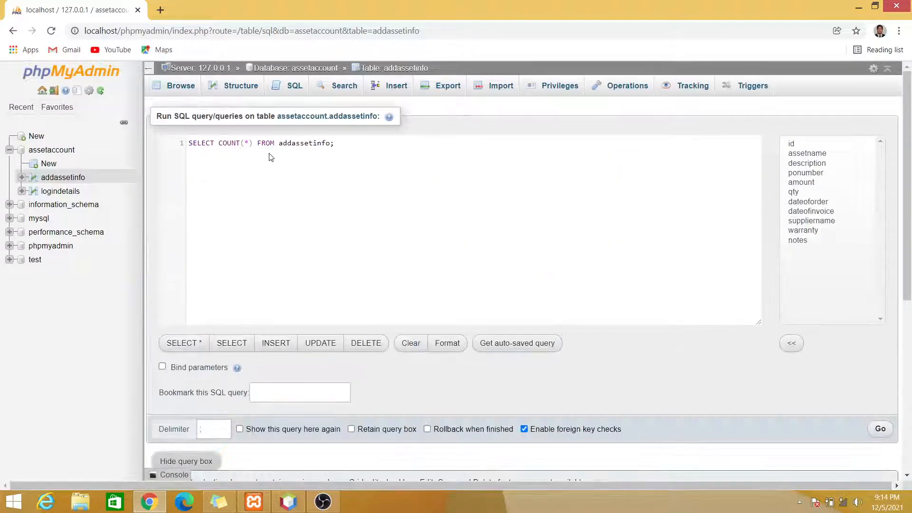
mouse_move(443, 252)
type(" AS ")
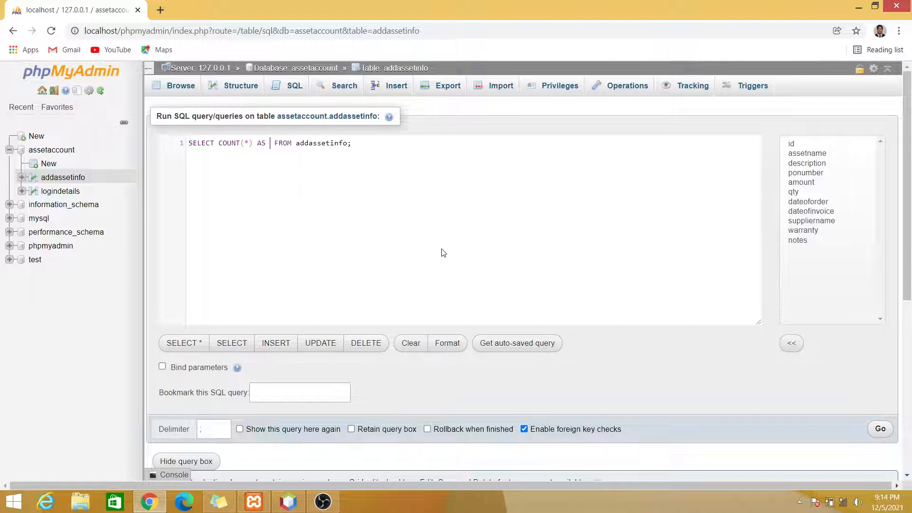
type("totalA")
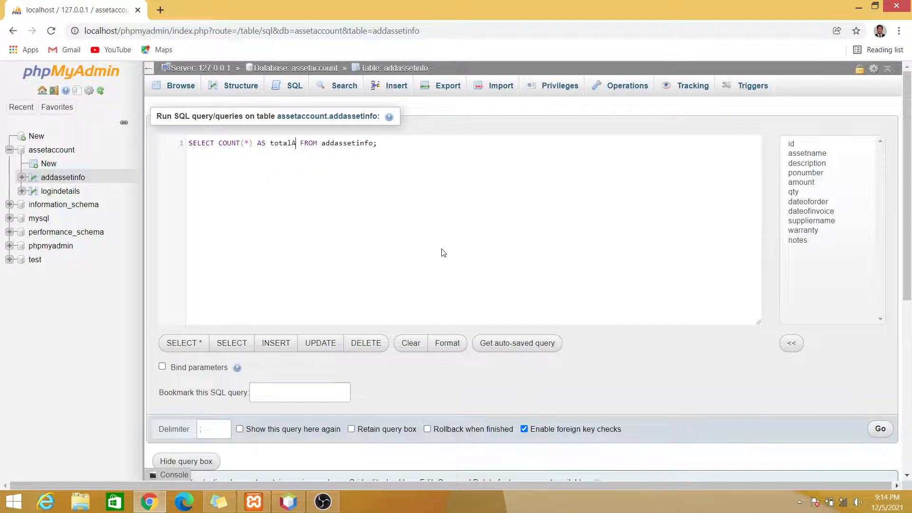
type("sset")
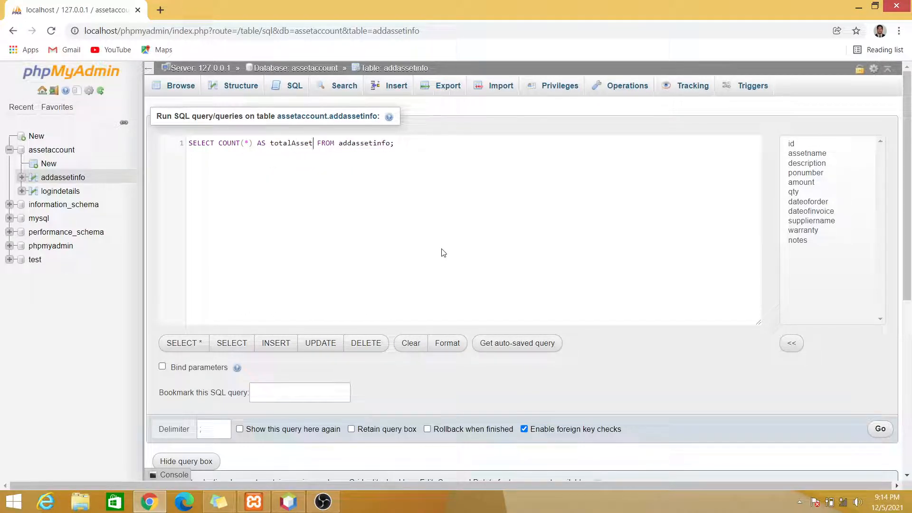
type(", SUM(")
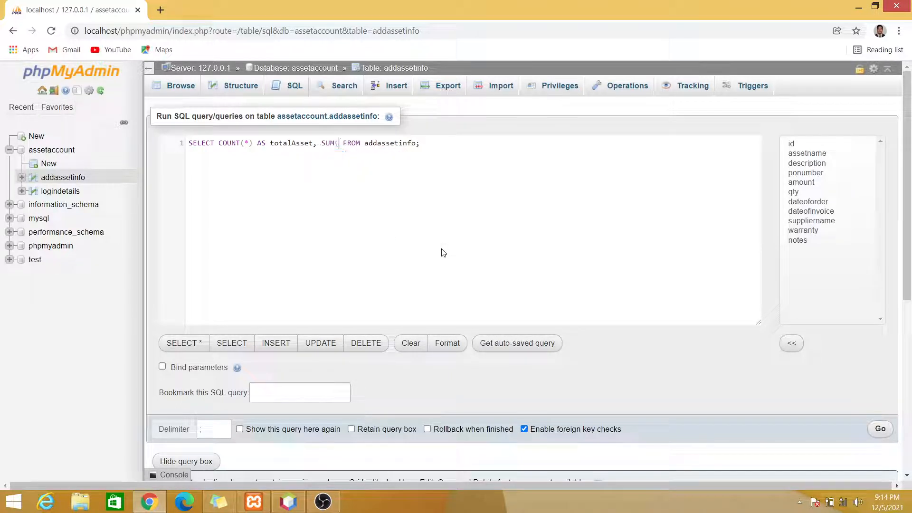
type(")")
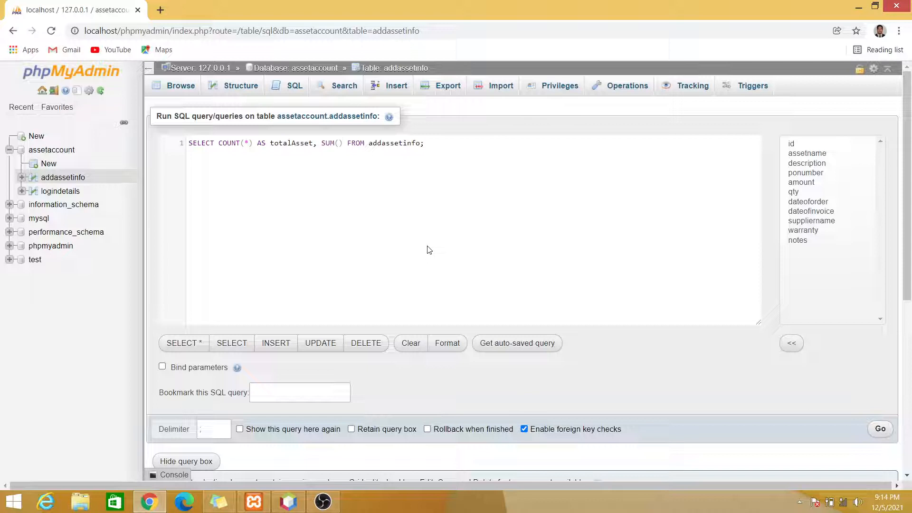
type("amount")
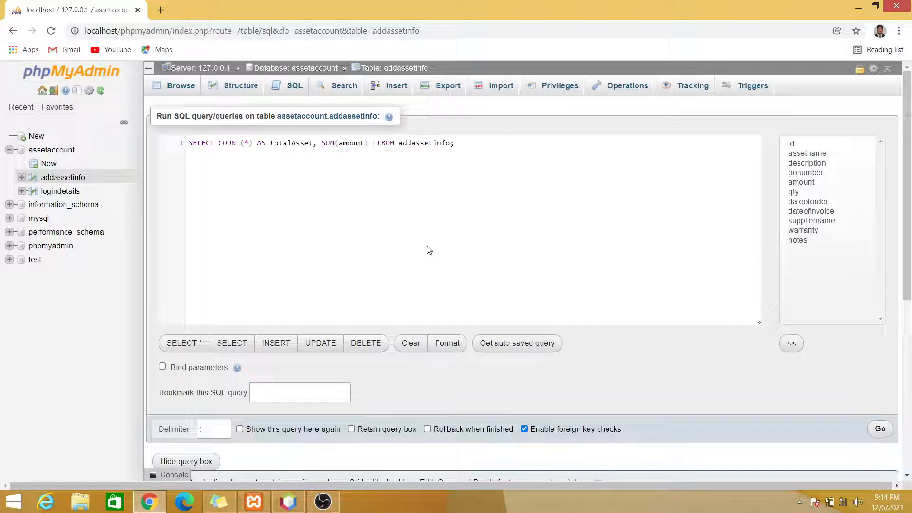
type("AS")
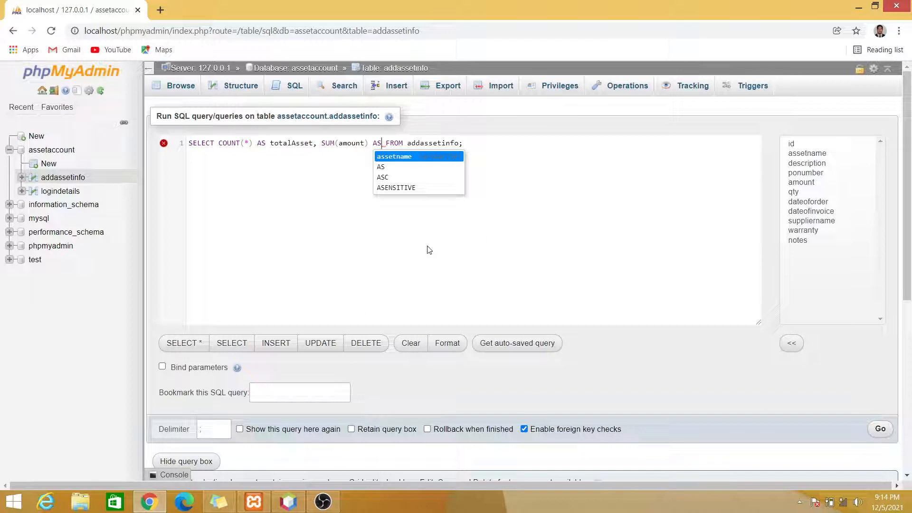
type("totalAmount")
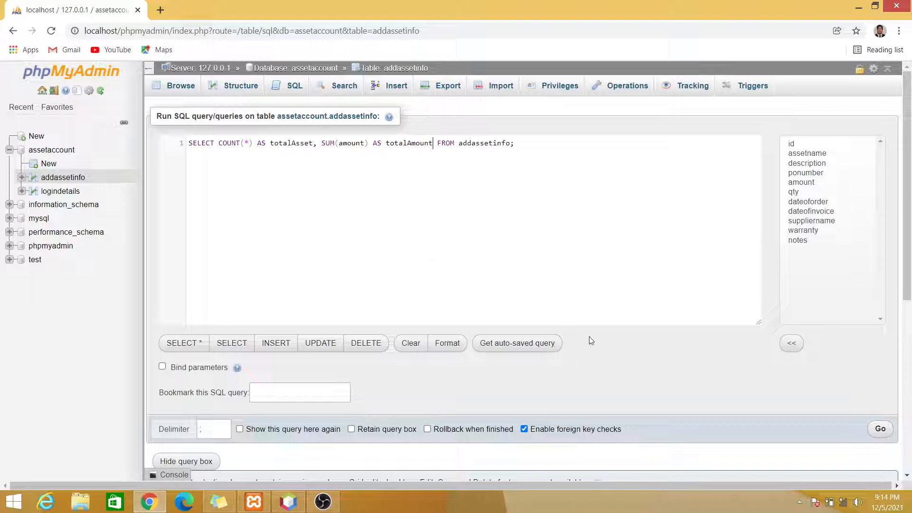
left_click(879, 428)
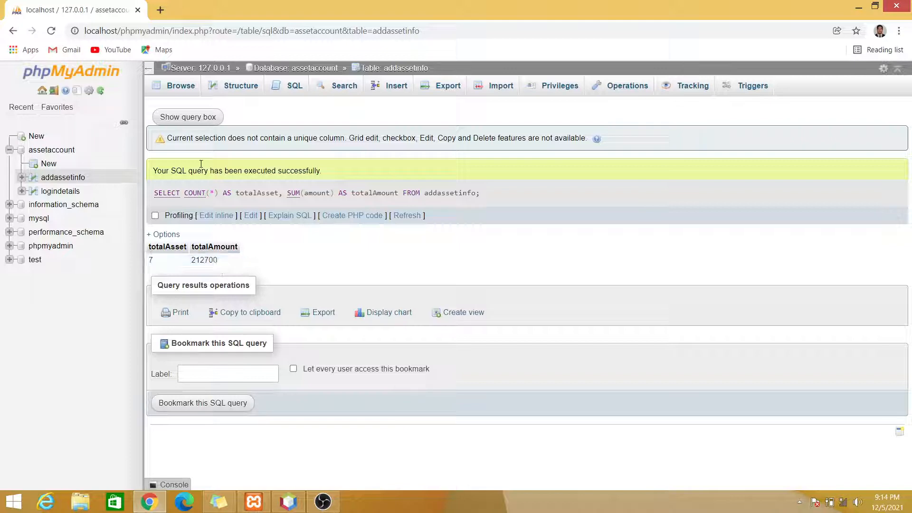
left_click(188, 117)
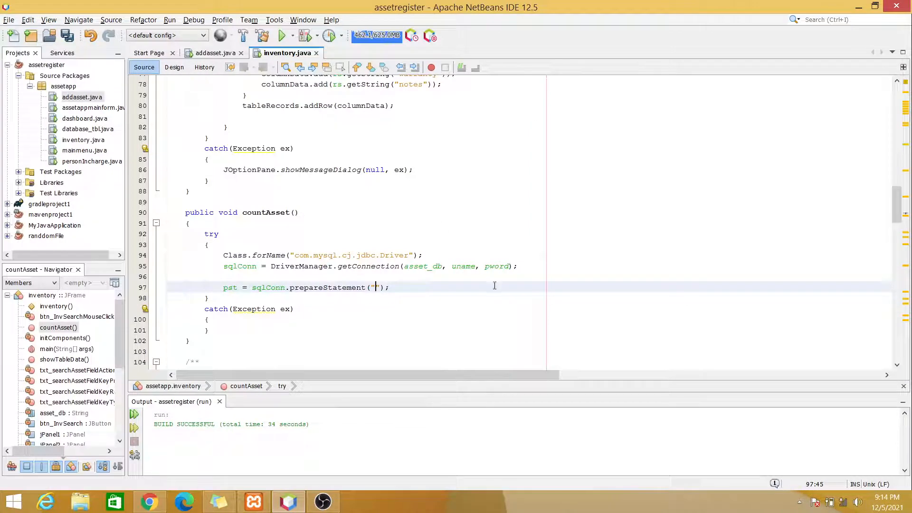
Set countAsset's prepareStatement to the totalAsset/totalAmount query and add rs = pst.executeQuery();.
type("SELECT COUNT(*) AS totalAsset, SUM(amount) AS totalAmount FROM addassetinfo;")
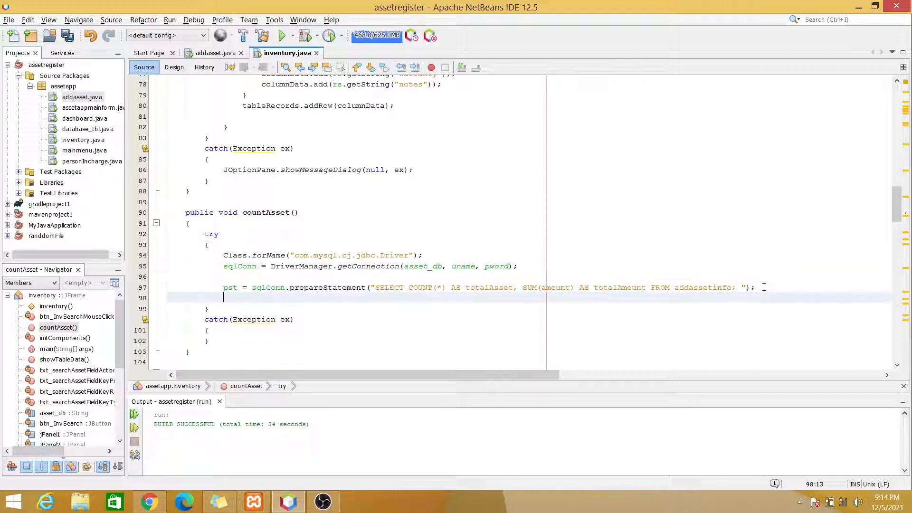
type("rs =")
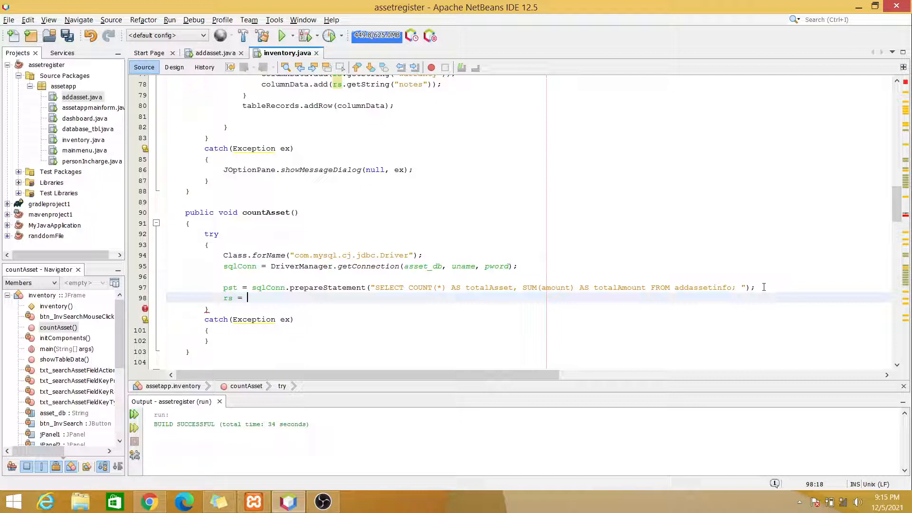
type("pst.")
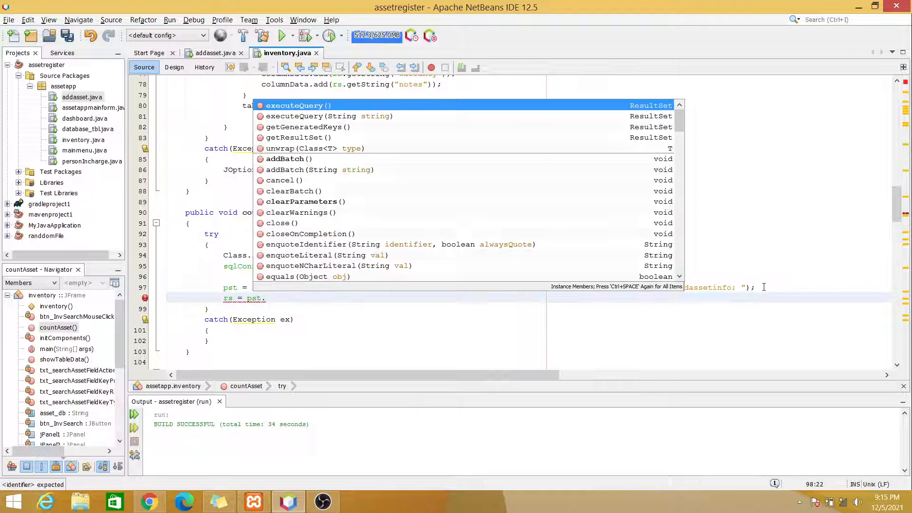
type("s")
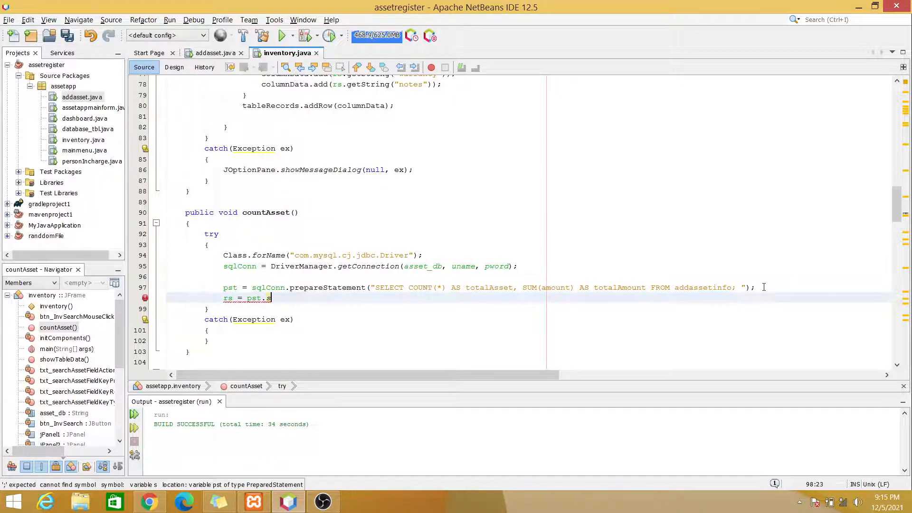
type("ql")
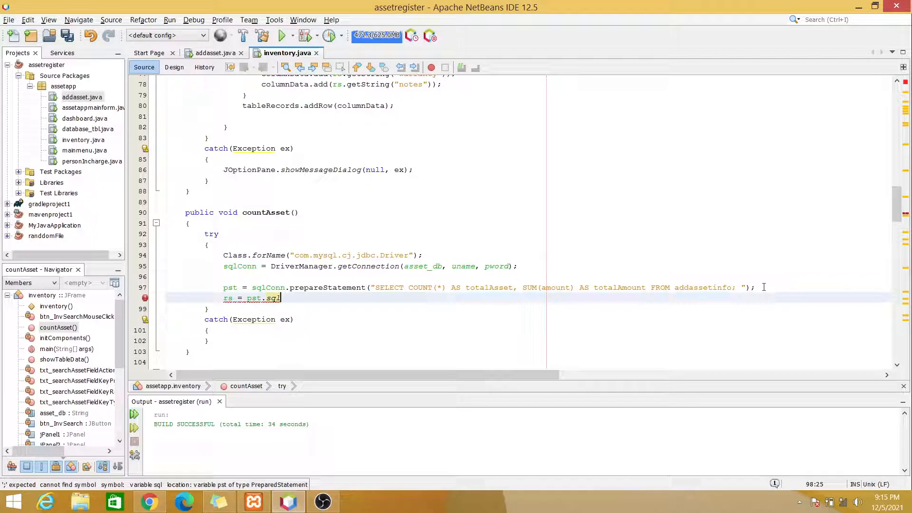
key("BackSpace")
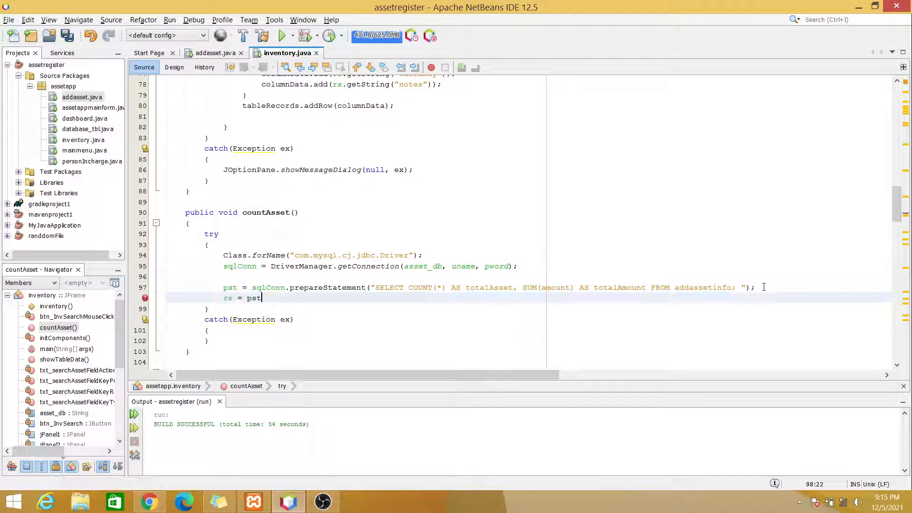
type(".executeQuery();")
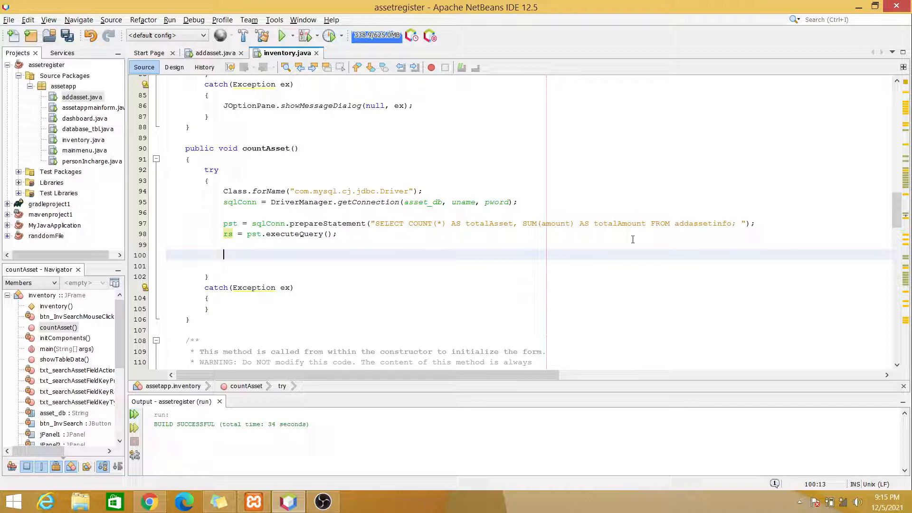
Add an if(rs.next()) block in countAsset, confirming the total-count field name on the form.
left_click(174, 67)
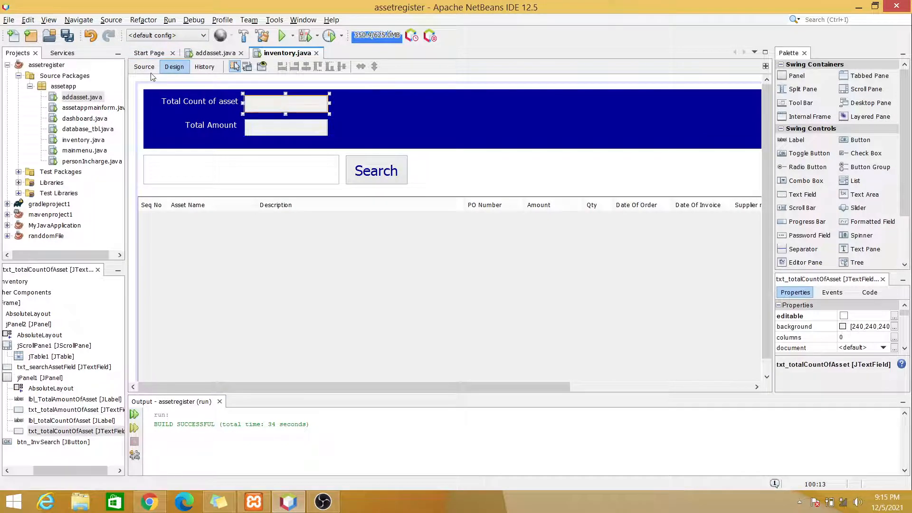
left_click(143, 67)
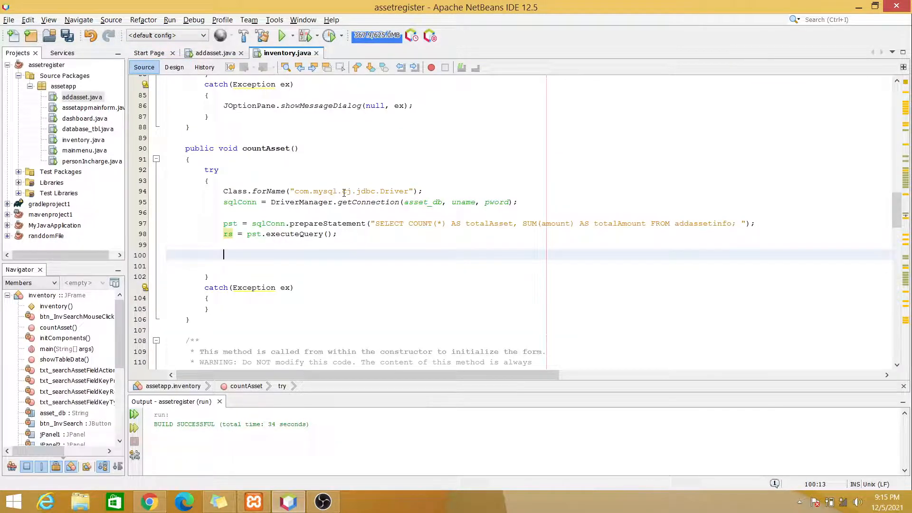
type("if(0")
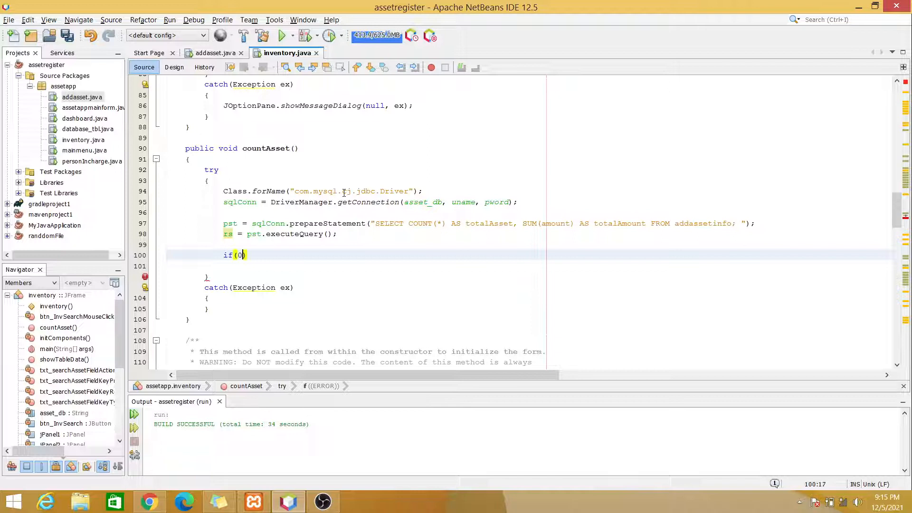
key("BackSpace")
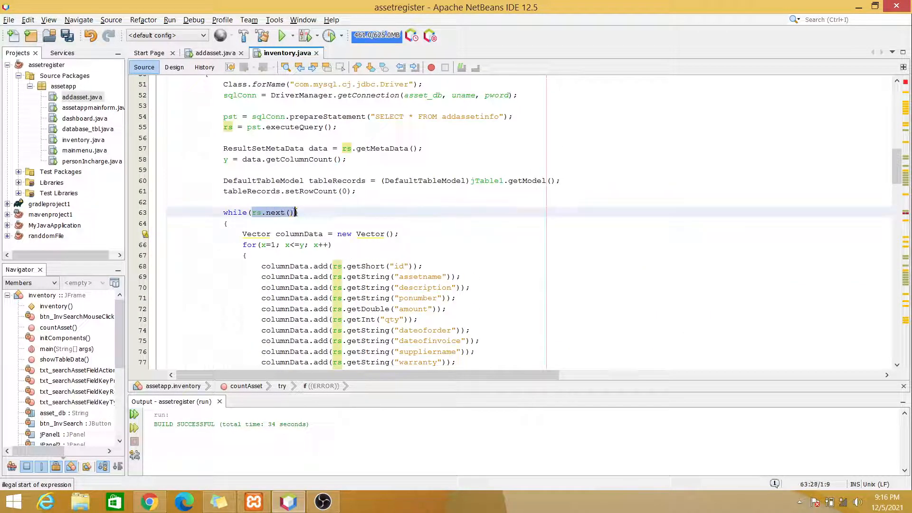
scroll("down", 3)
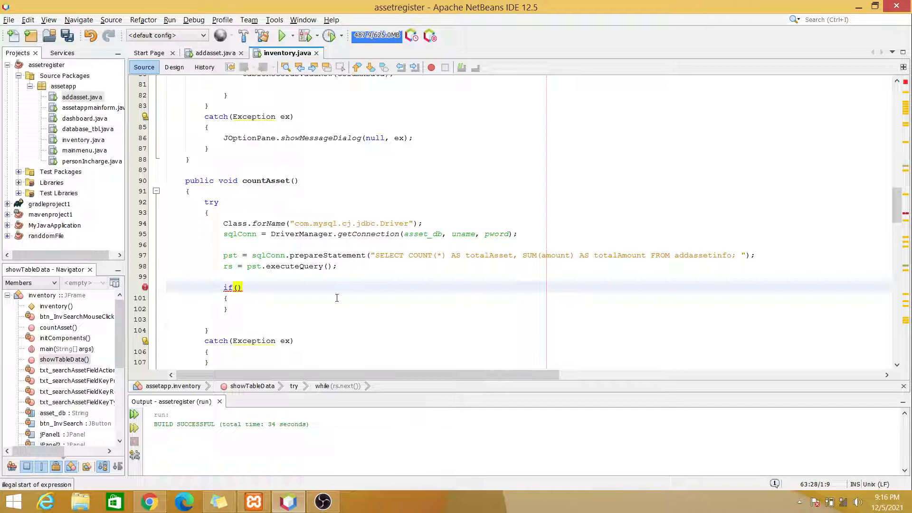
type("rs.next()")
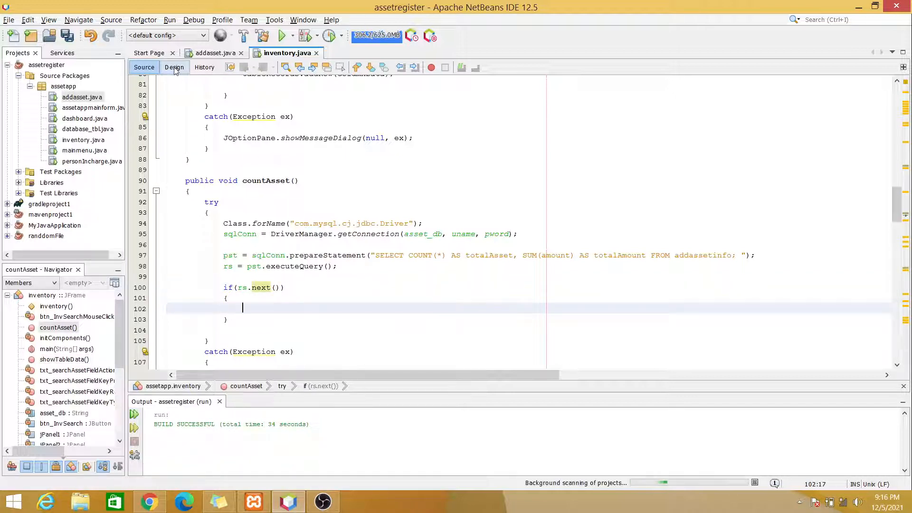
left_click(174, 66)
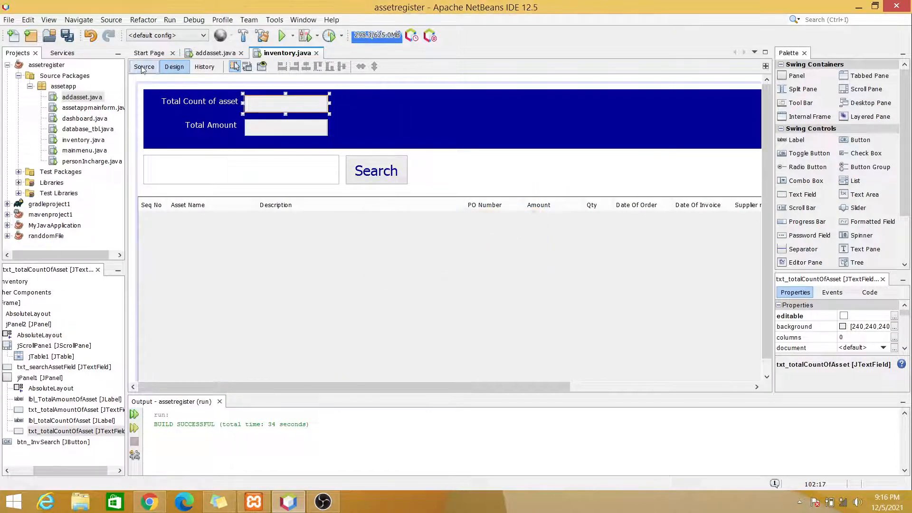
left_click(144, 66)
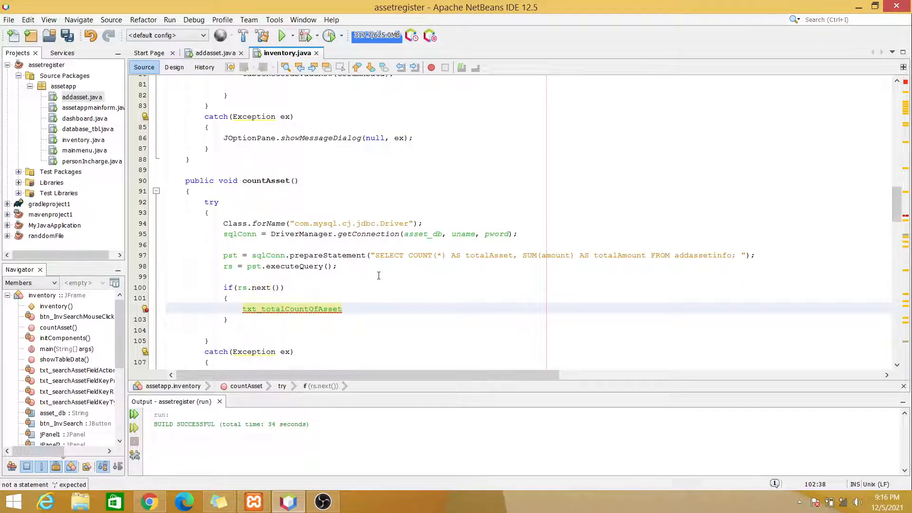
Inside it set txt_totalCountOfAsset.setText(rs.getString("totalAsset")).
type(".")
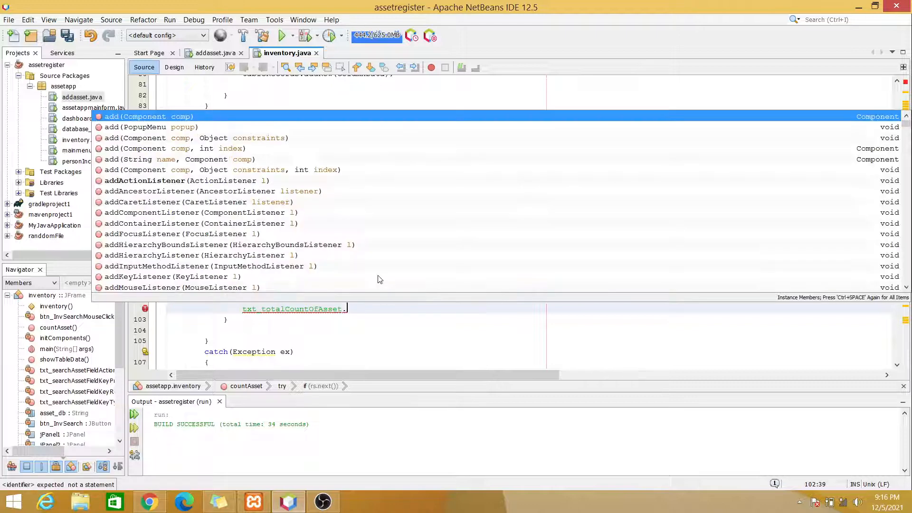
left_click(143, 116)
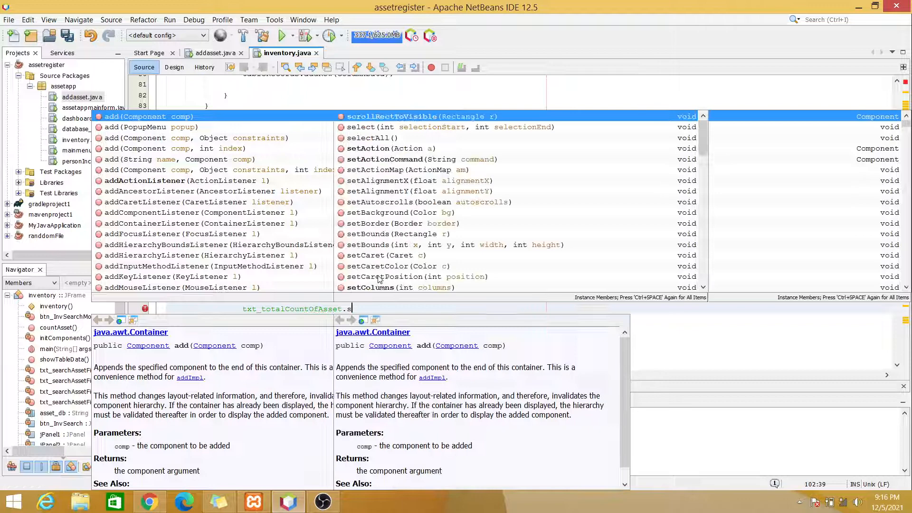
type("etText(uname);")
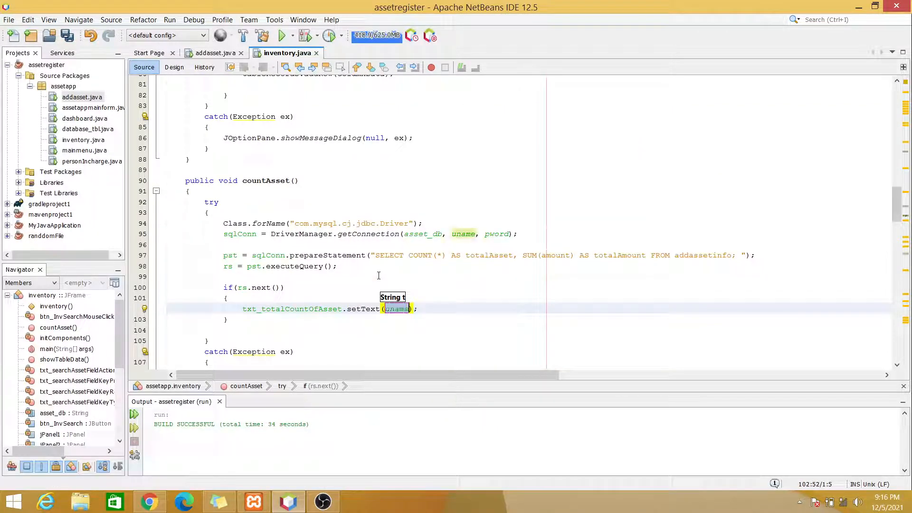
type("rs.")
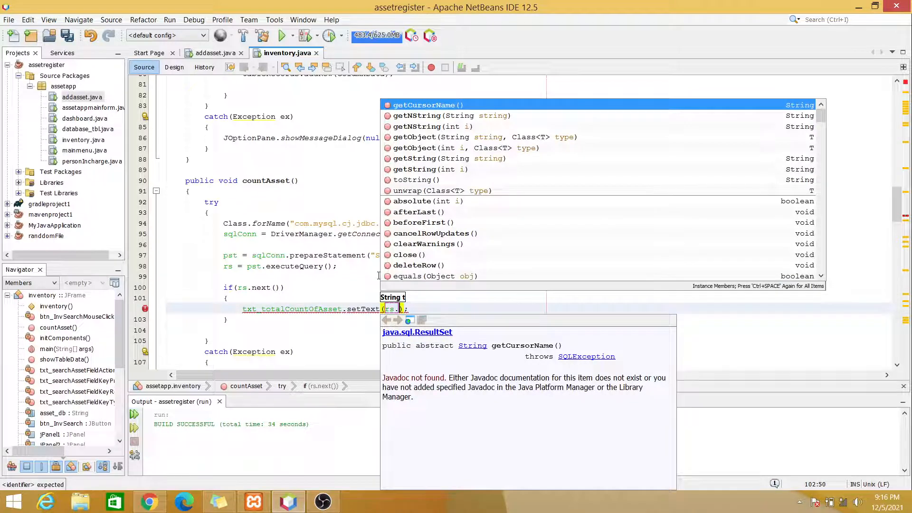
type("getStr")
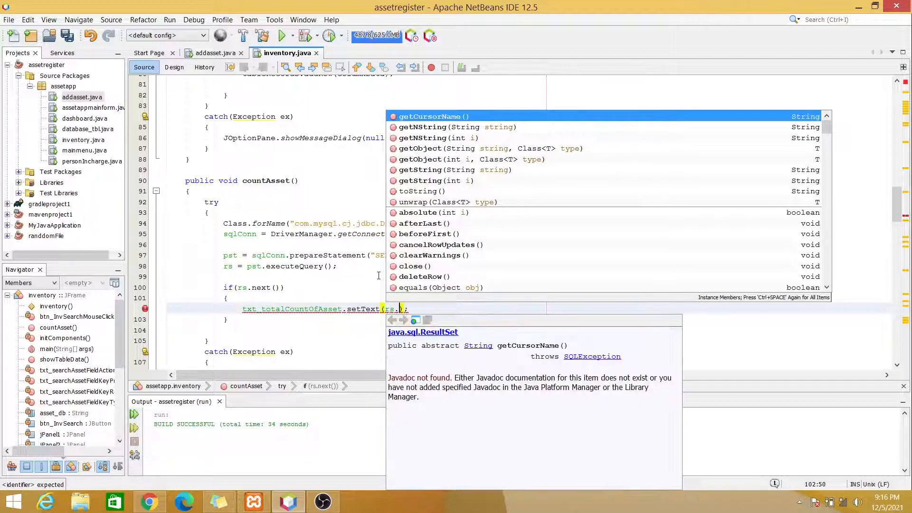
type("getString(\"totalAsset")
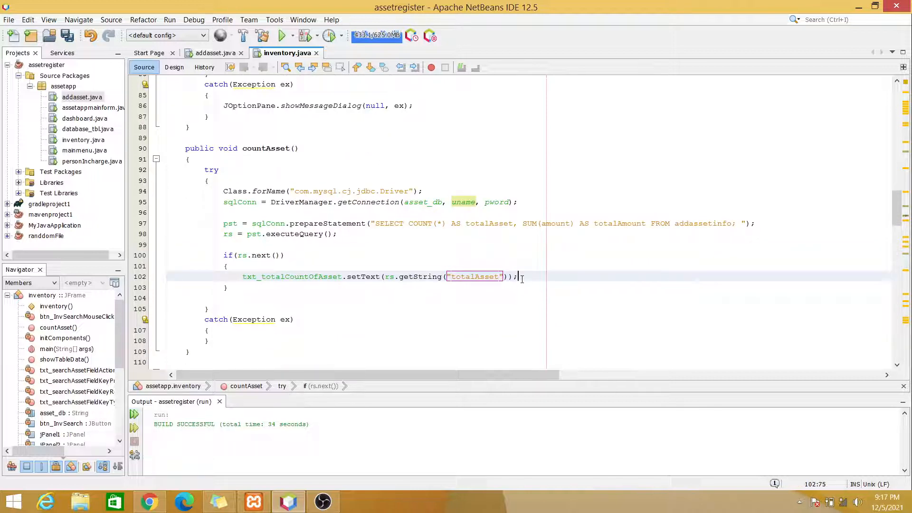
left_click(174, 67)
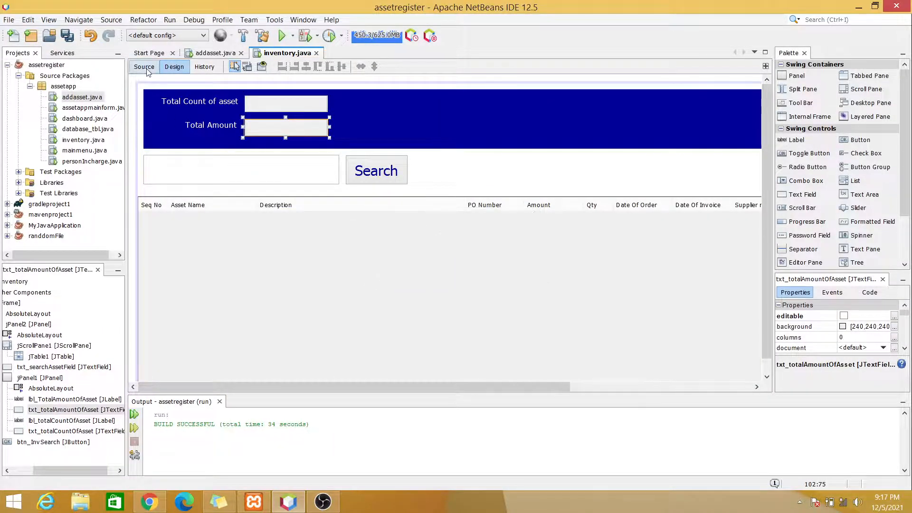
Add txt_totalAmountOfAsset.setText(rs.getString("totalAmount")); inside countAsset's if block.
left_click(144, 66)
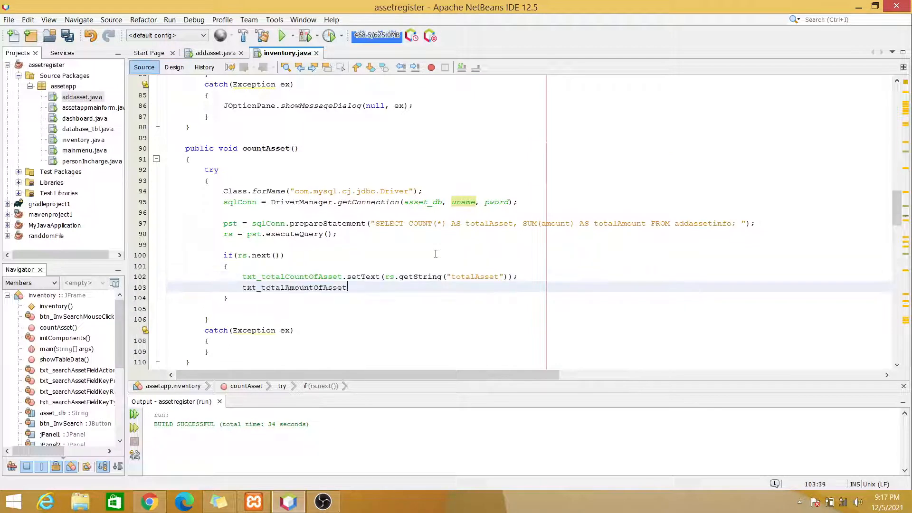
type(".setText")
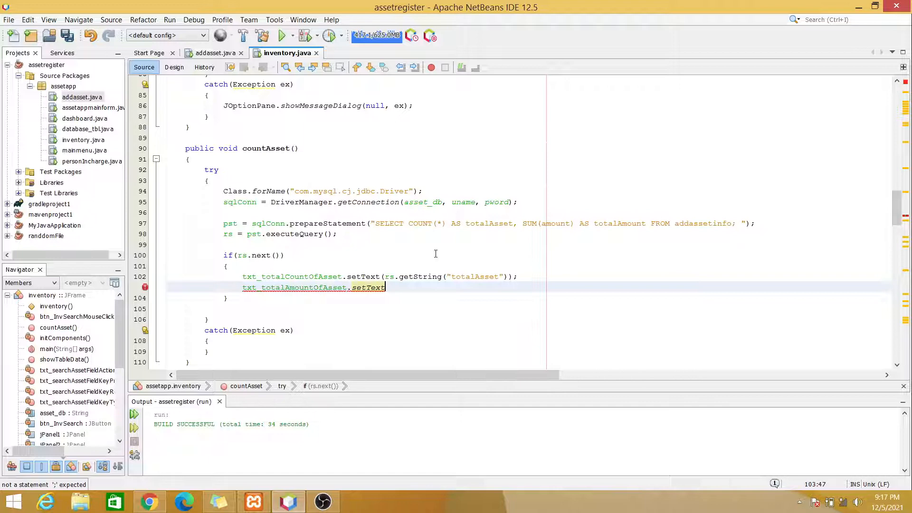
type("();")
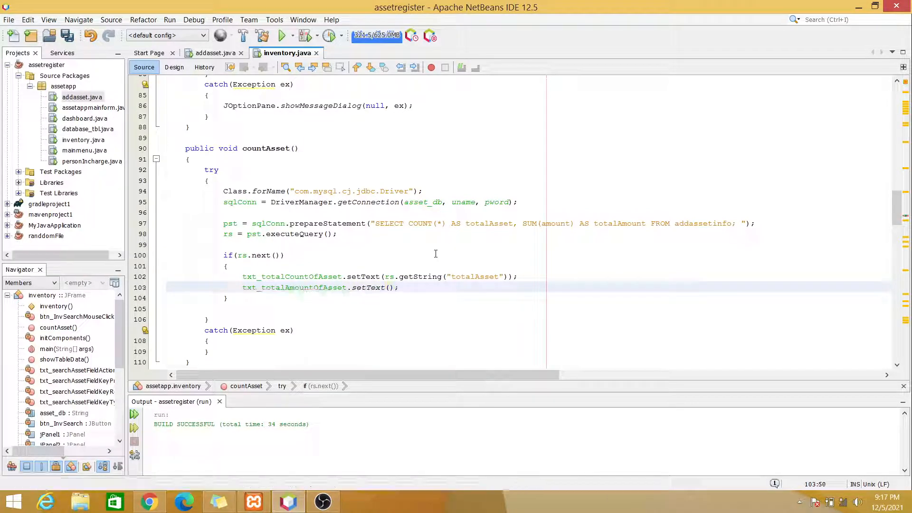
type("(rs.")
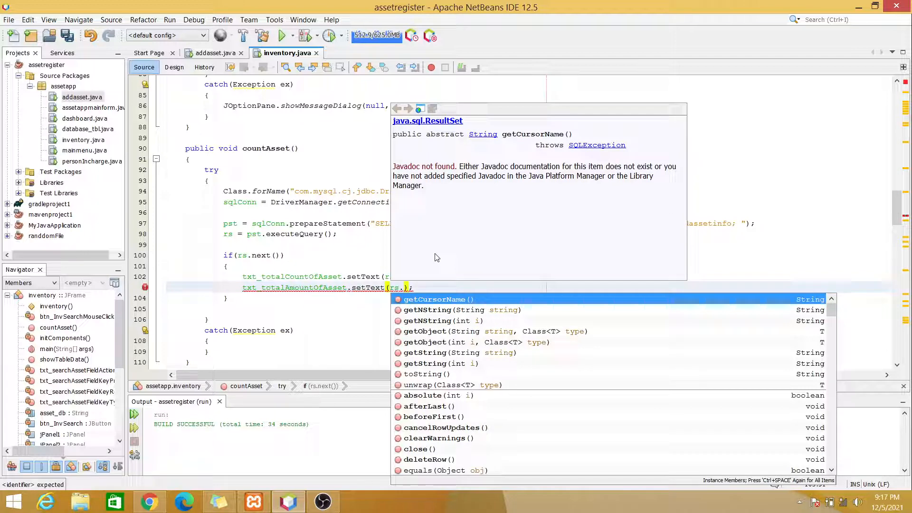
type("getSt")
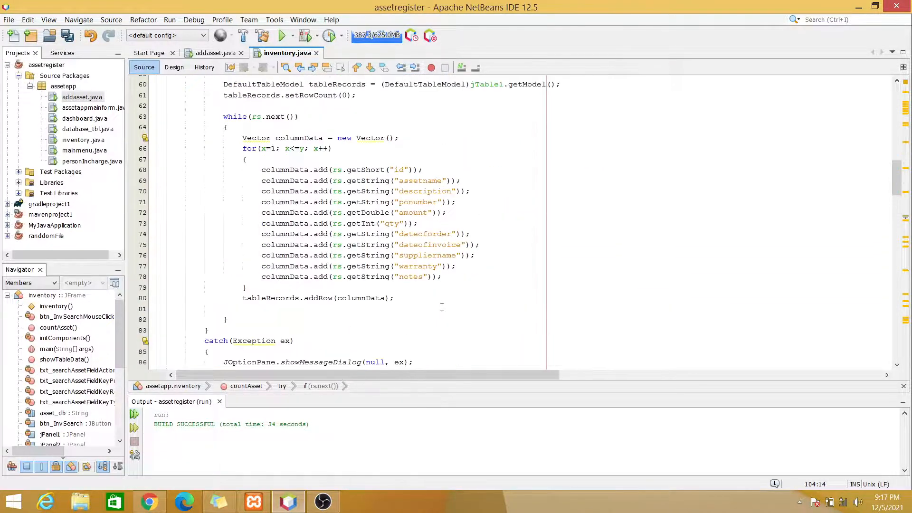
Begin a comment line above the countAsset method.
scroll("down", 3)
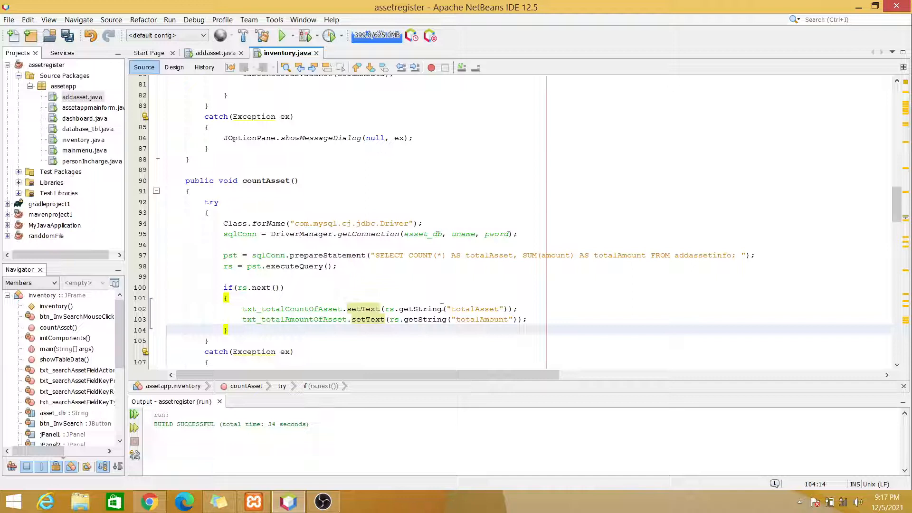
left_click(230, 181)
type("//------start")
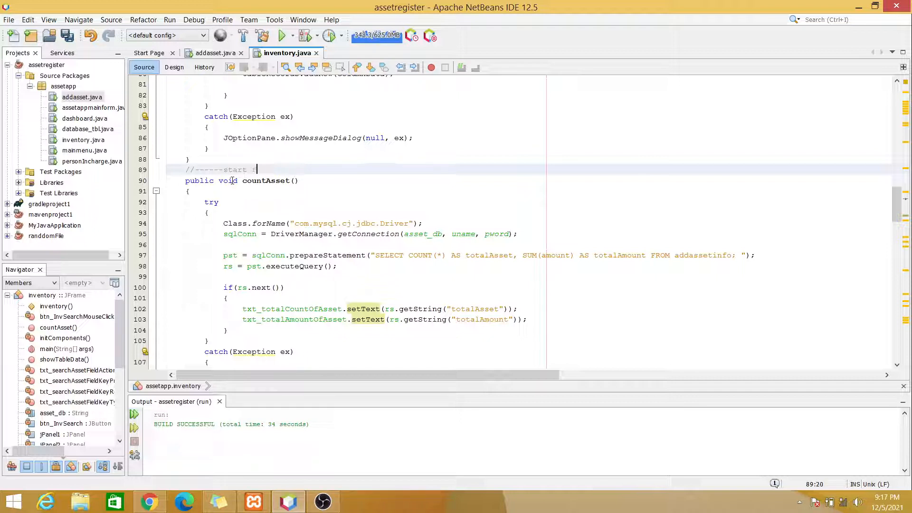
Write // start function and // end of function comments around showTableData and countAsset, then clean-build.
type("function for counting asset and sum of amo")
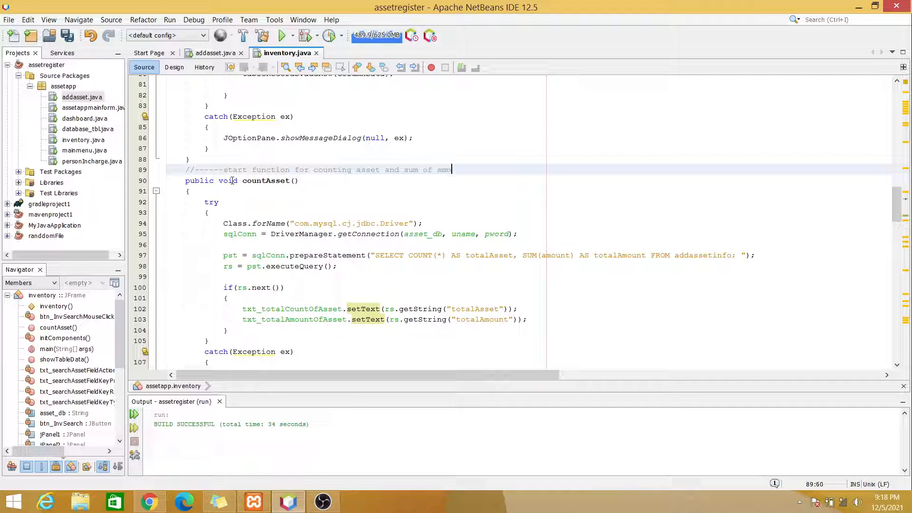
scroll("down", 3)
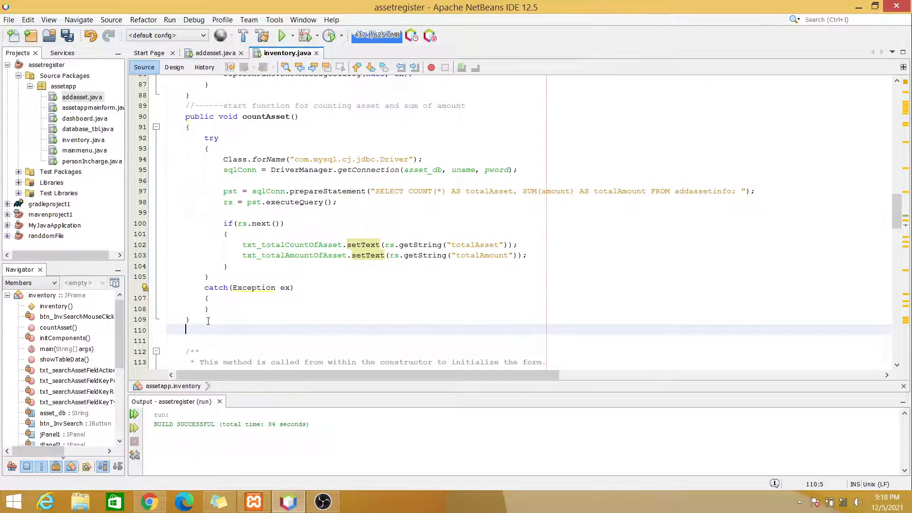
type("//---start function for displaying table info")
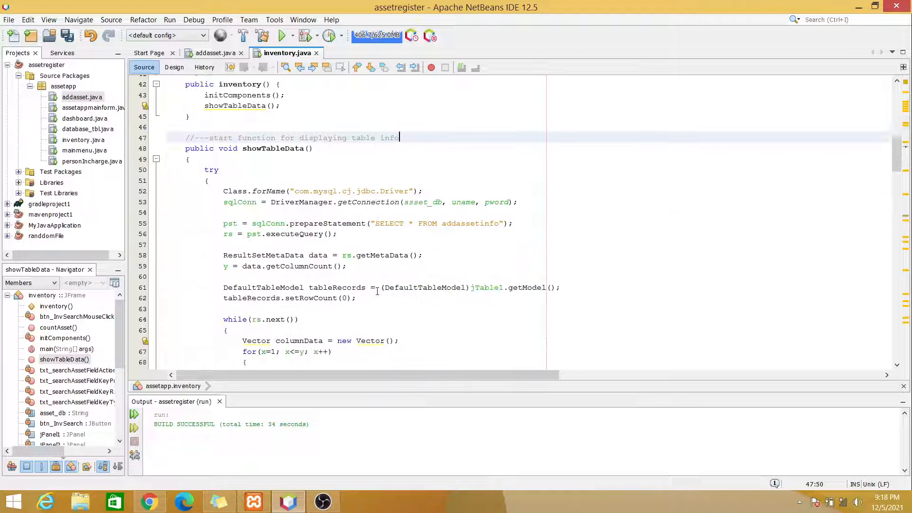
scroll("down", 3)
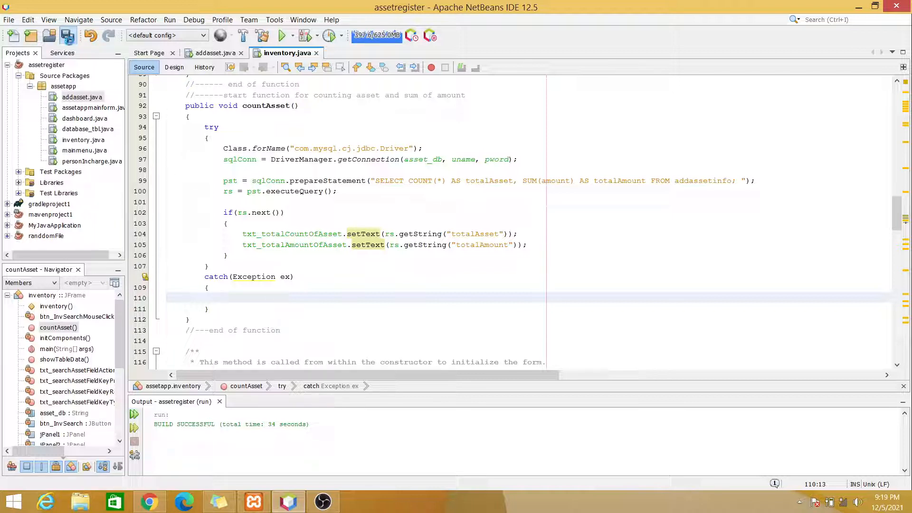
left_click(260, 37)
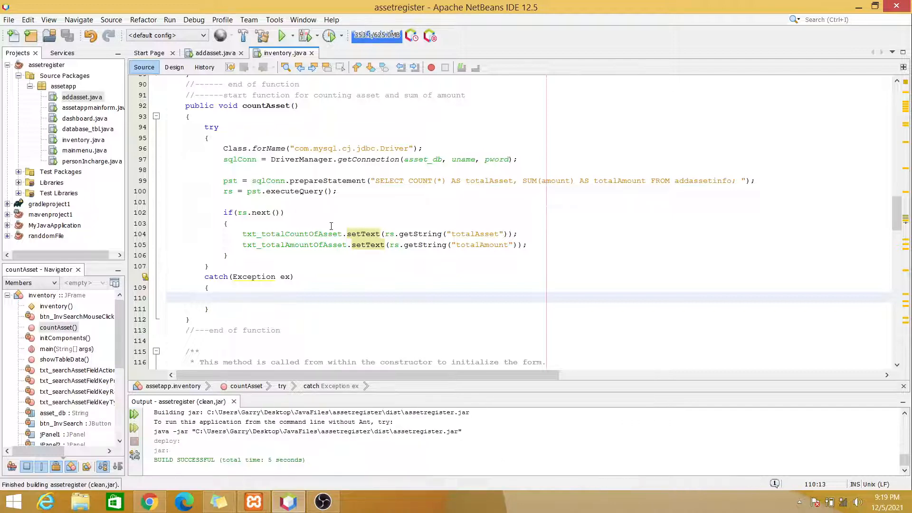
Run the assetregister project to bring up the inventory form.
left_click(281, 36)
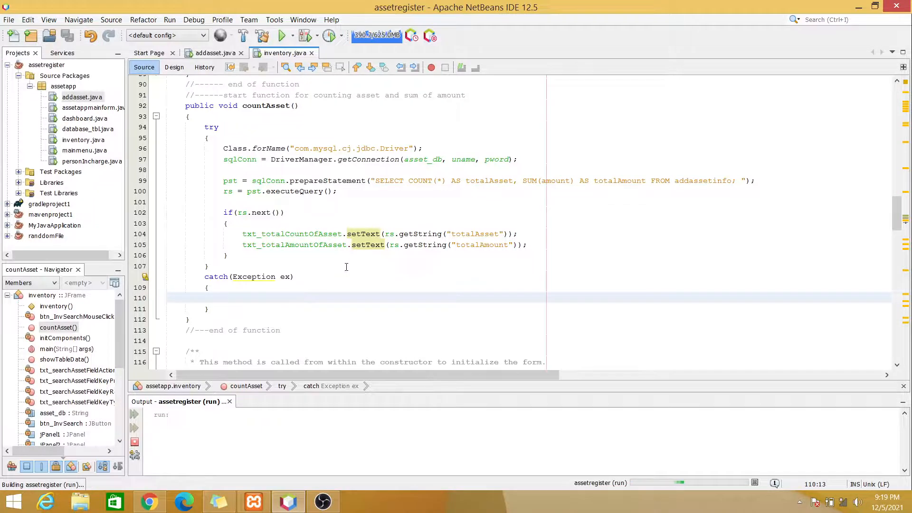
left_click(278, 35)
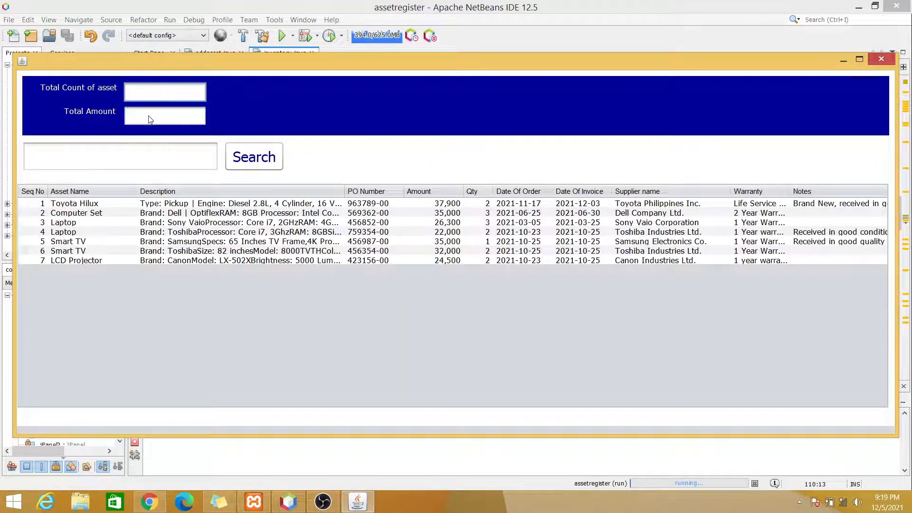
Test the search box with 'sma' and 'lap' to filter the list, then close the form.
left_click(119, 155)
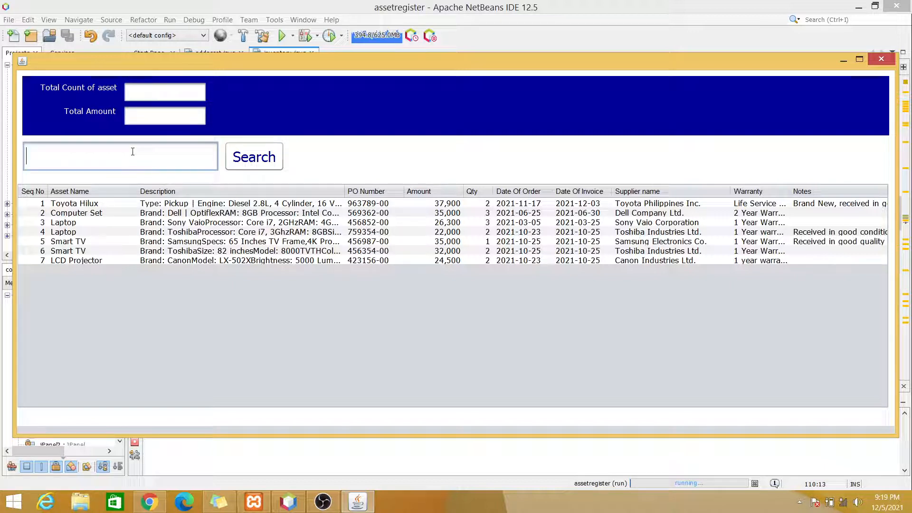
type("s")
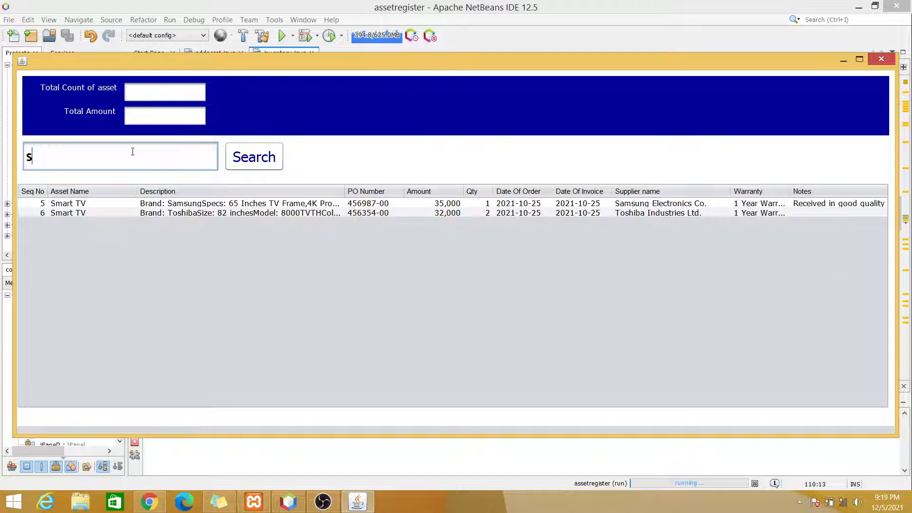
type("ma")
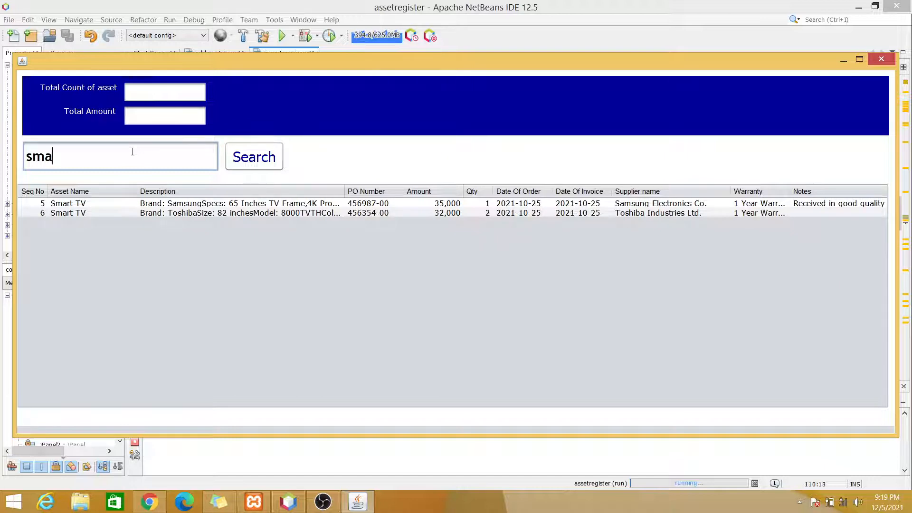
type("lap")
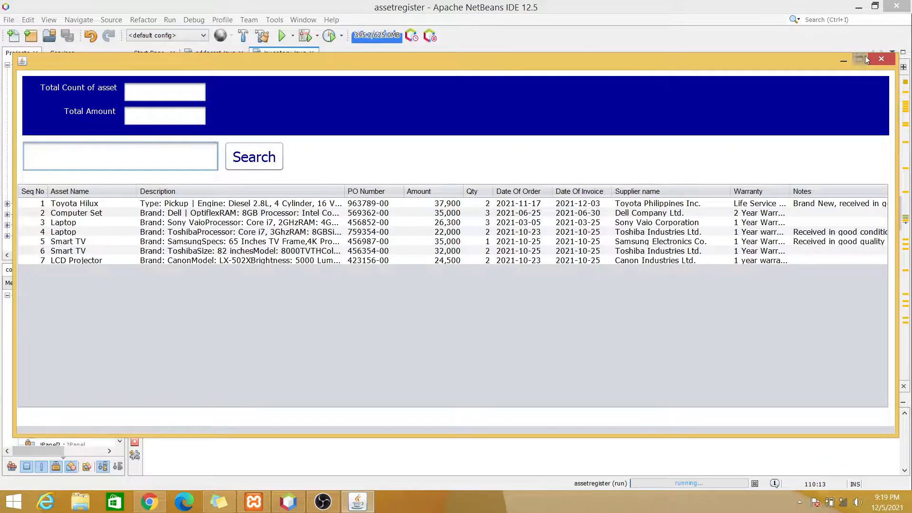
left_click(879, 59)
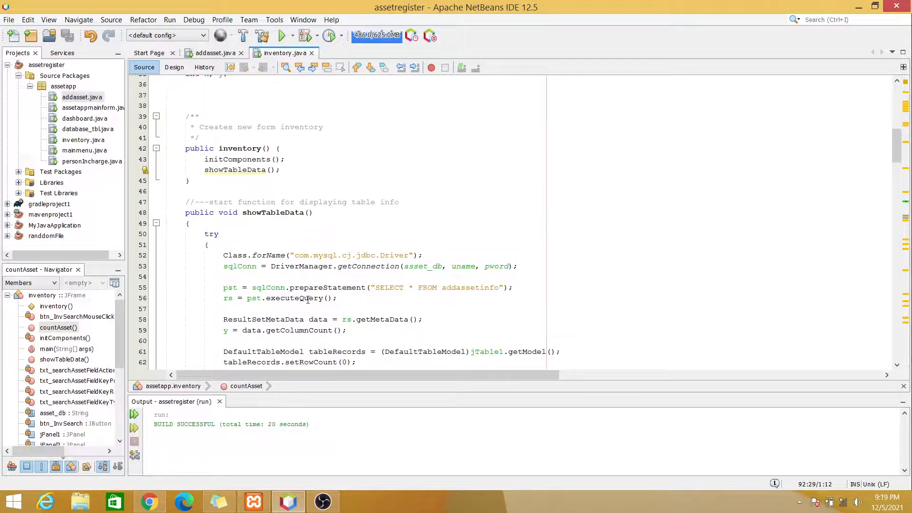
Call countAsset(); after showTableData() in the inventory constructor and save inventory.java.
type("countAsset()")
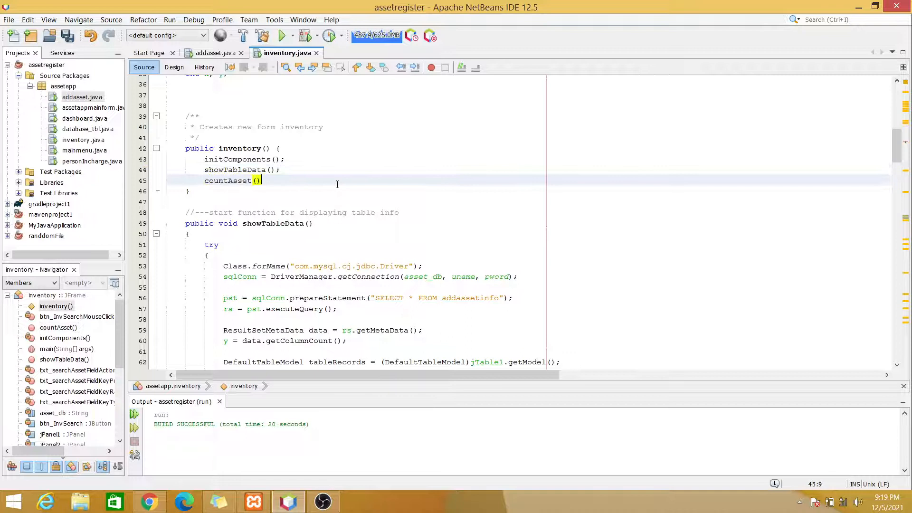
type(";")
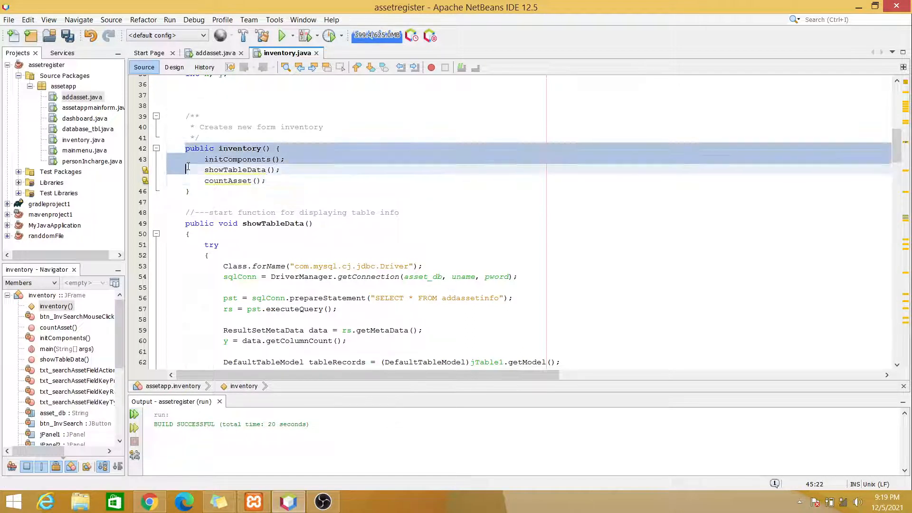
left_click(223, 199)
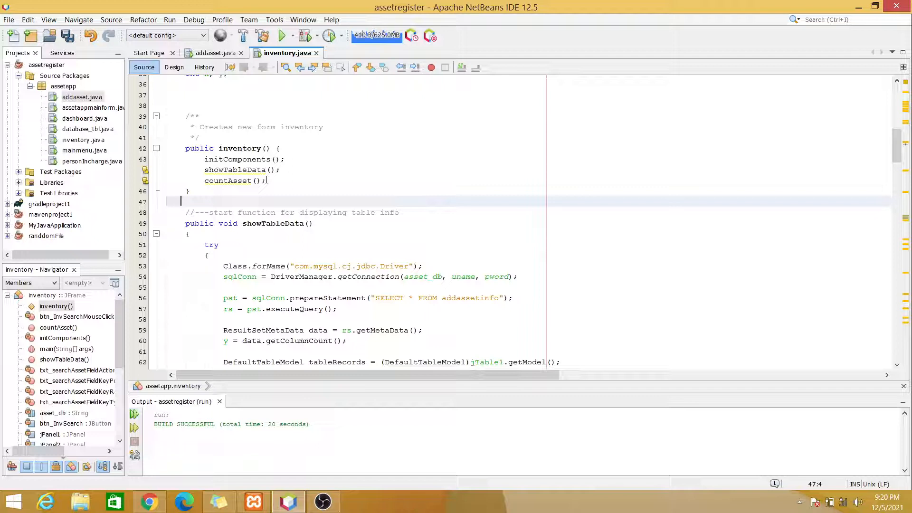
key("Ctrl+S")
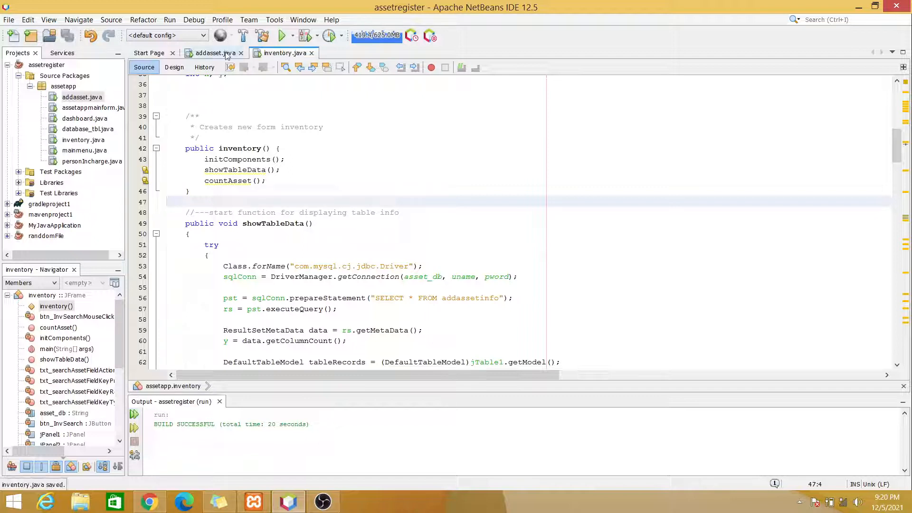
Clean-build the project and run it again to test the inventory form.
left_click(259, 36)
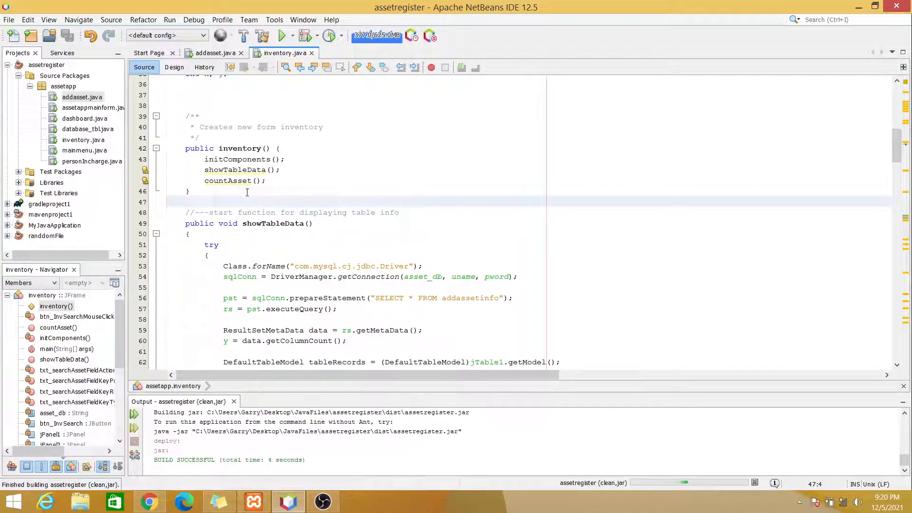
left_click(279, 36)
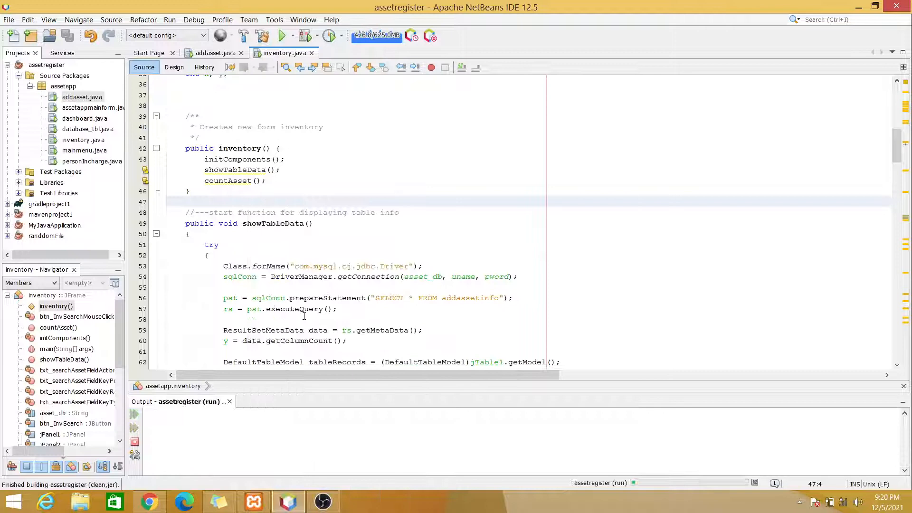
left_click(279, 34)
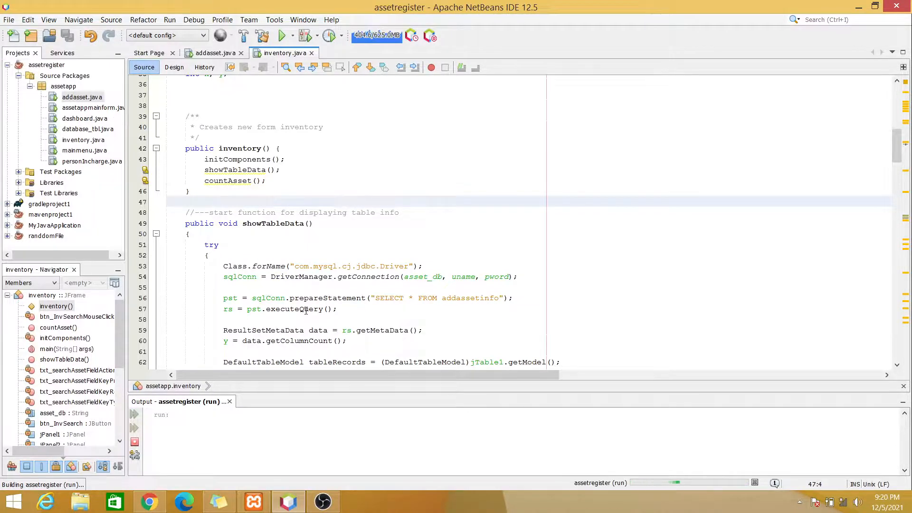
left_click(280, 35)
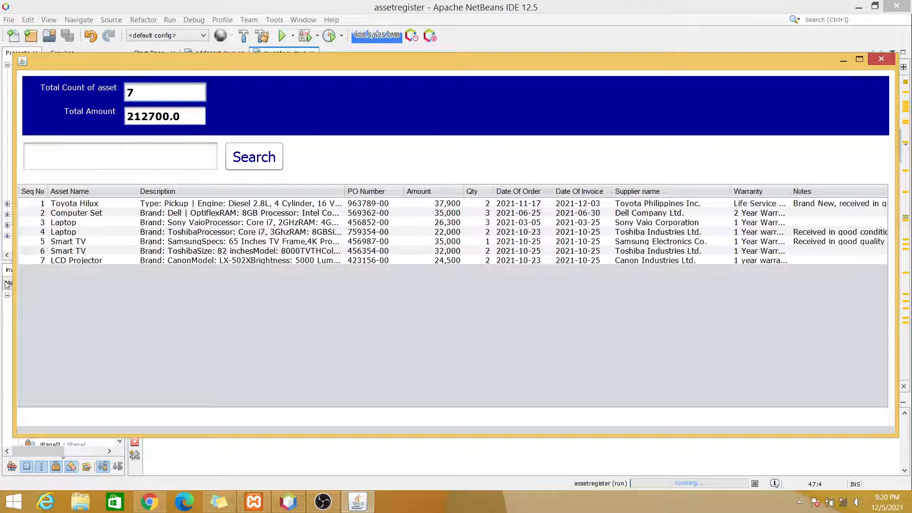
mouse_move(42, 287)
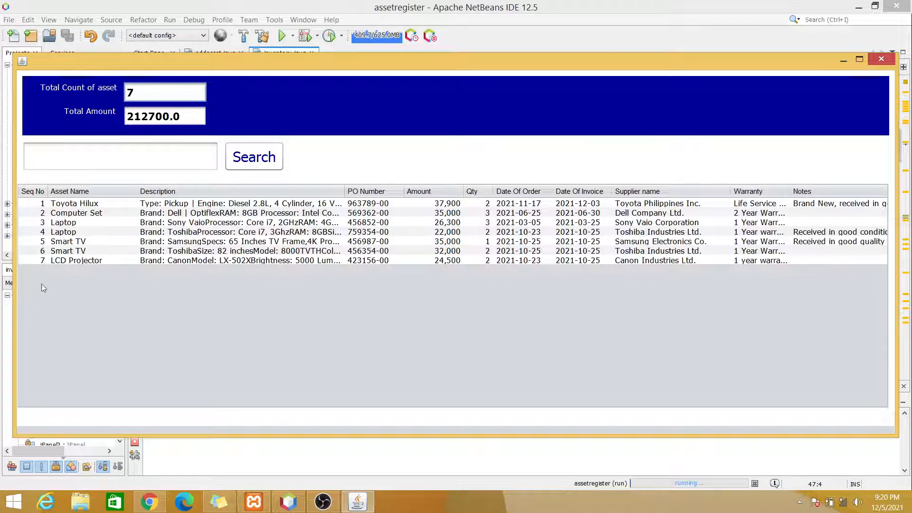
mouse_move(83, 116)
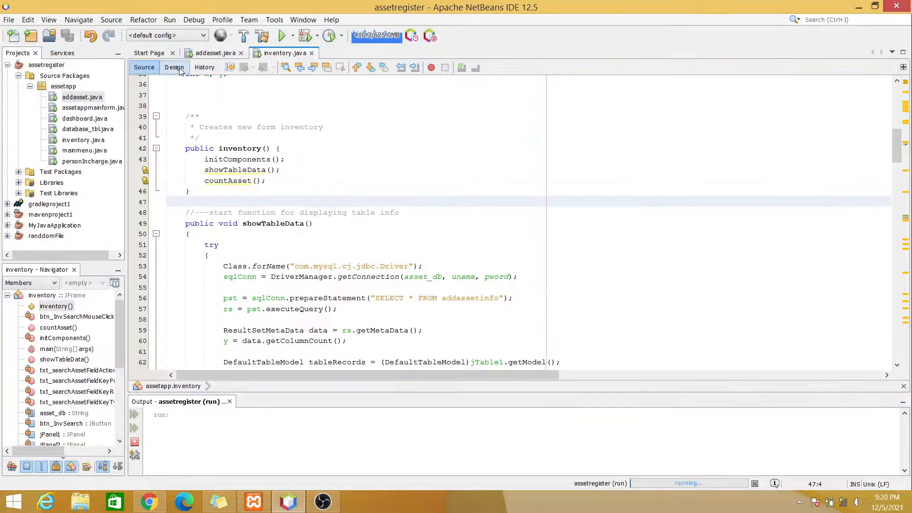
Widen the txt_totalAmountOfAsset field in Design view and run the project again.
left_click(175, 66)
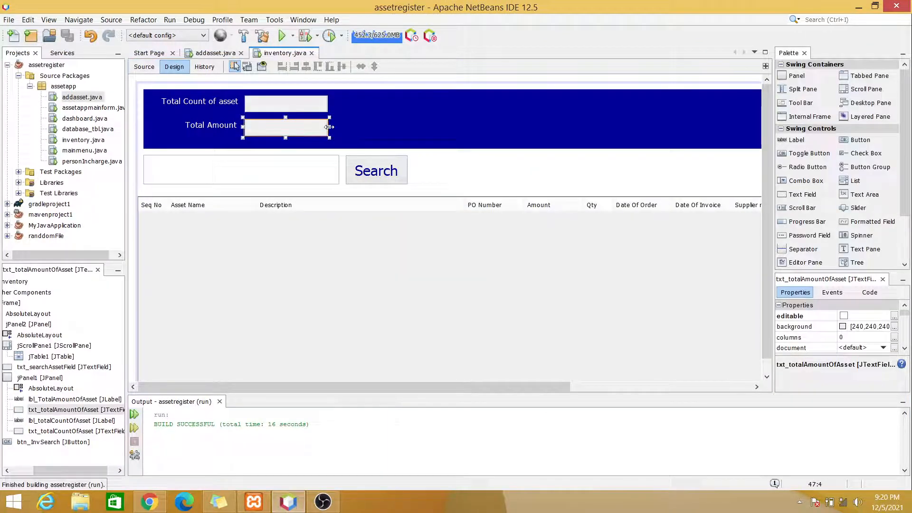
left_click_drag(329, 126, 430, 126)
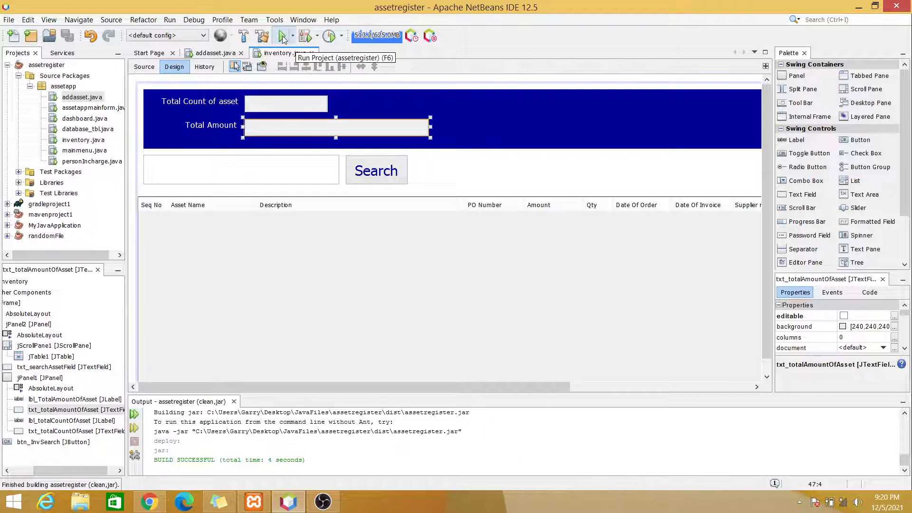
left_click(279, 35)
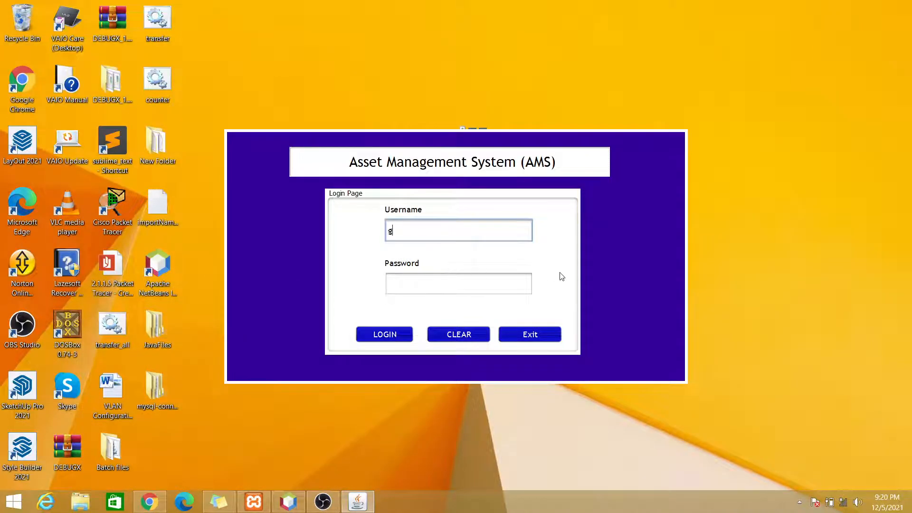
Log in to the Asset Management System as garry and acknowledge the welcome message.
type("garry")
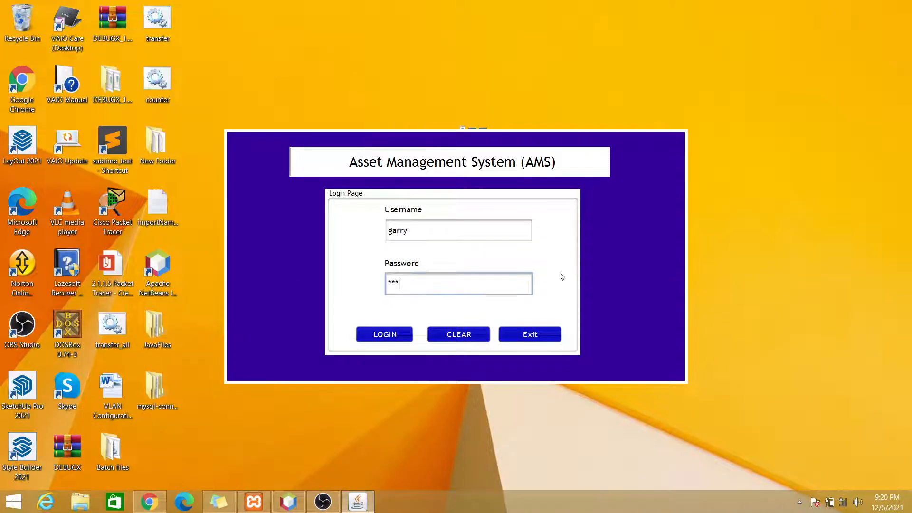
type("*****")
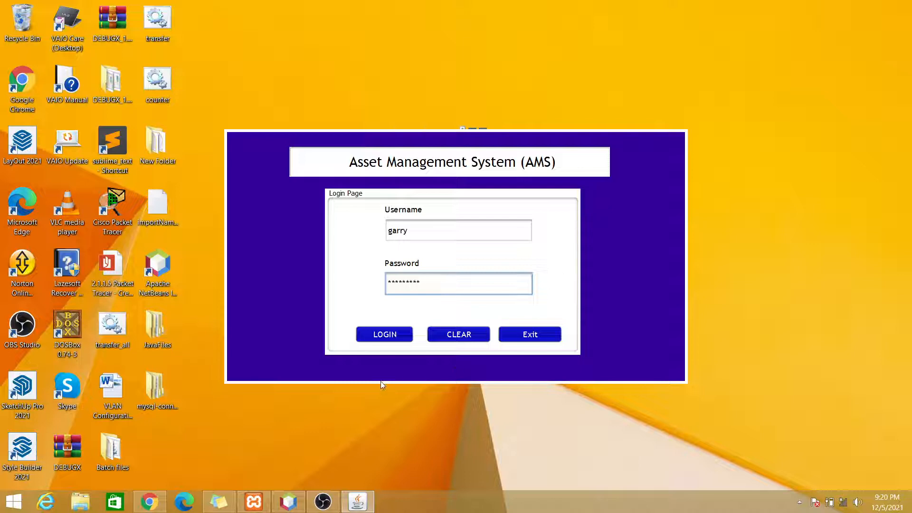
left_click(384, 335)
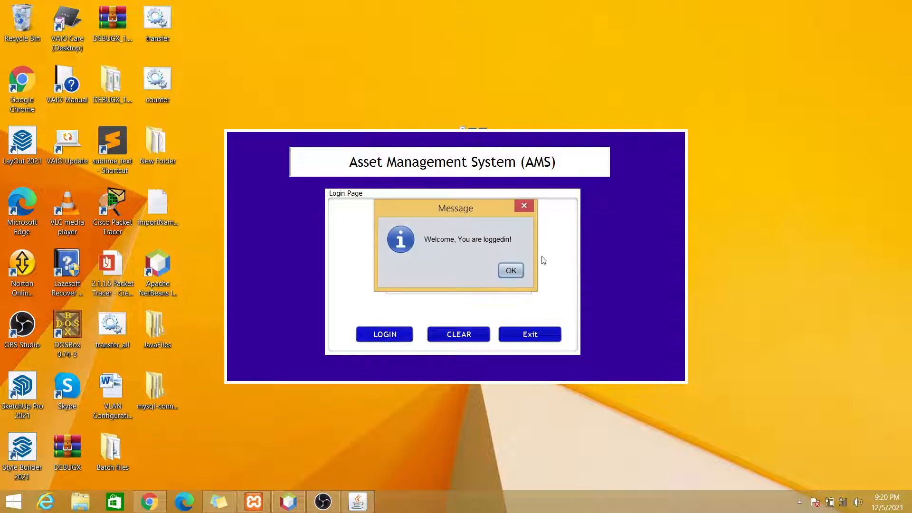
left_click(510, 269)
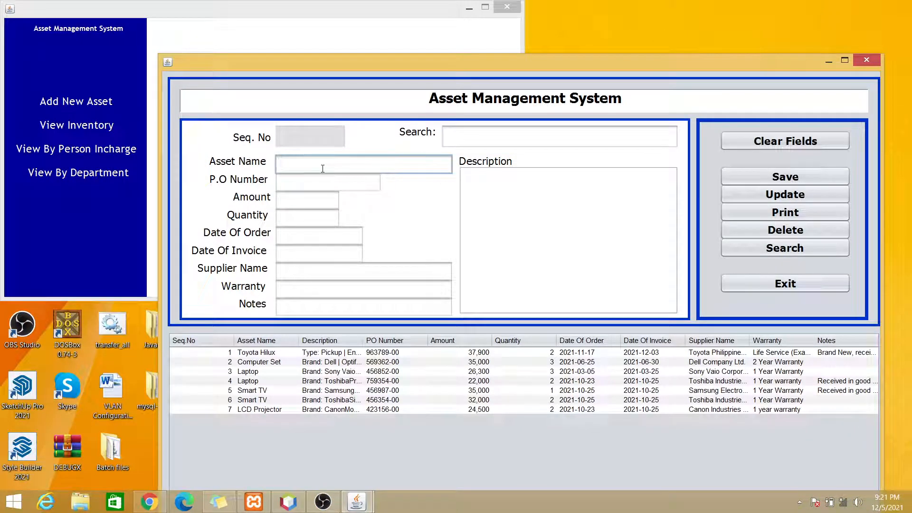
Enter Asset Name 'Mobile Phone' with description Brand Oppo, Specs Lollipop CPHZ235, RAM 4GB.
type("Mob")
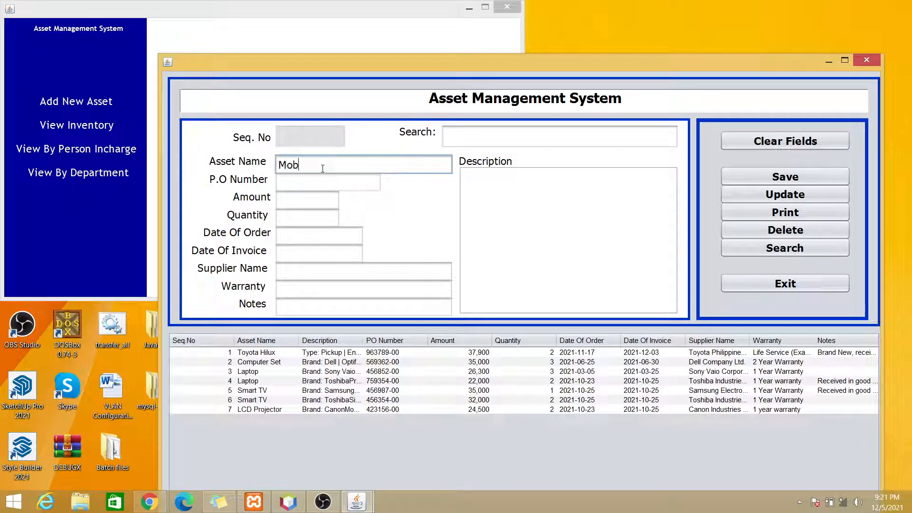
type("ile Pho")
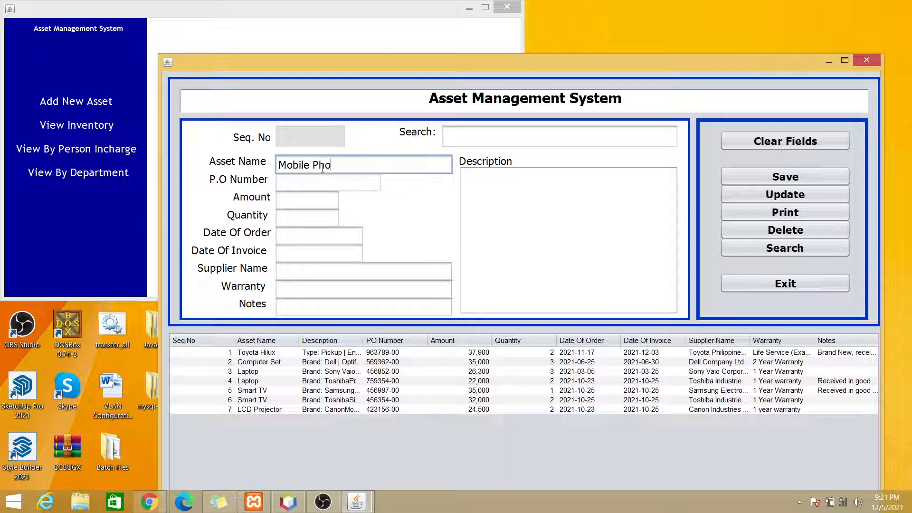
type("ne")
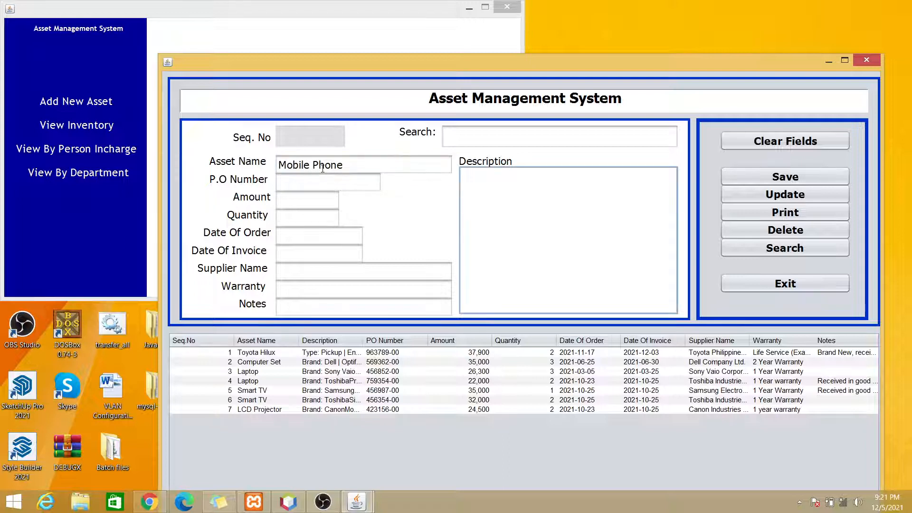
type("Brand: Oppo")
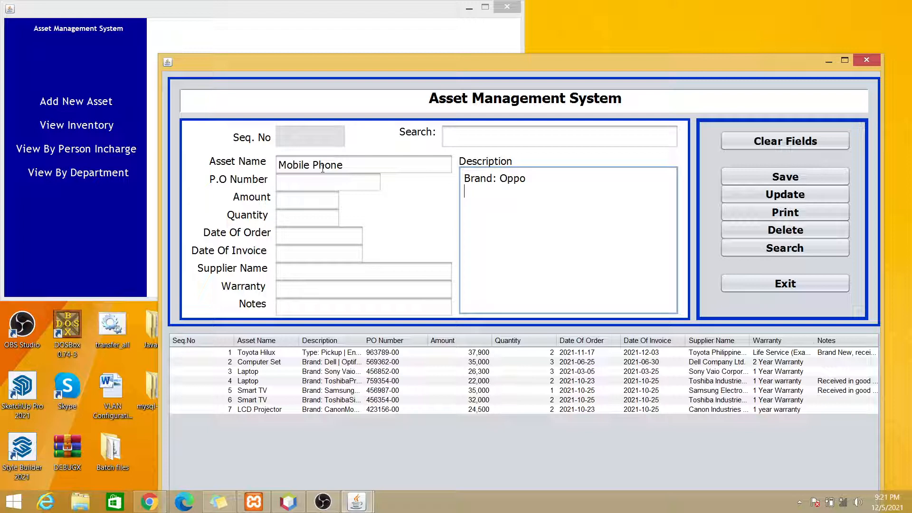
type("Specs:")
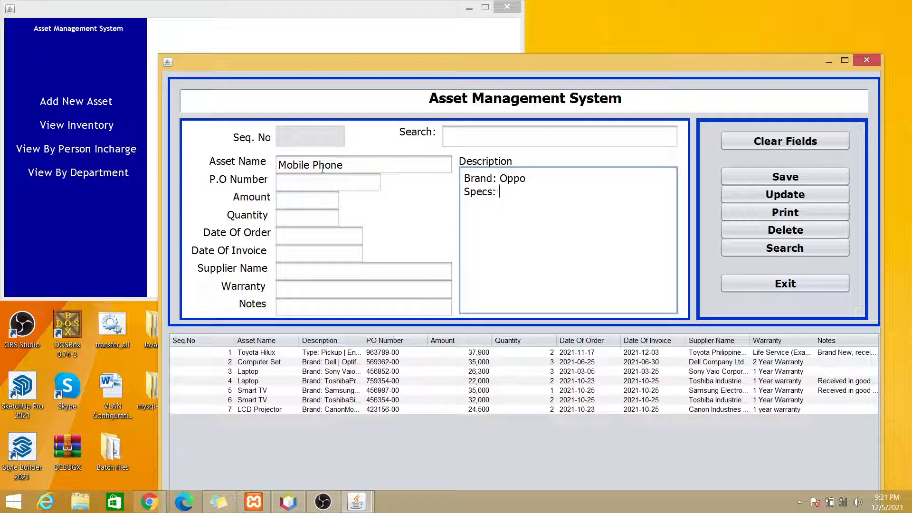
type("L")
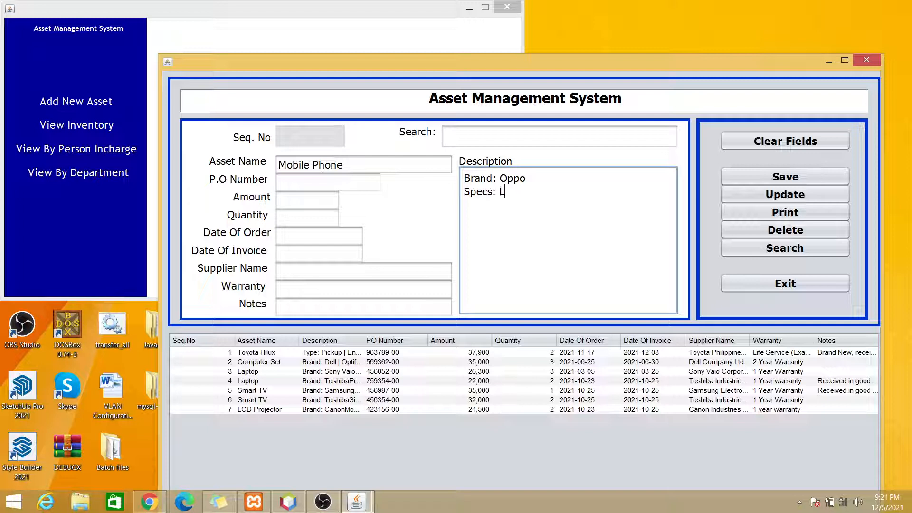
type("olli")
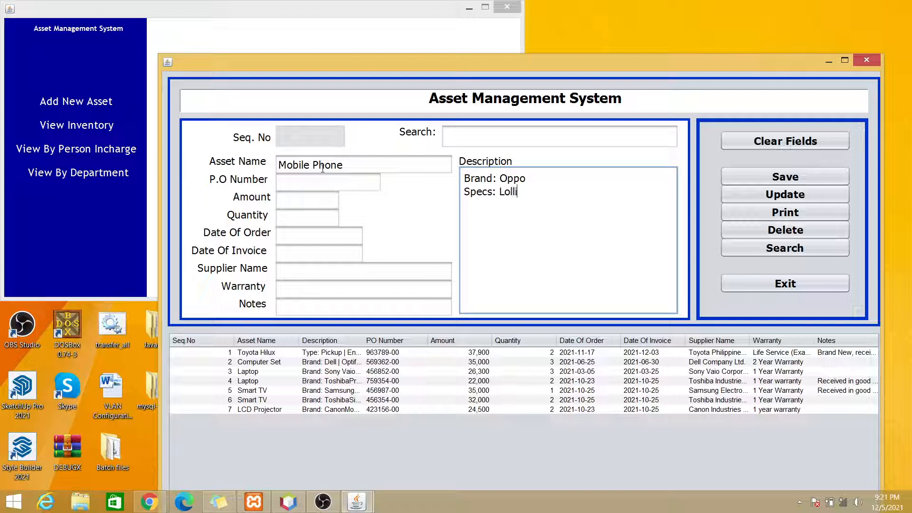
type("pop")
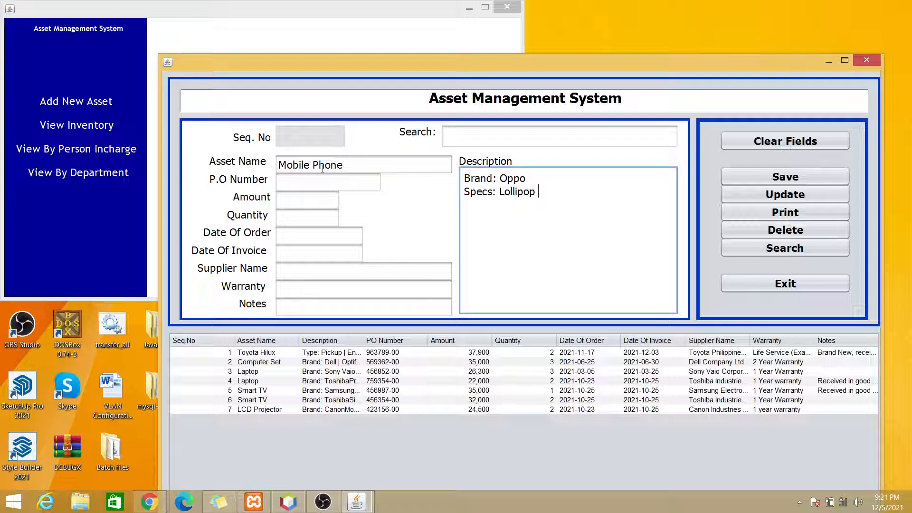
type("CPHZ")
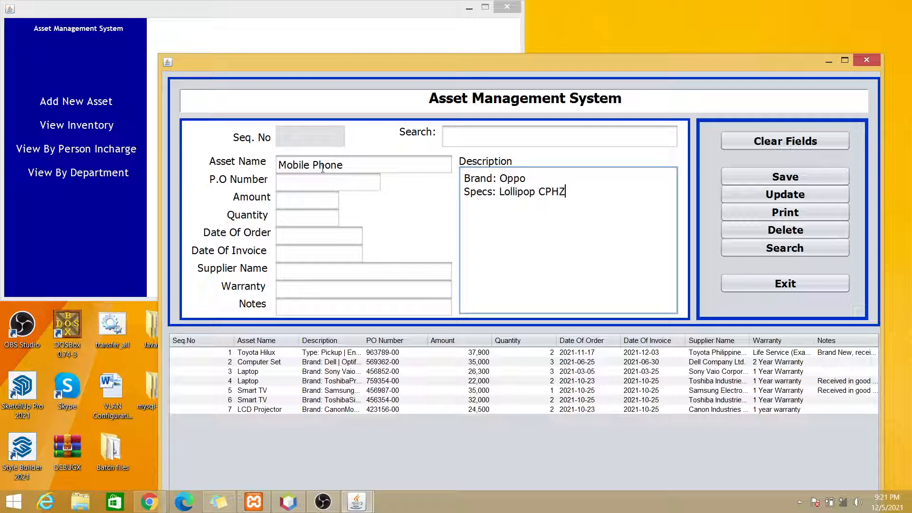
type("235")
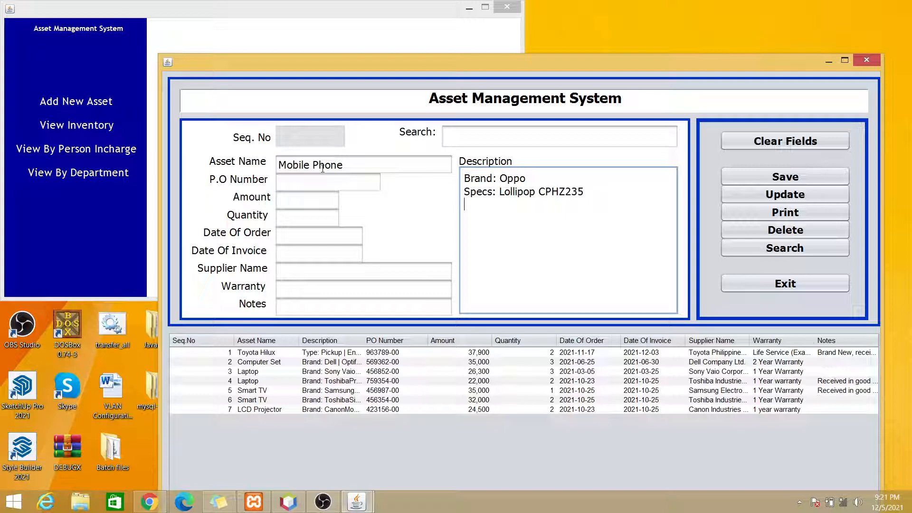
type("RAM:")
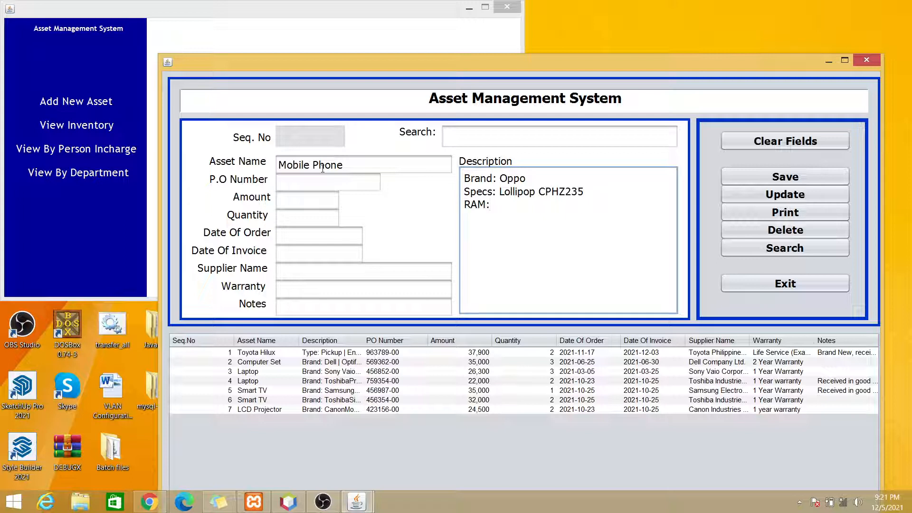
type("4Gb")
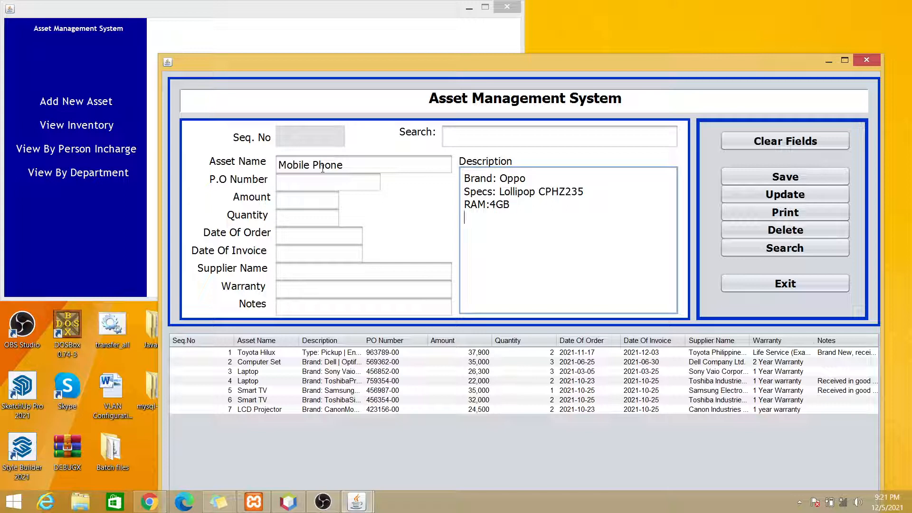
type("Proce")
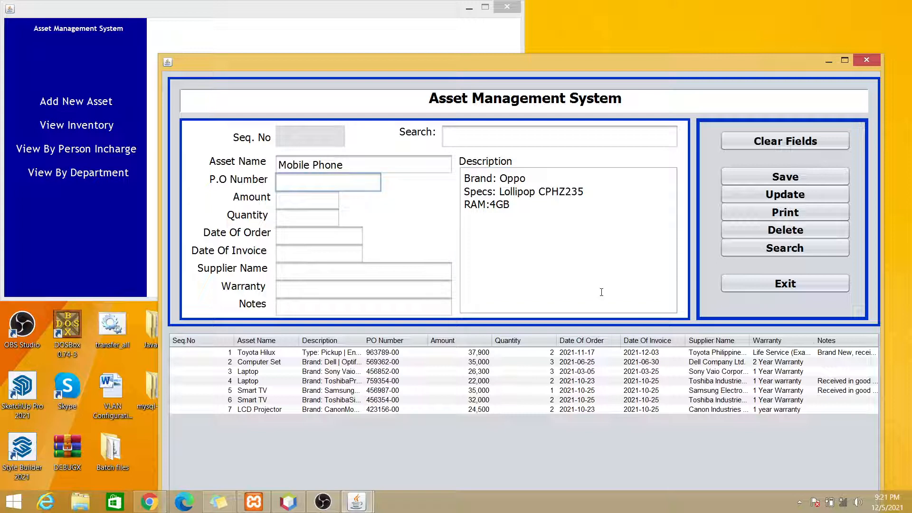
Enter amount 6000, quantity 3 and both dates as 2021-06-10.
type("591123-00")
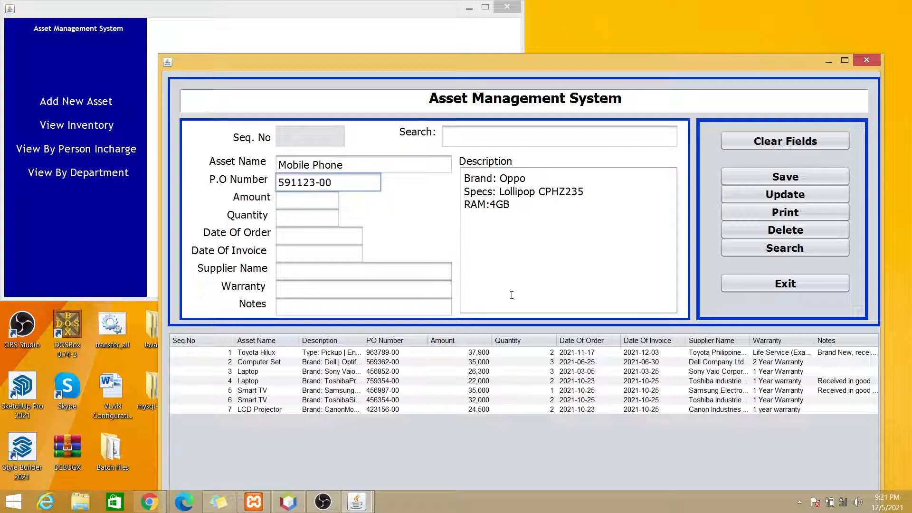
type("6000")
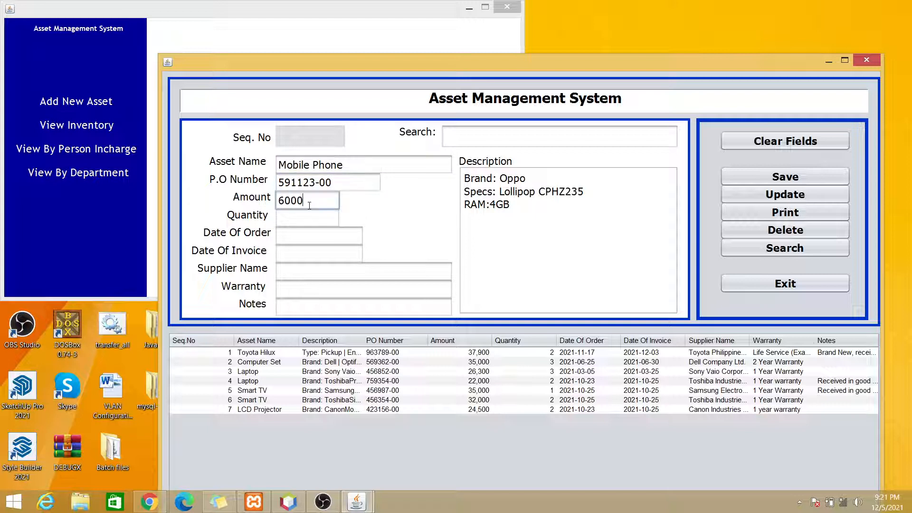
left_click(307, 218)
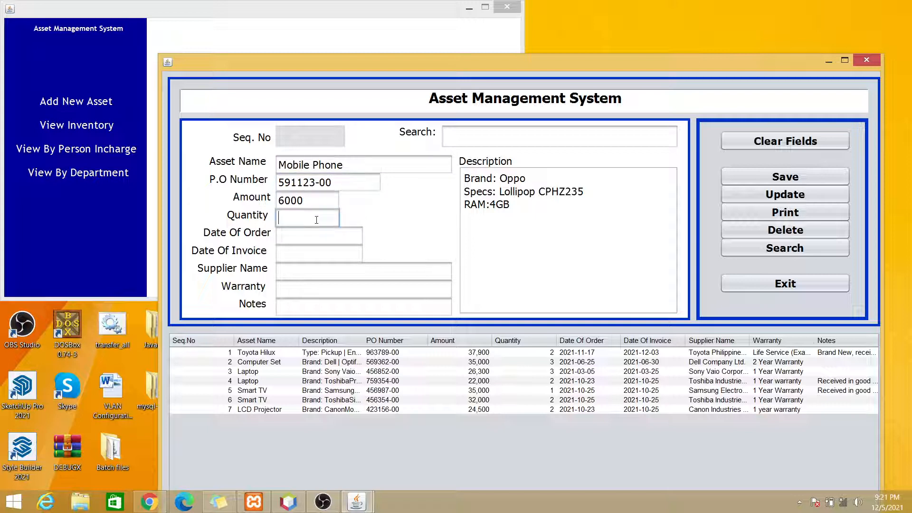
type("3")
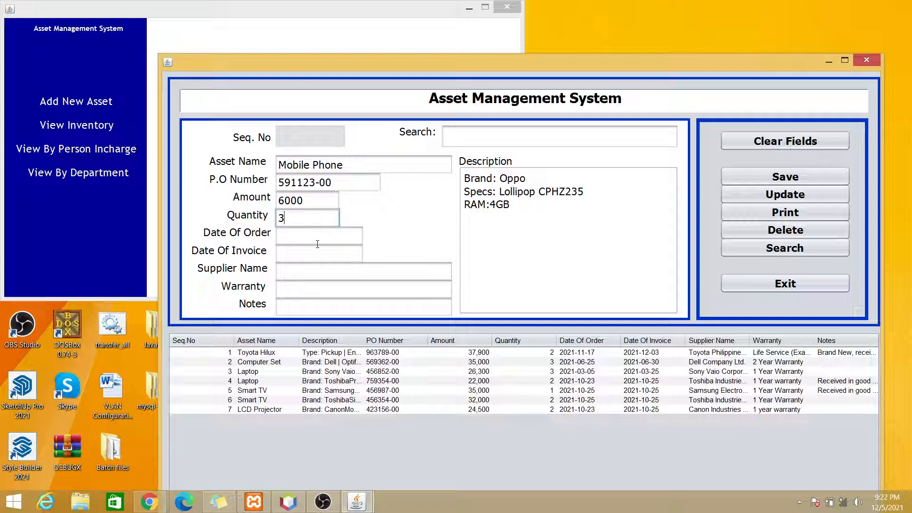
type("2021")
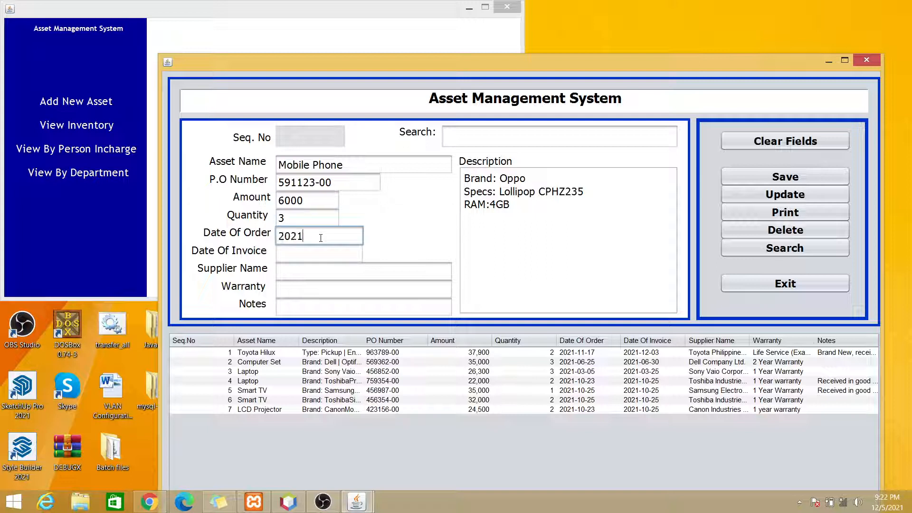
type("-")
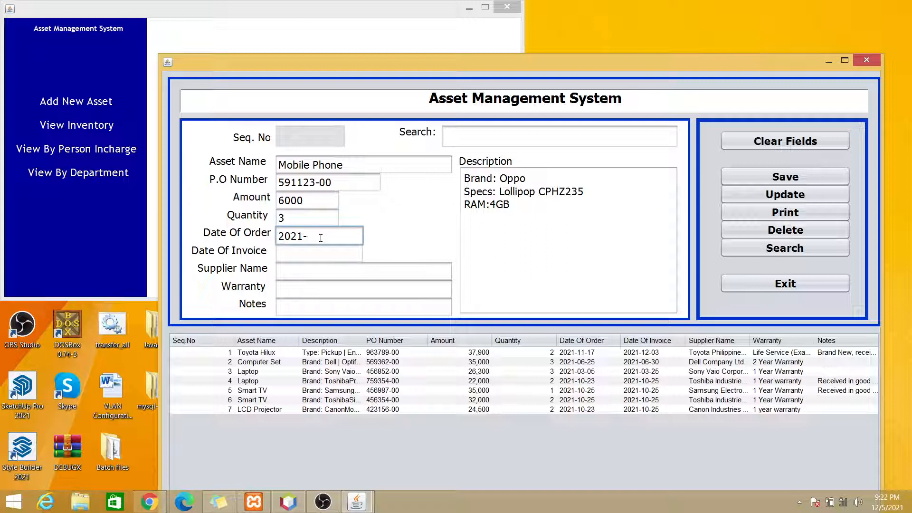
type("06-10")
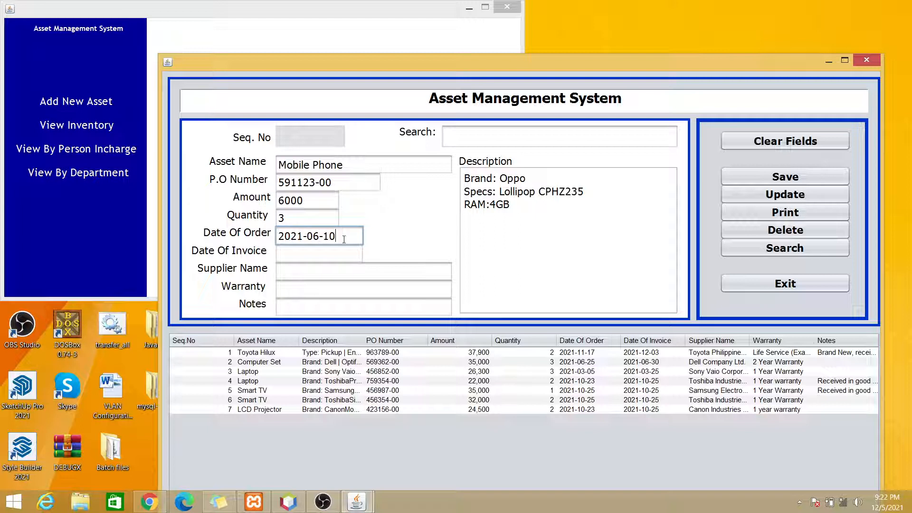
type("2021-06-10")
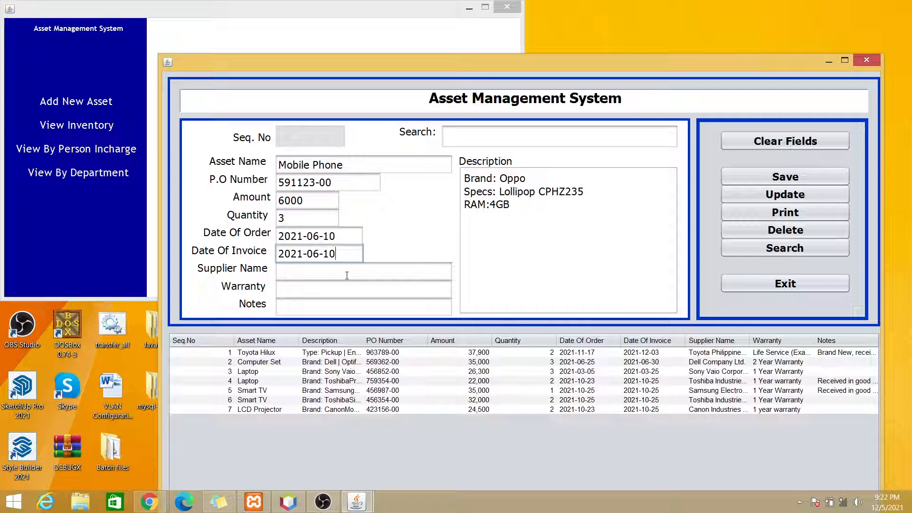
Fill supplier Oppo Company, warranty 6 month warranty and notes Brand New.
left_click(363, 271)
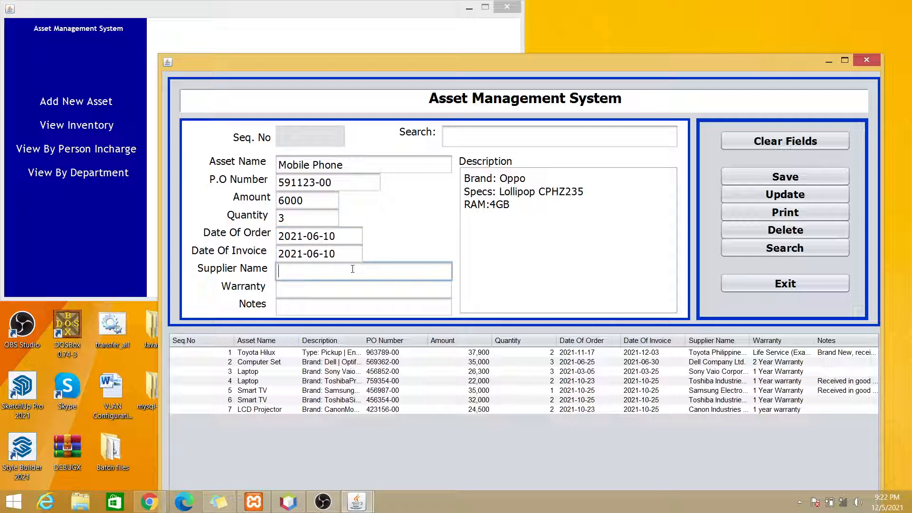
type("Op")
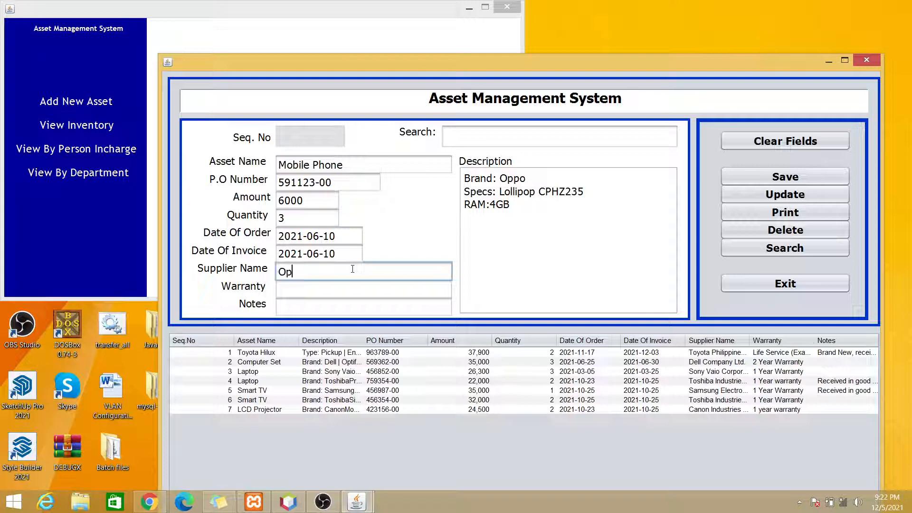
type("po")
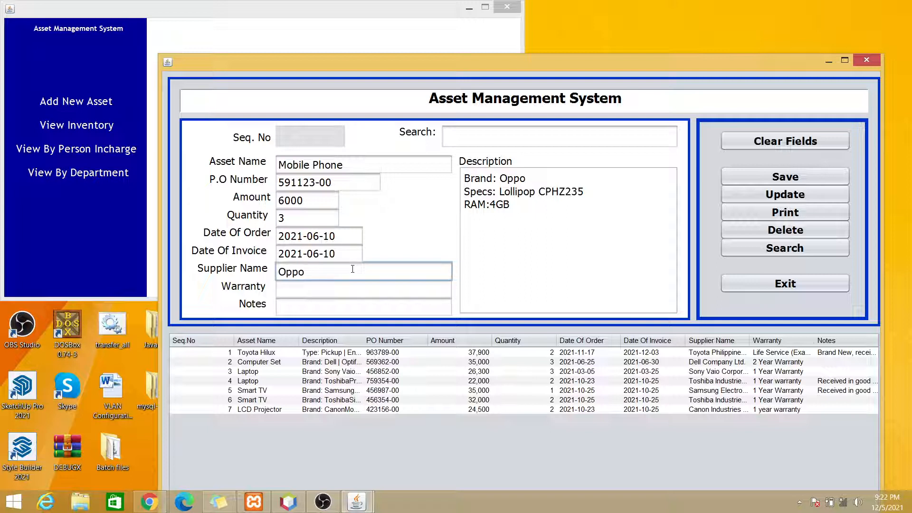
type("Company")
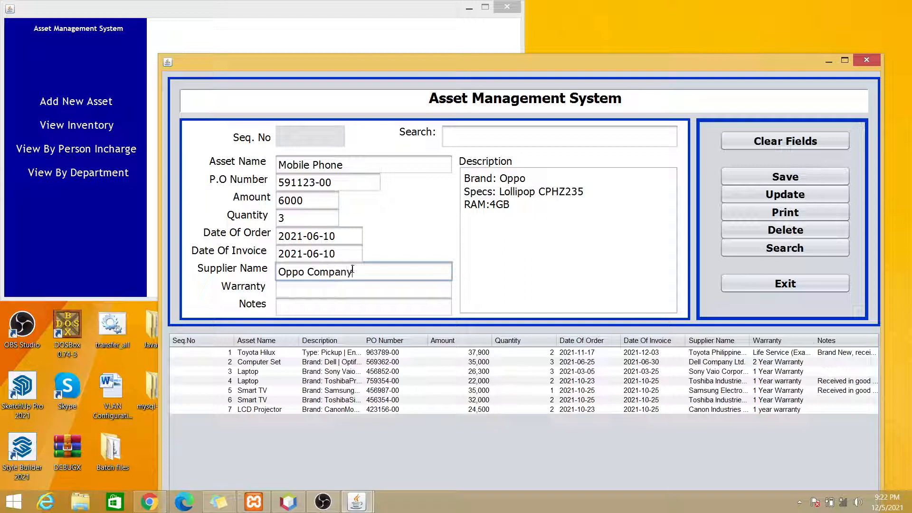
left_click(353, 290)
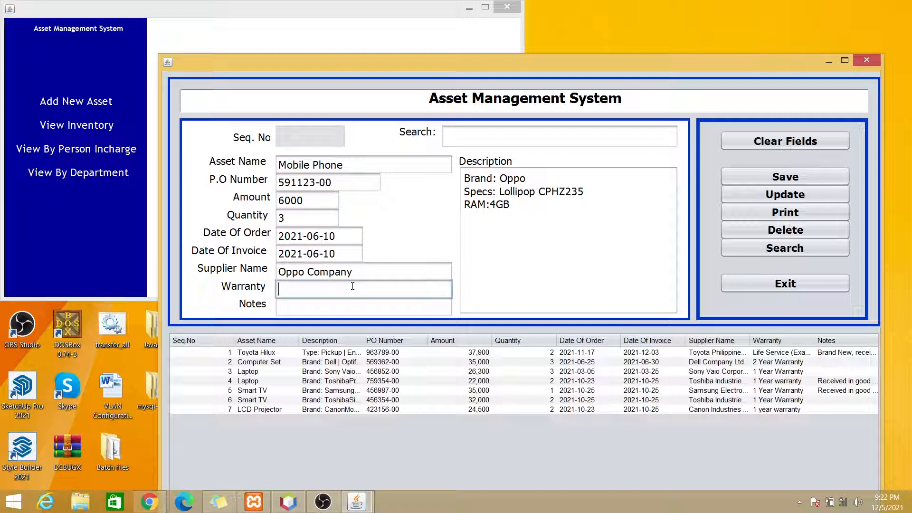
type("6 m")
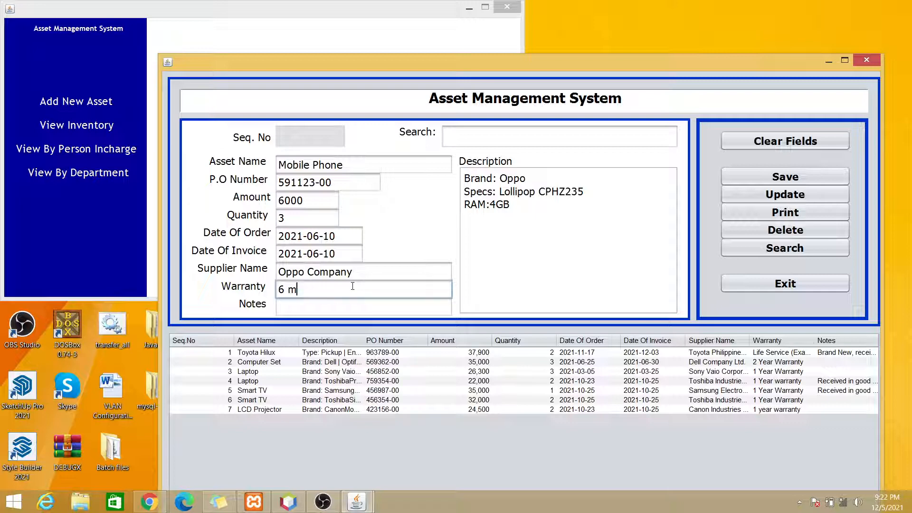
type("onth")
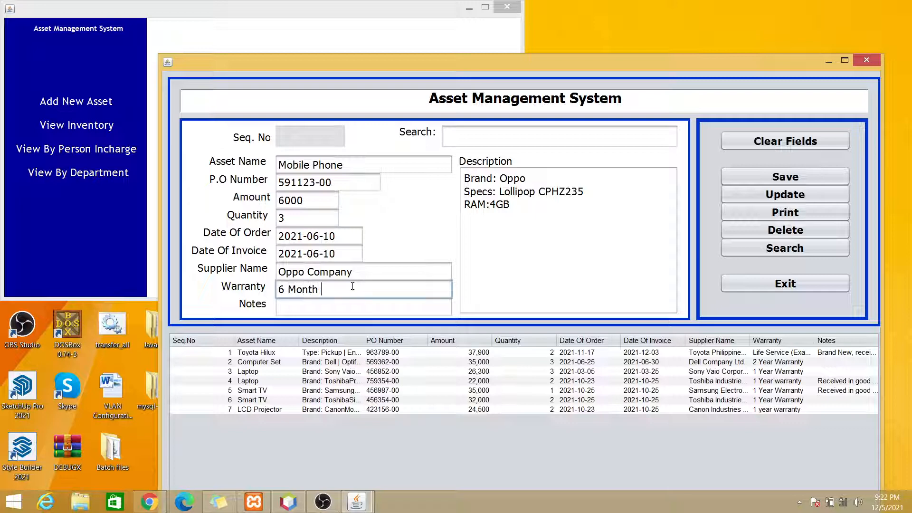
type("warranty")
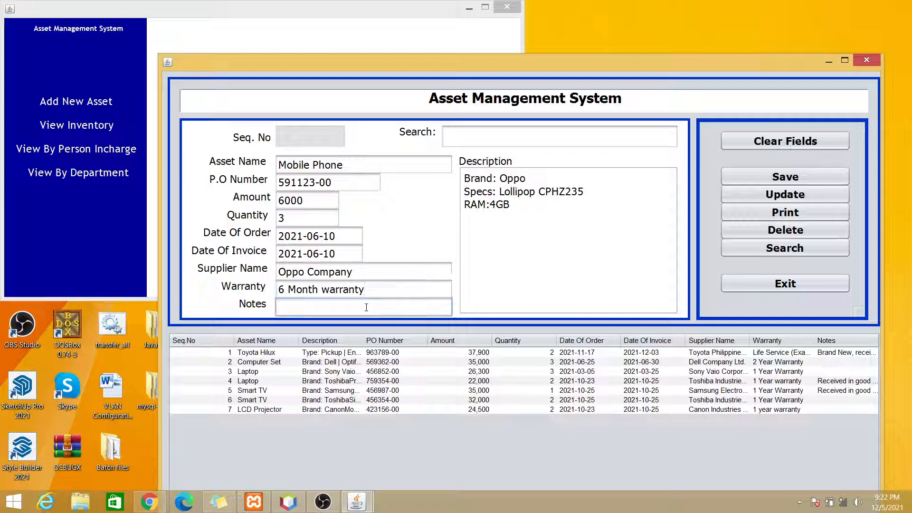
type("Brand N")
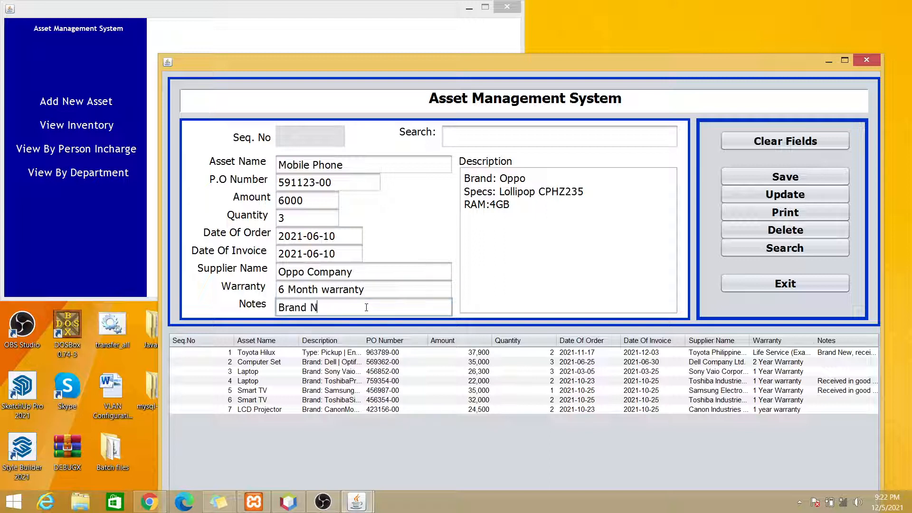
type("ew")
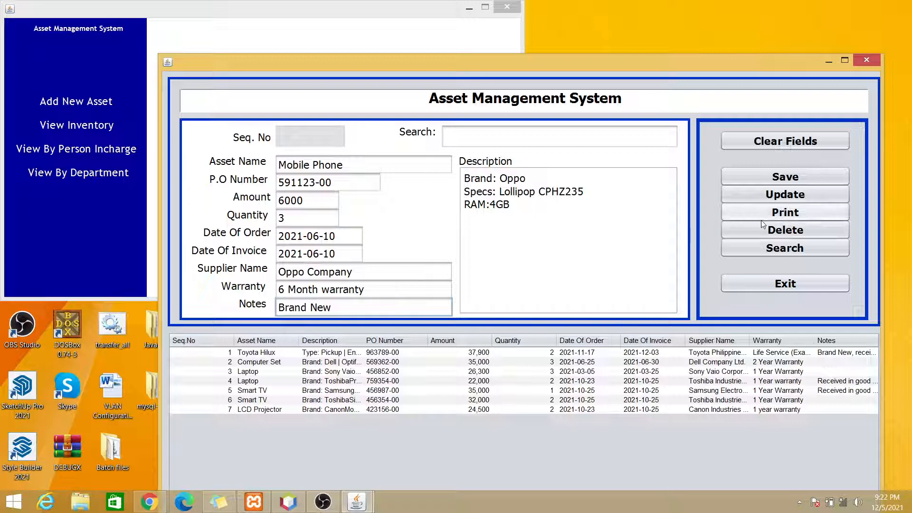
Save the Mobile Phone asset, OK the Information Added message and load row 8 into the form.
left_click(784, 177)
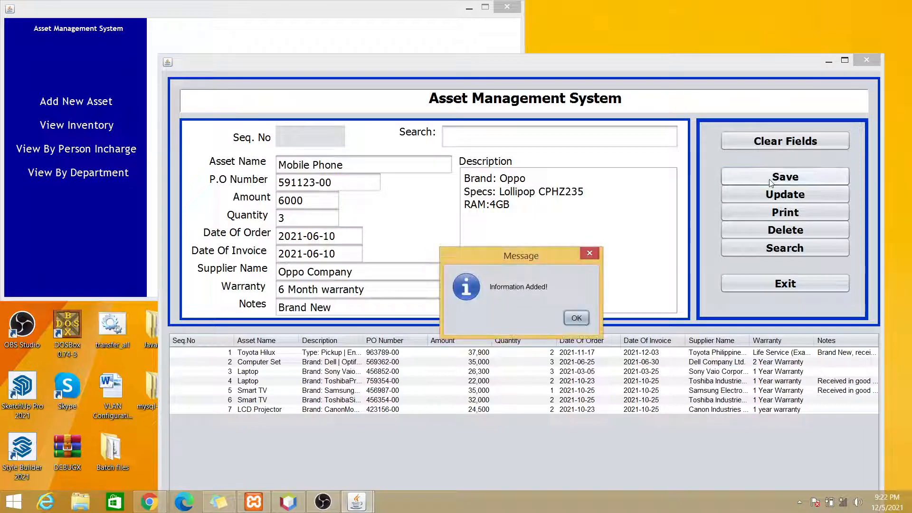
left_click(575, 317)
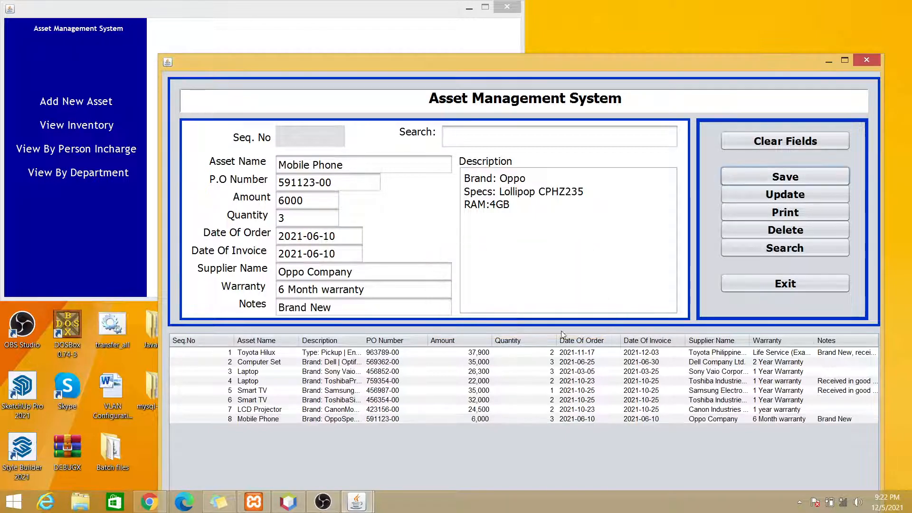
left_click(258, 418)
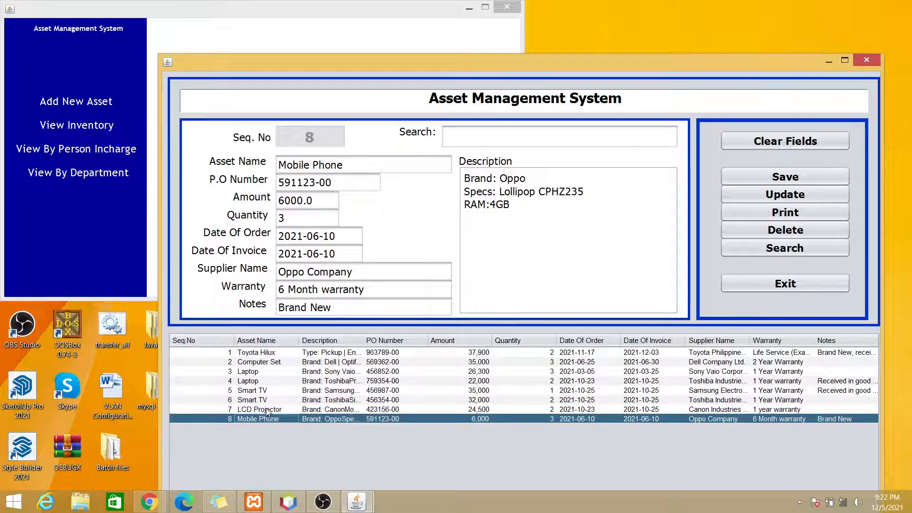
mouse_move(271, 419)
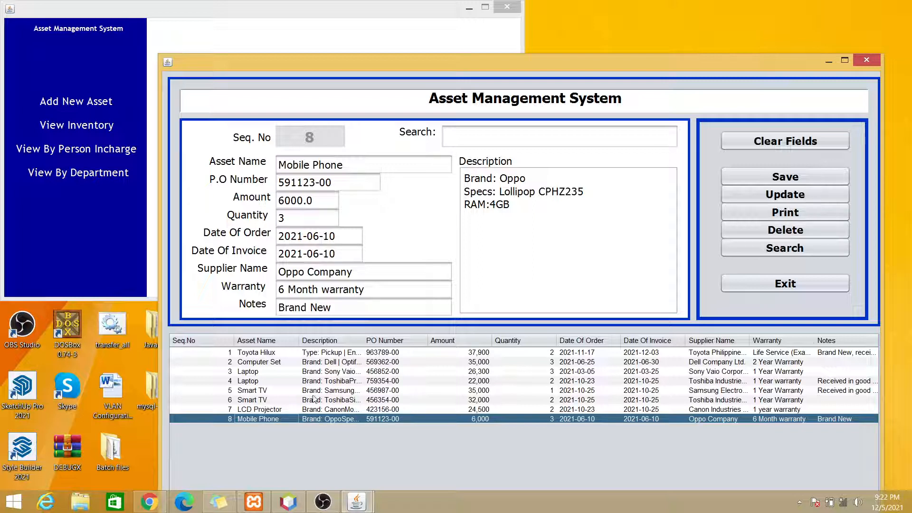
mouse_move(745, 283)
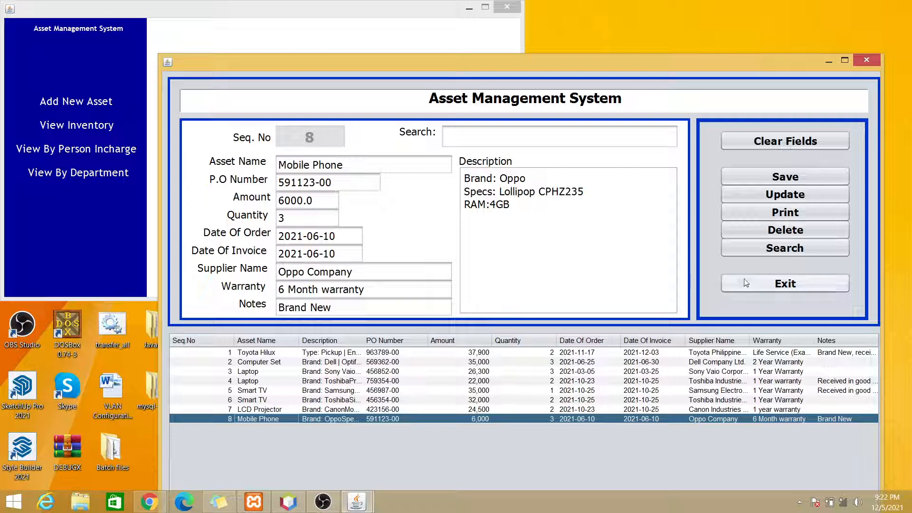
Exit the add-asset form and view the inventory showing 8 assets totalling 218700.0.
left_click(785, 283)
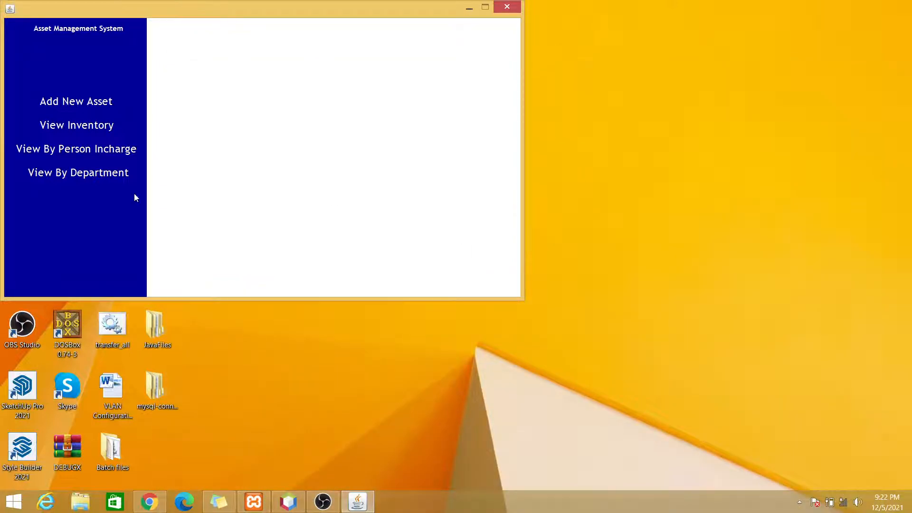
left_click(76, 125)
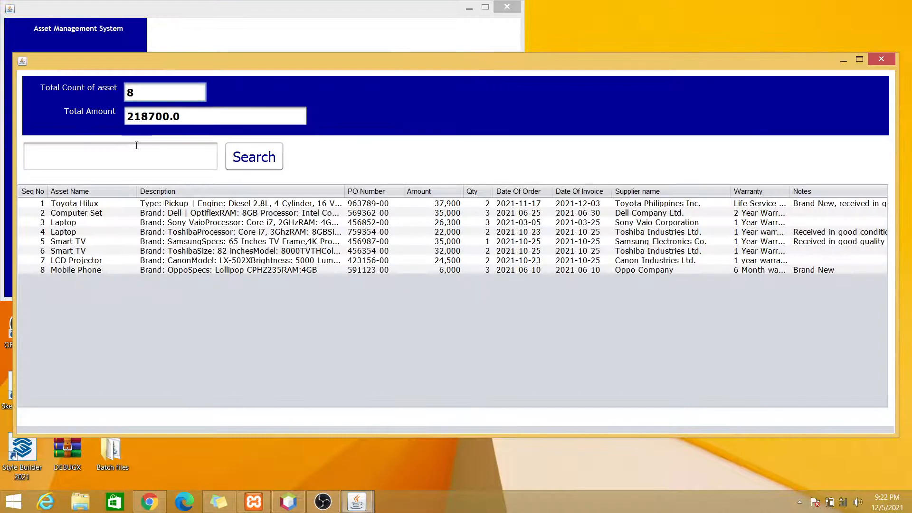
left_click(76, 270)
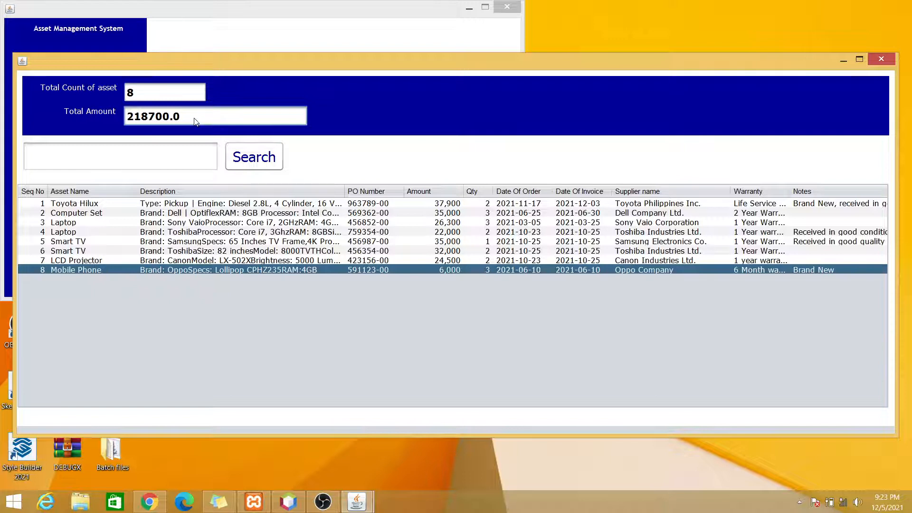
mouse_move(443, 203)
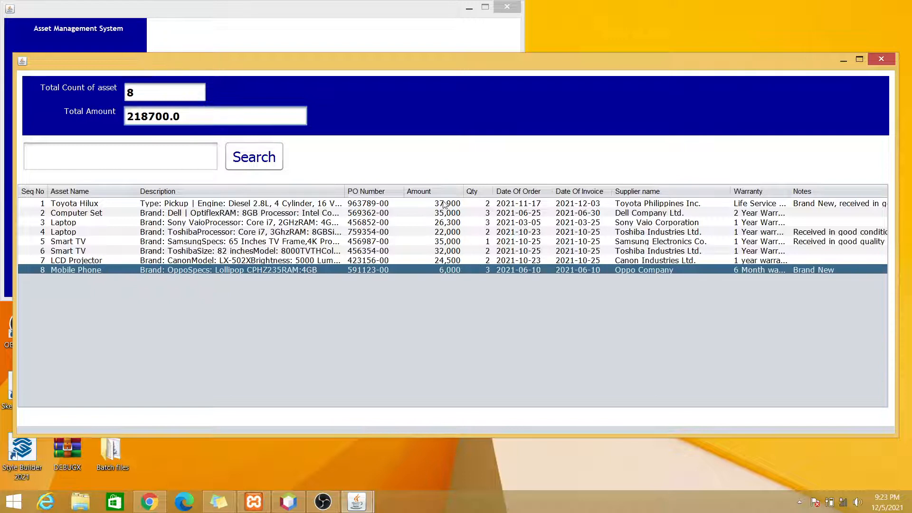
mouse_move(438, 193)
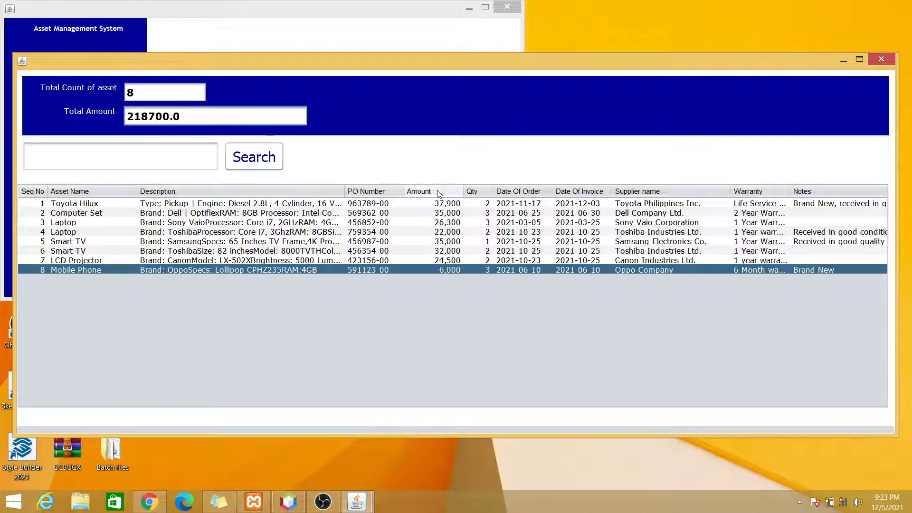
Search the inventory for 'mob', close the window and return to inventory.java source.
left_click(102, 155)
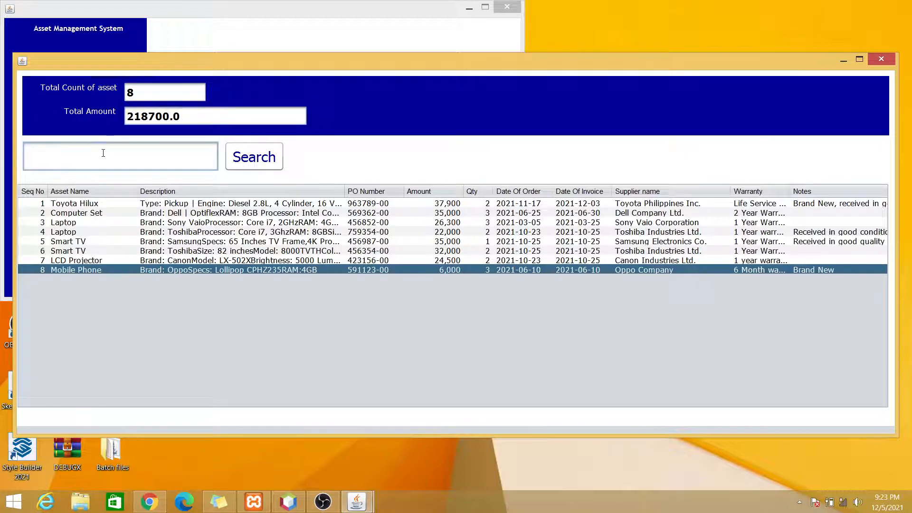
type("mob")
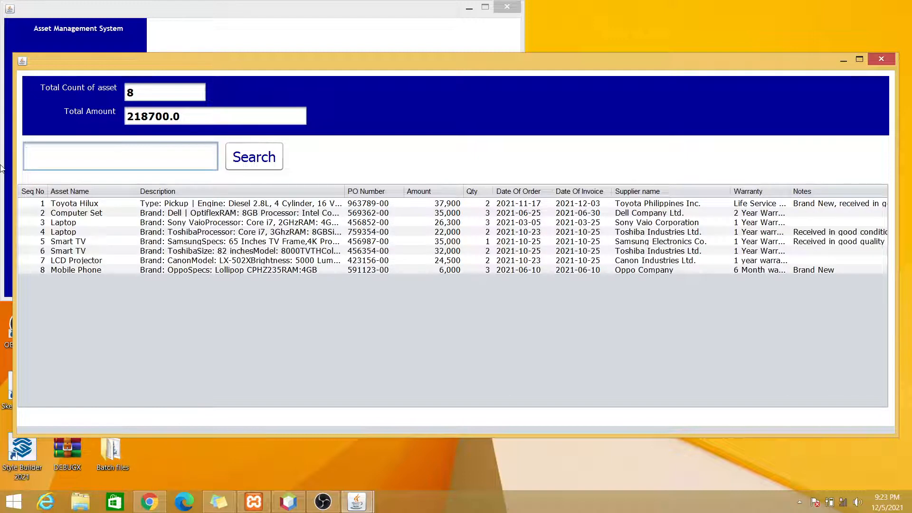
left_click(120, 156)
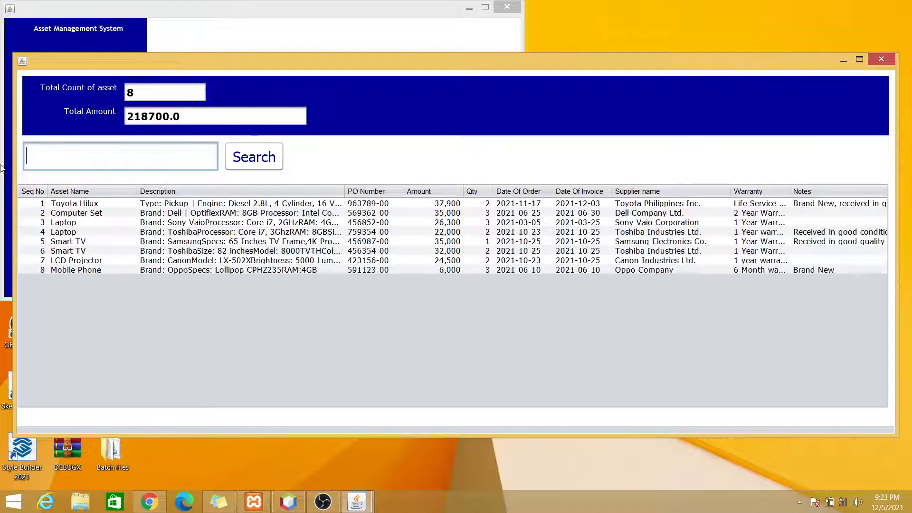
left_click(882, 59)
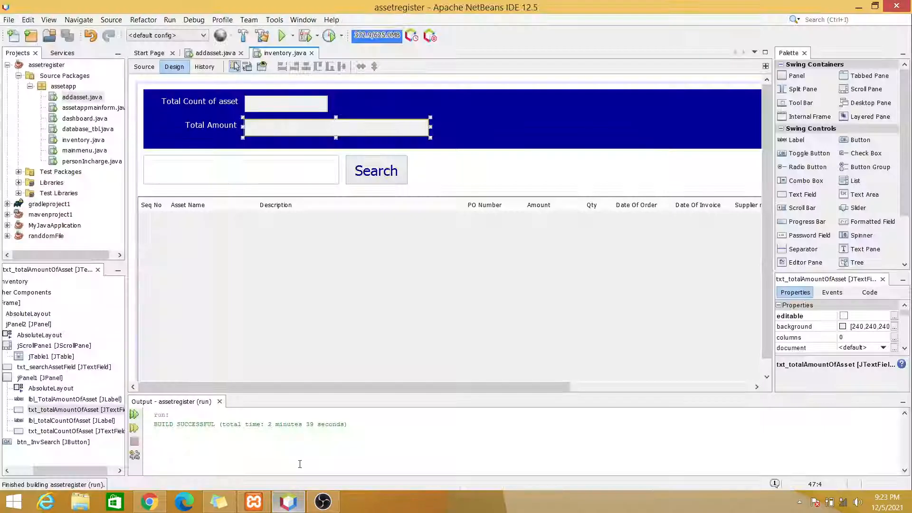
left_click(145, 66)
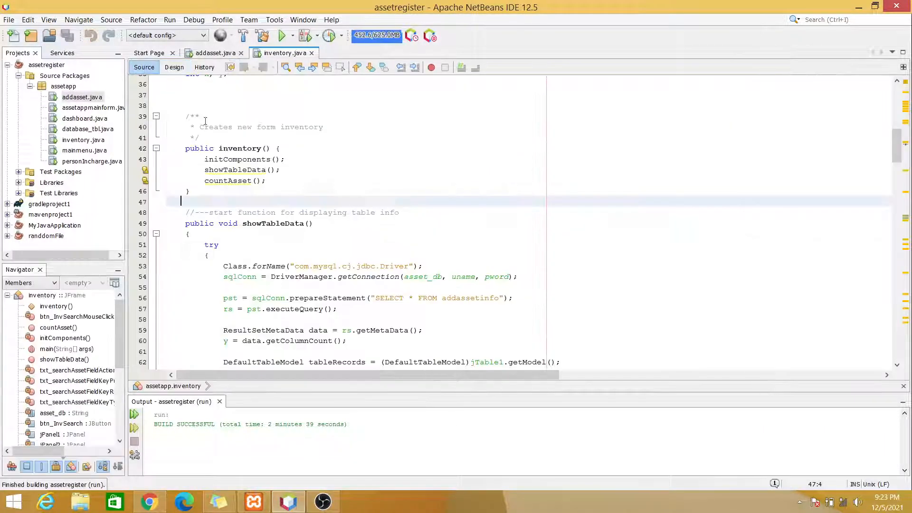